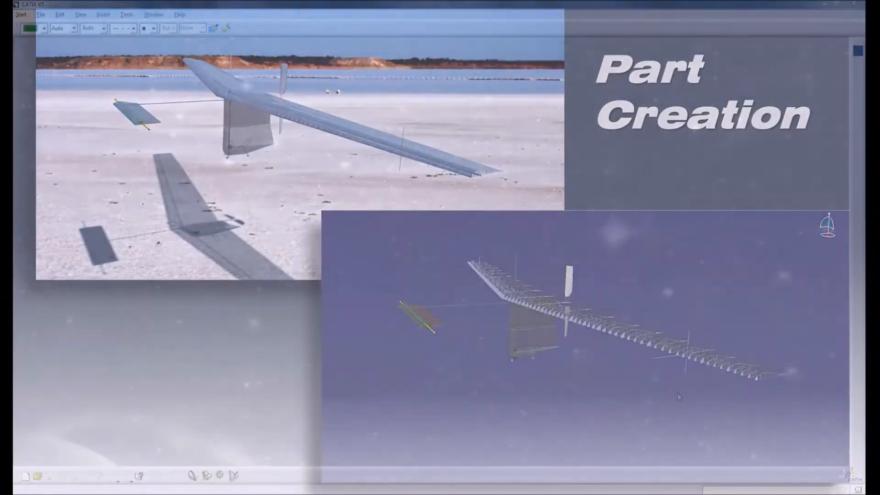
# - Start a Sketch Tracer product and orient the empty scene to the Right view
pyautogui.click(21, 14)
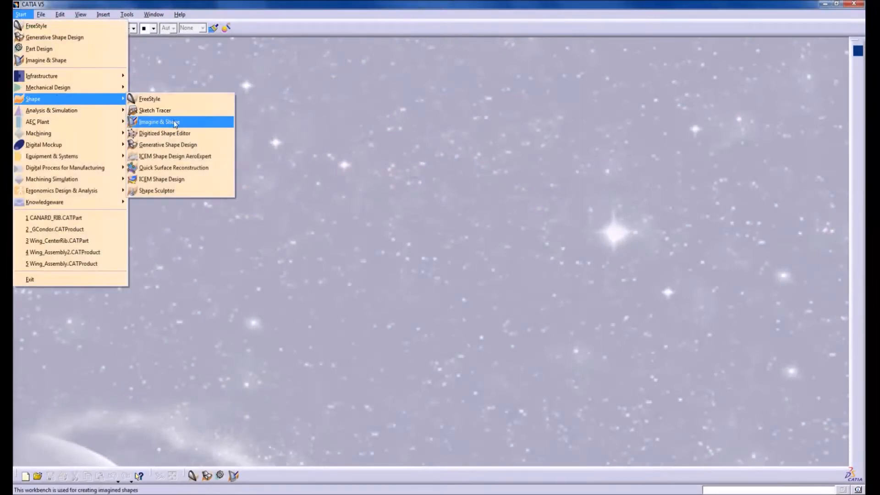
pyautogui.moveTo(155, 111)
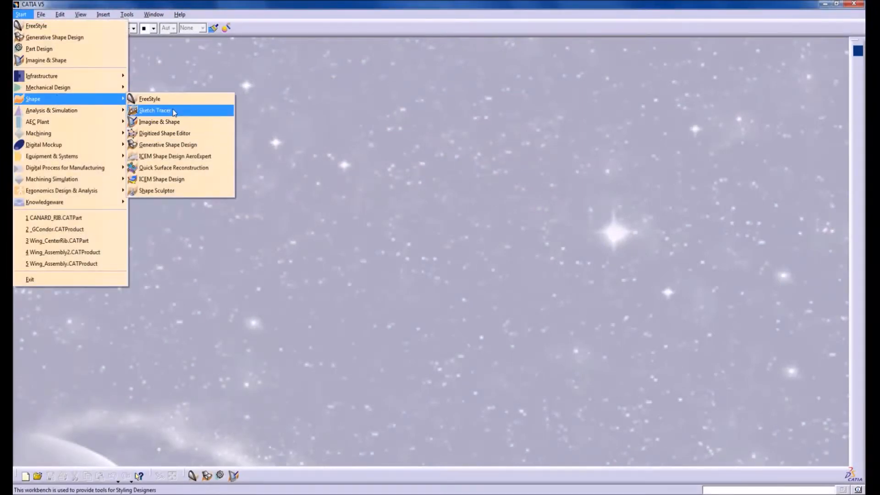
pyautogui.click(154, 110)
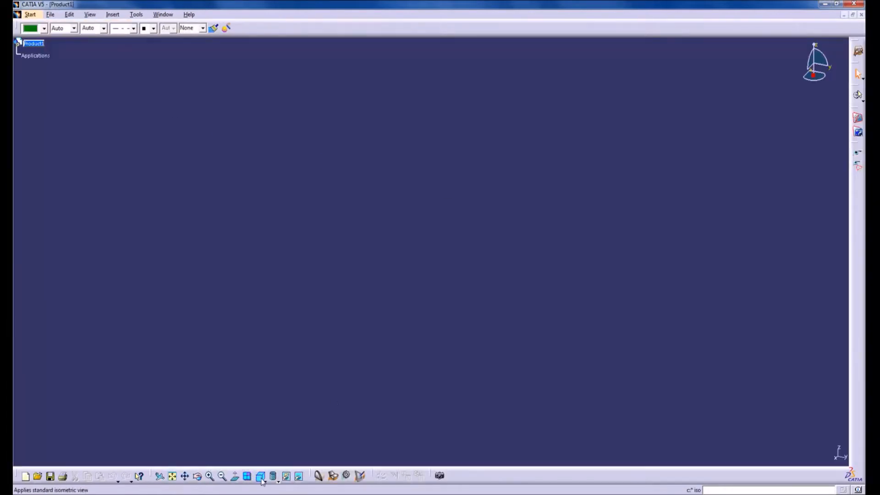
pyautogui.click(272, 476)
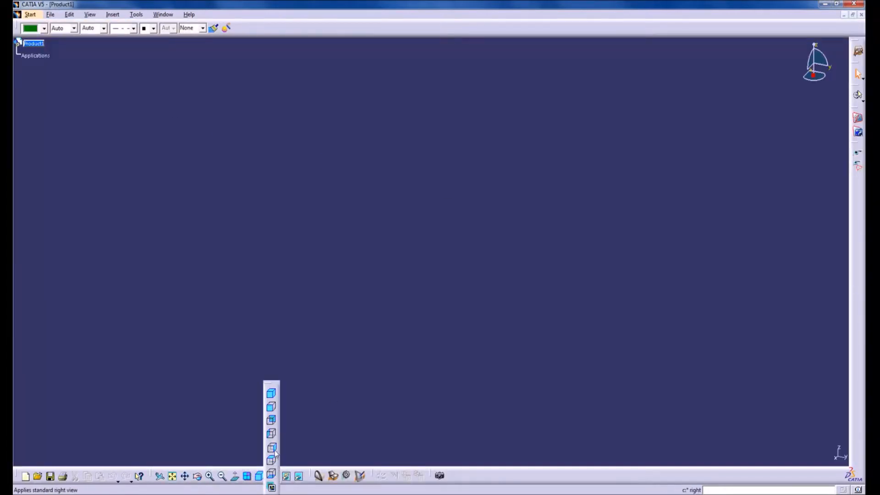
pyautogui.click(272, 448)
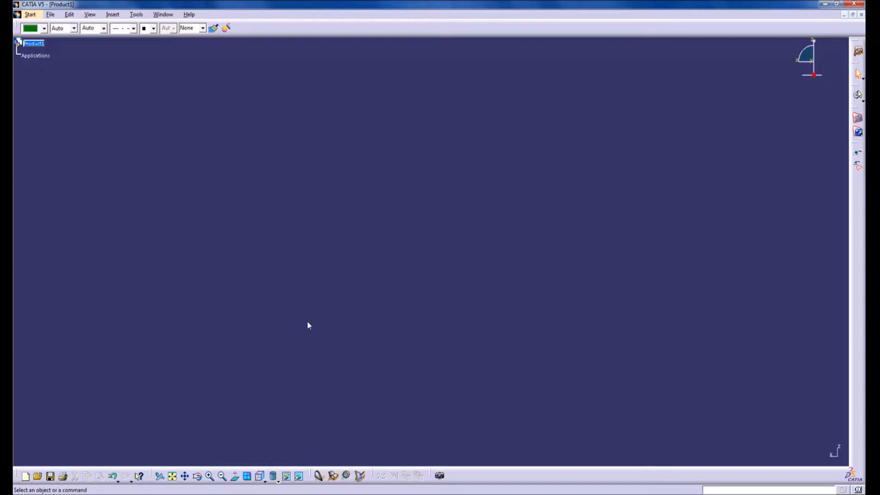
# - Load the canard plans image as an immersive sketch and set its calibration dimension to -50
pyautogui.click(858, 118)
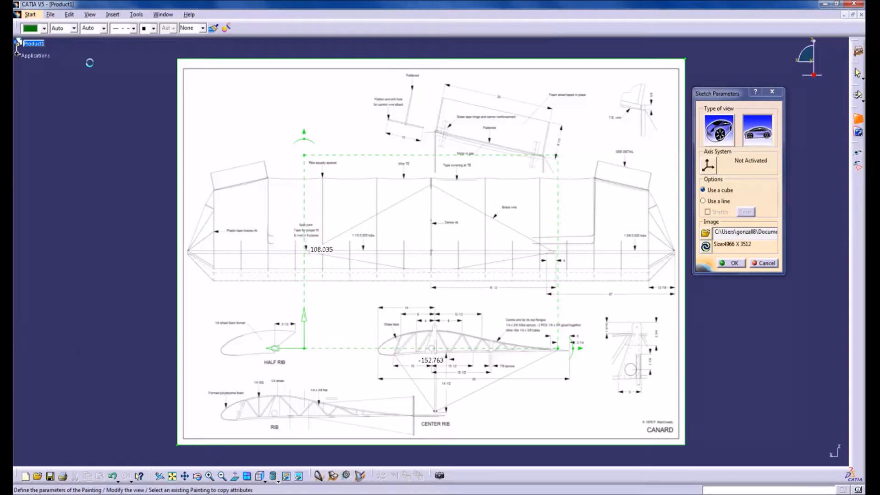
pyautogui.moveTo(339, 385)
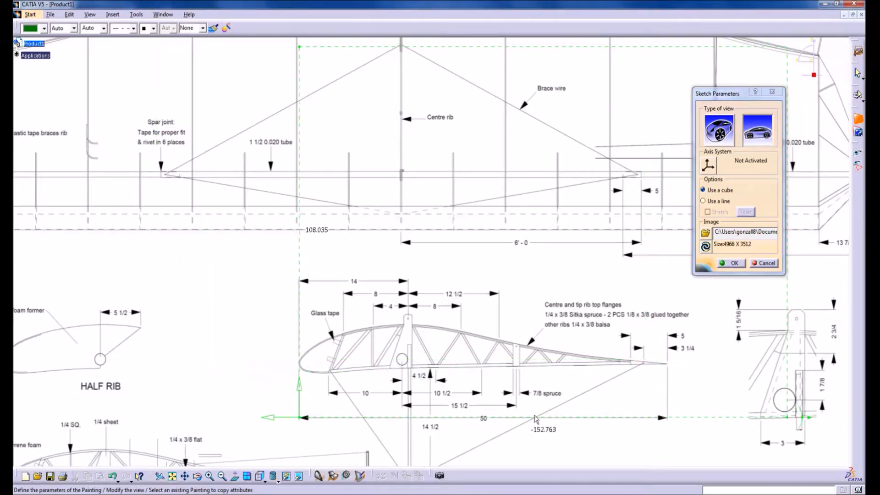
pyautogui.moveTo(786, 423)
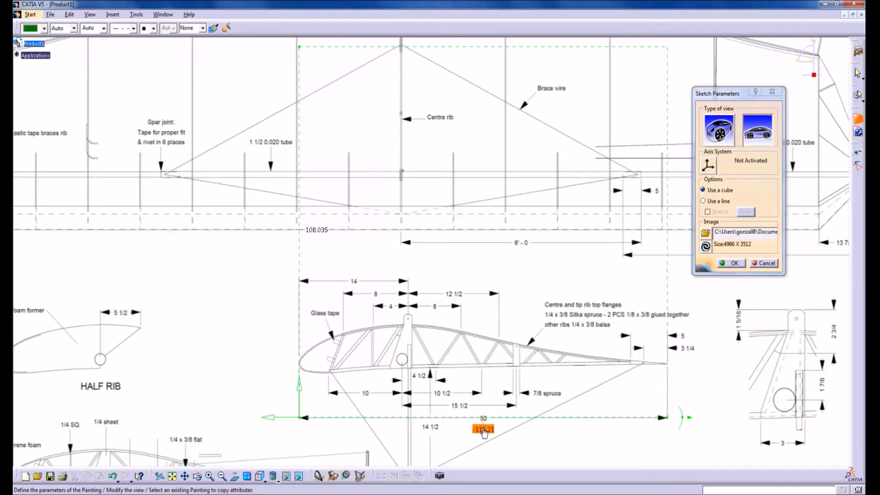
pyautogui.doubleClick(482, 429)
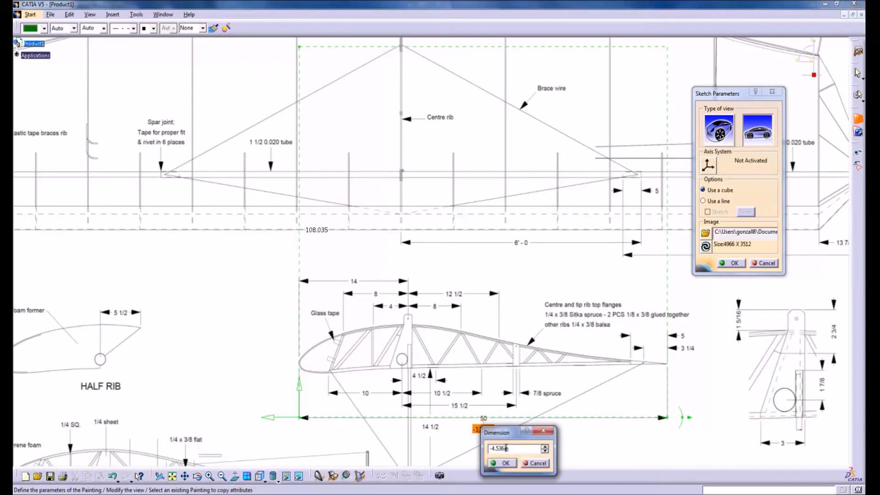
pyautogui.write('-50')
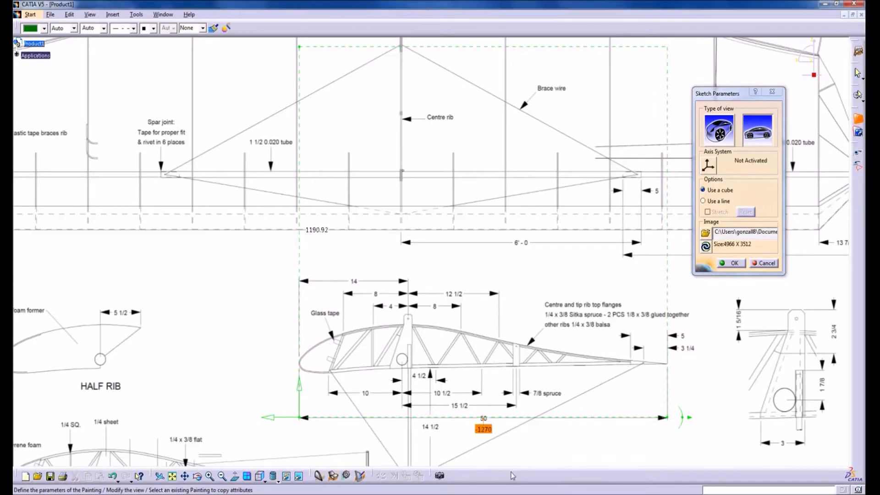
pyautogui.moveTo(299, 419)
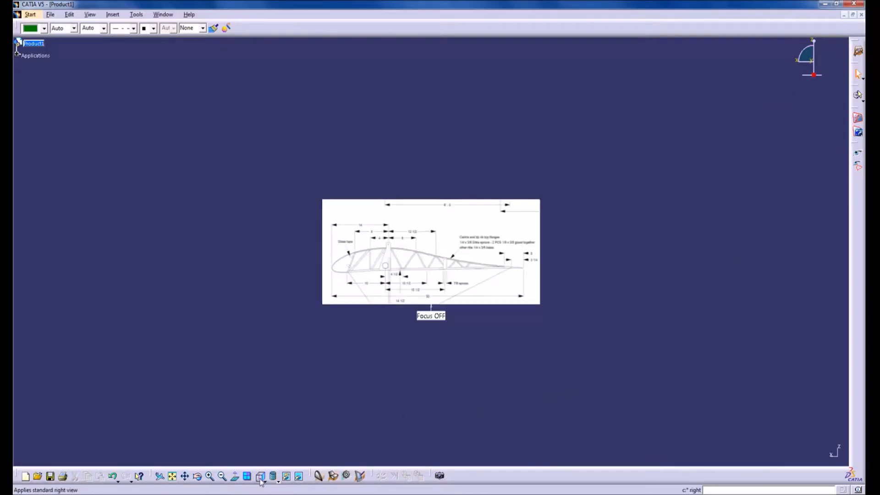
# - Check the isometric and right views, then expand Applications and Painting Gallery to show Painting 1
pyautogui.click(273, 477)
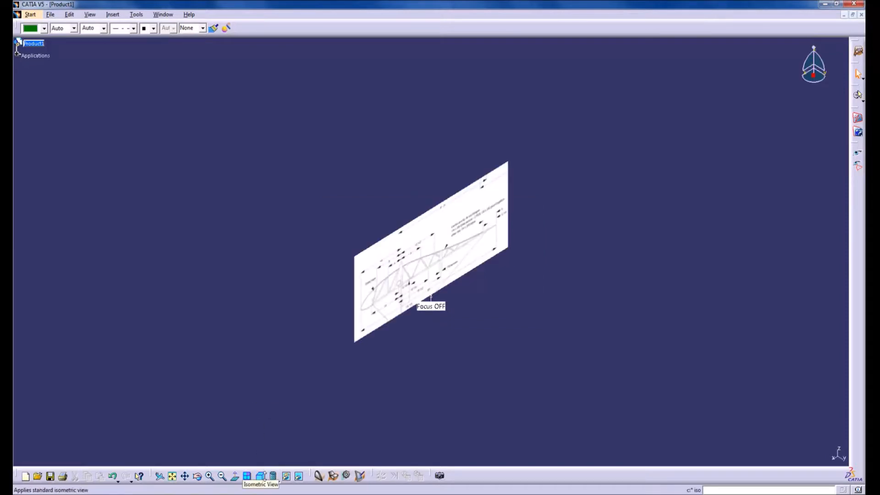
pyautogui.click(273, 487)
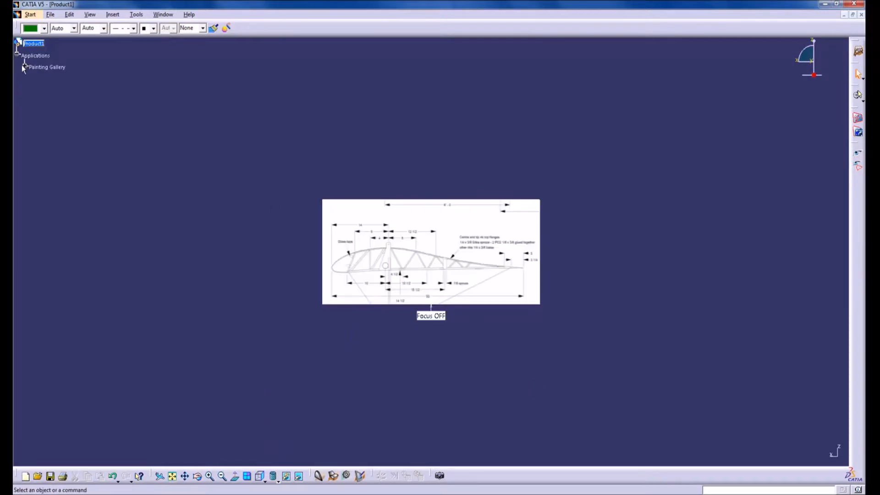
pyautogui.click(25, 67)
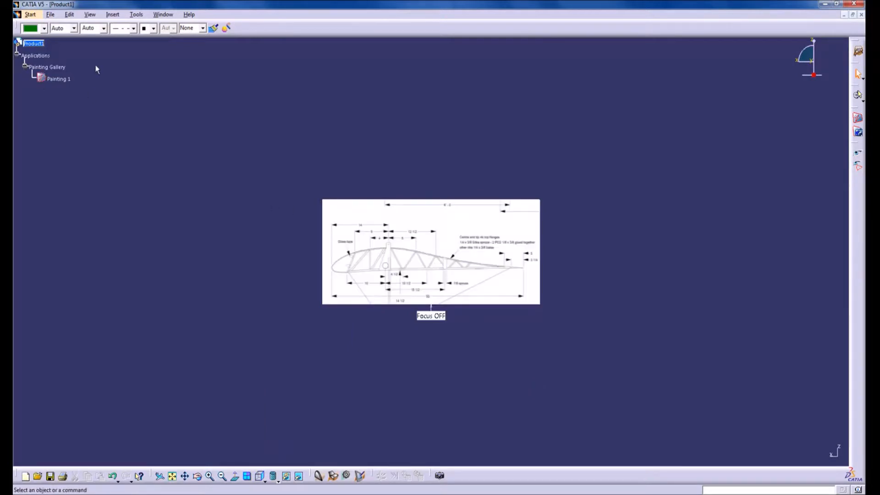
pyautogui.click(33, 43)
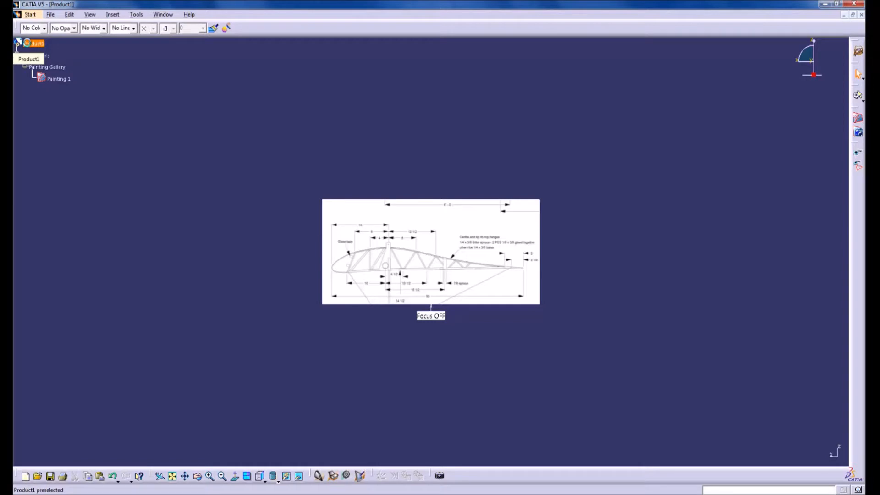
# - Insert a new part under Product1, naming its instance and part number CANARD RIB
pyautogui.click(113, 14)
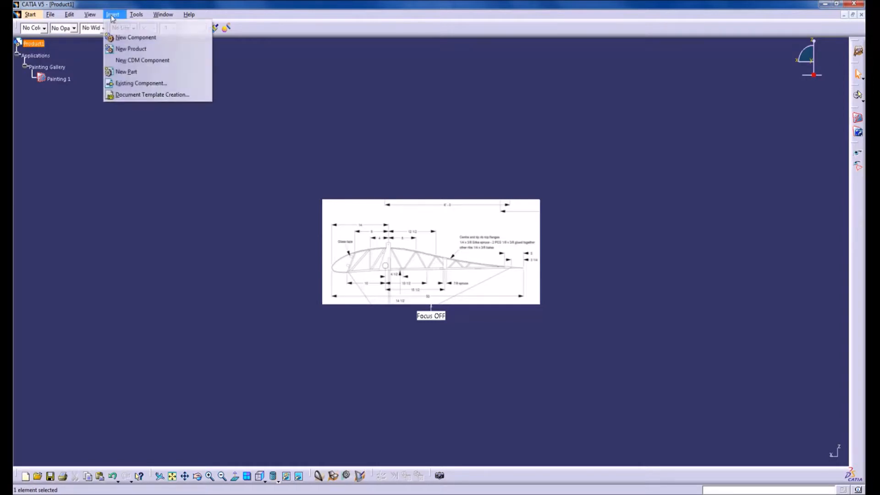
pyautogui.moveTo(127, 71)
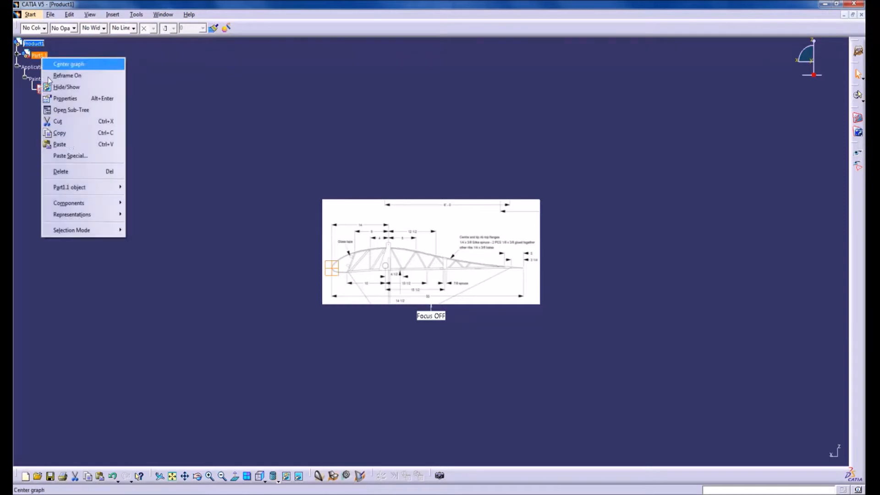
pyautogui.click(65, 98)
pyautogui.write('CANA')
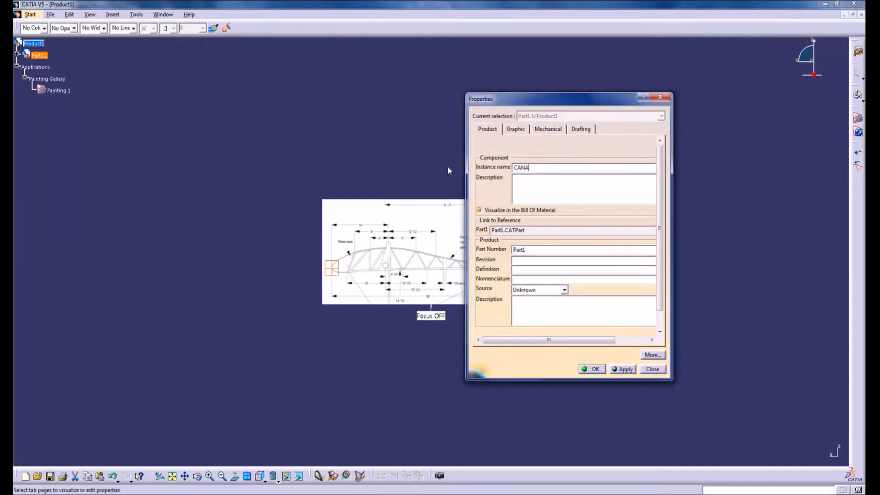
pyautogui.write('RD RIB')
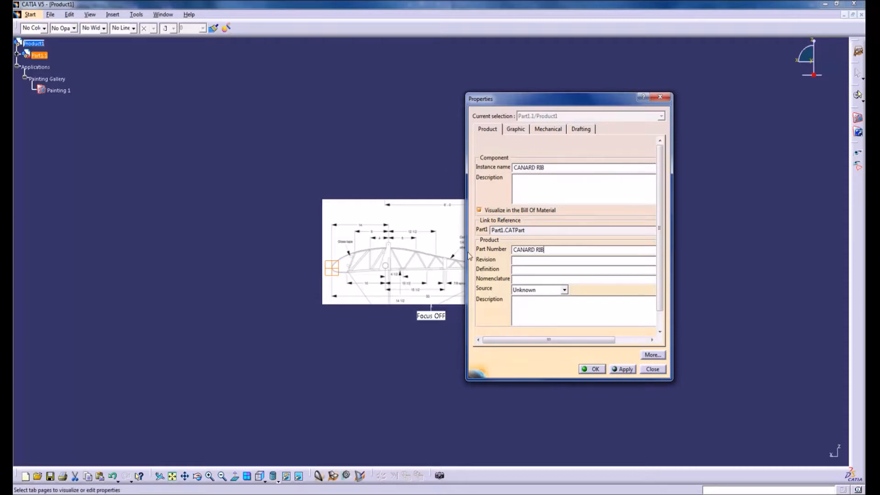
pyautogui.click(592, 369)
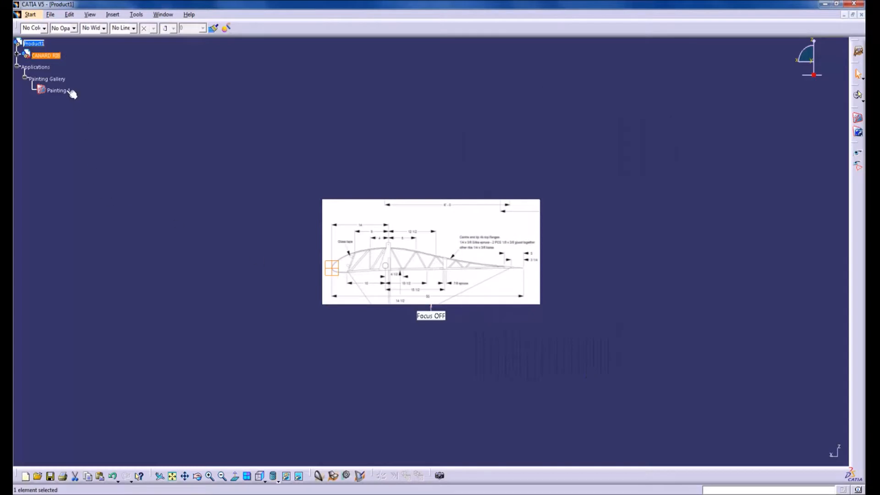
pyautogui.click(17, 55)
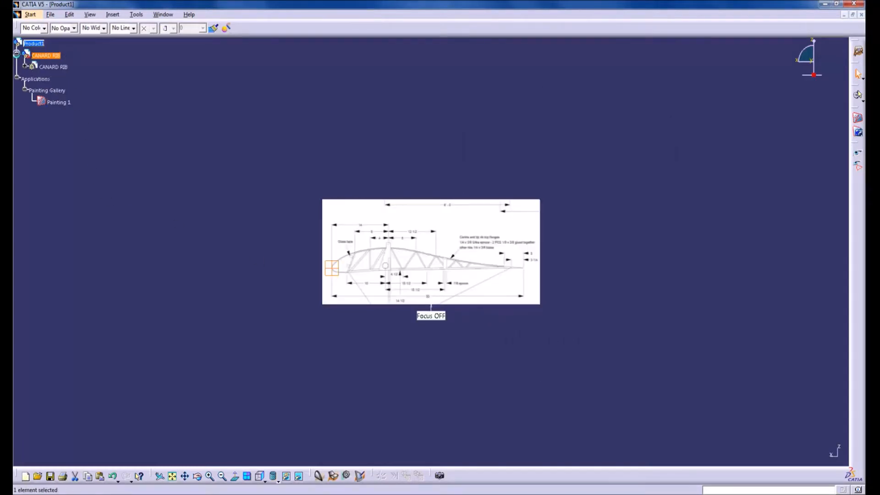
# - Expand the CANARD RIB part and open it in a separate window
pyautogui.click(27, 66)
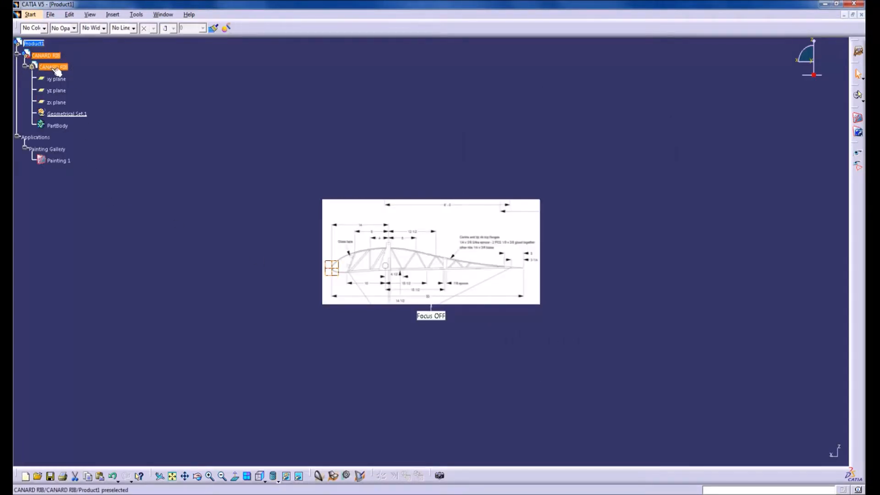
pyautogui.rightClick(53, 67)
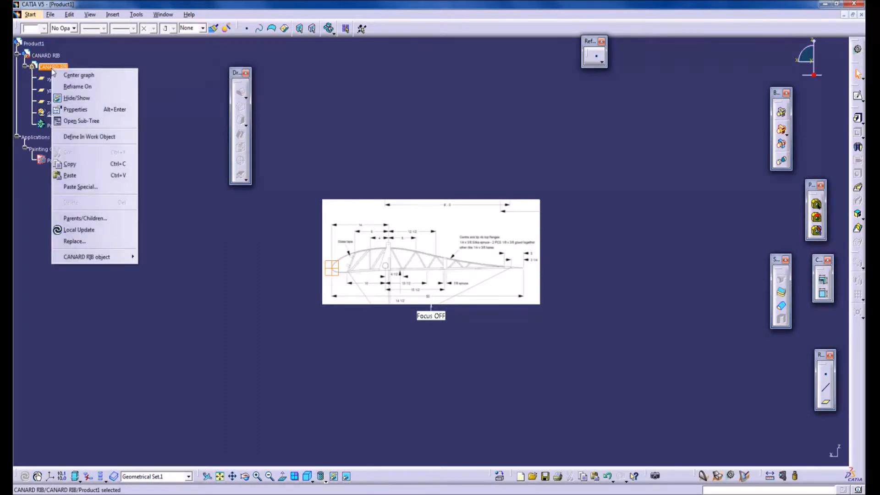
pyautogui.moveTo(80, 186)
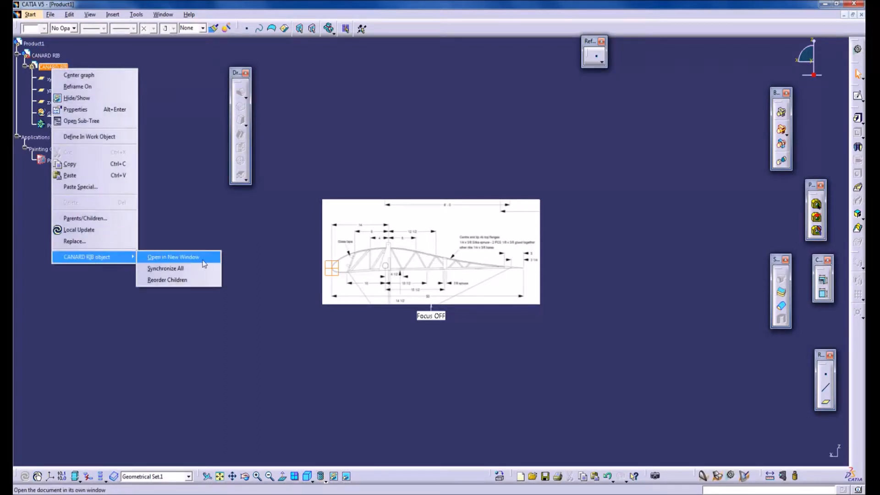
pyautogui.click(172, 257)
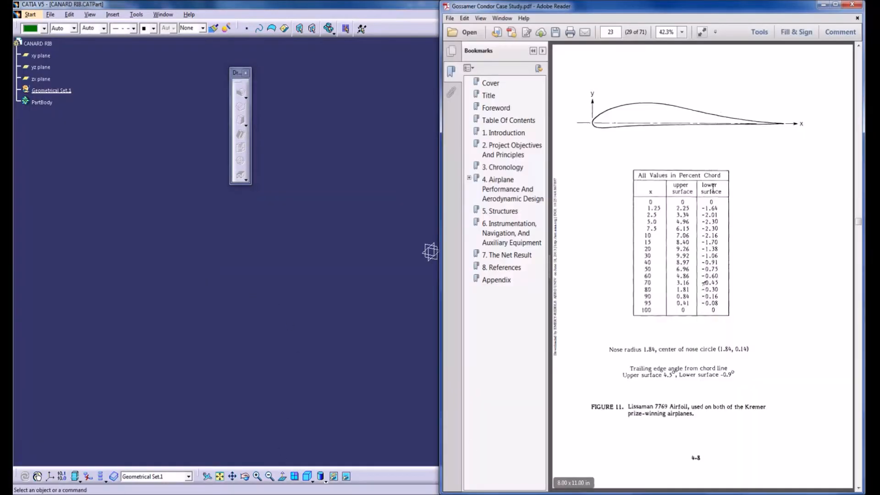
pyautogui.moveTo(599, 365)
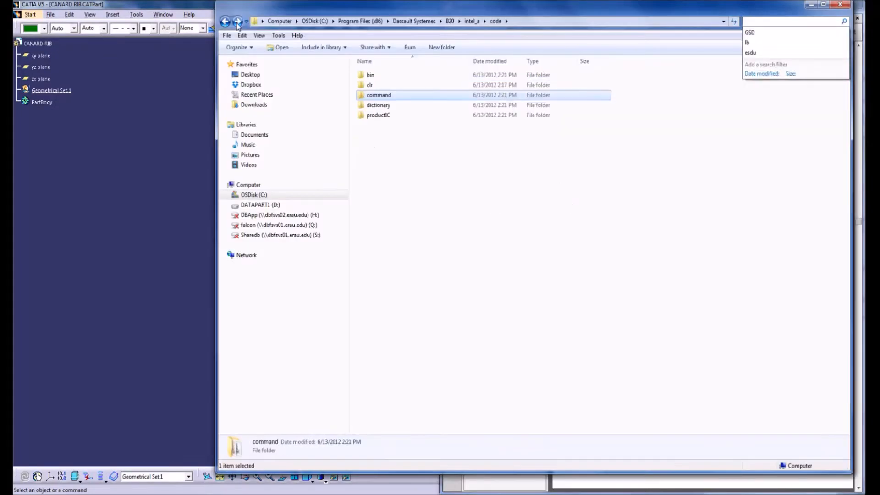
# - Open the command folder and launch the GSD_PointSplineLoftFromExcel workbook
pyautogui.doubleClick(379, 95)
pyautogui.write('GSD')
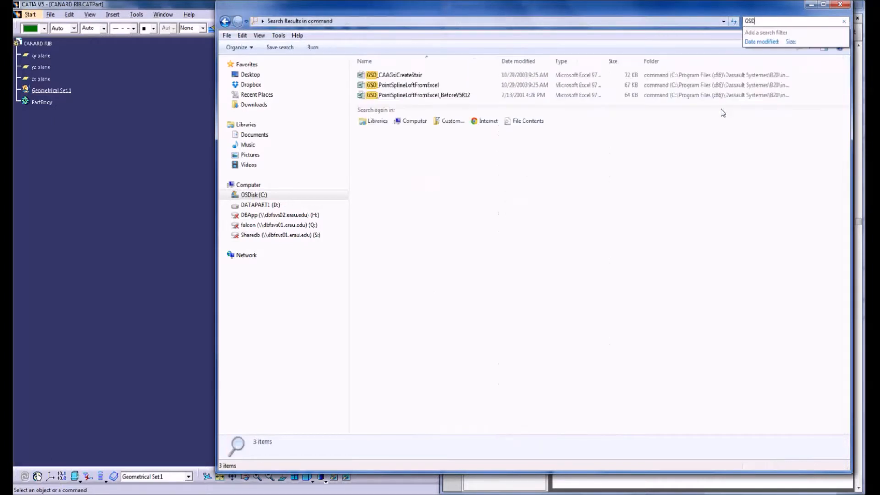
pyautogui.moveTo(407, 108)
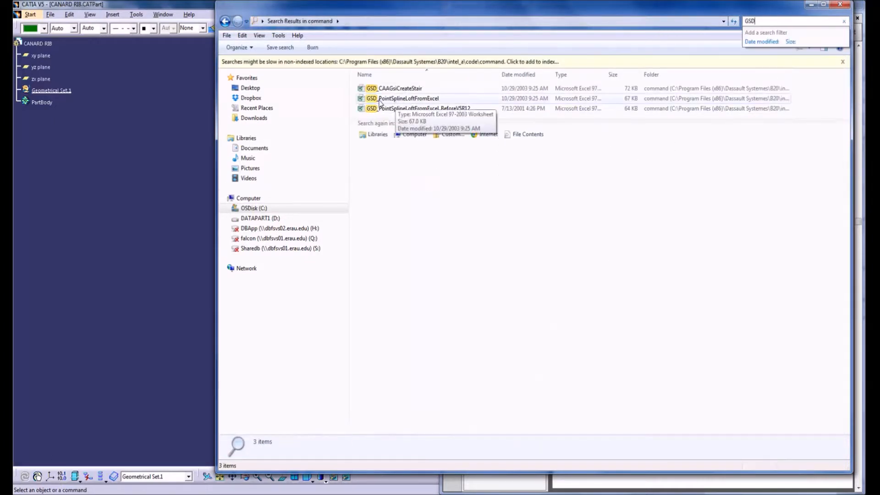
pyautogui.doubleClick(407, 98)
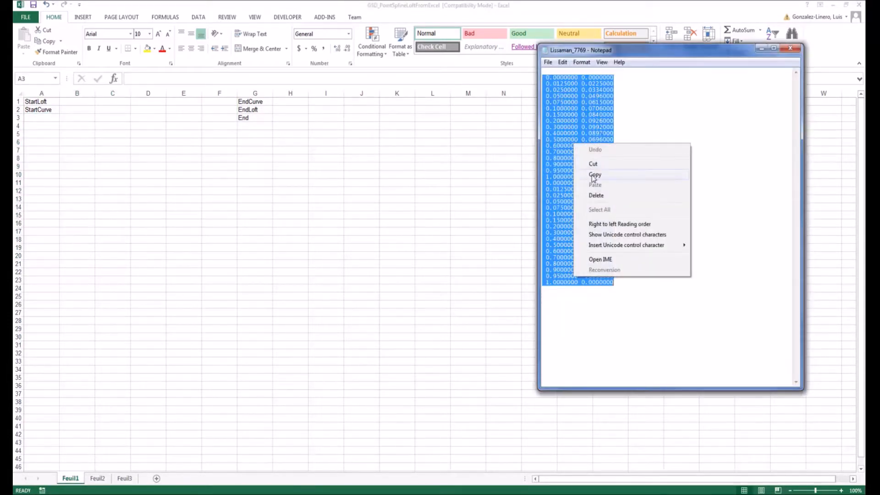
# - Paste the airfoil coordinates below StartCurve and split them into X and Y columns
pyautogui.click(595, 175)
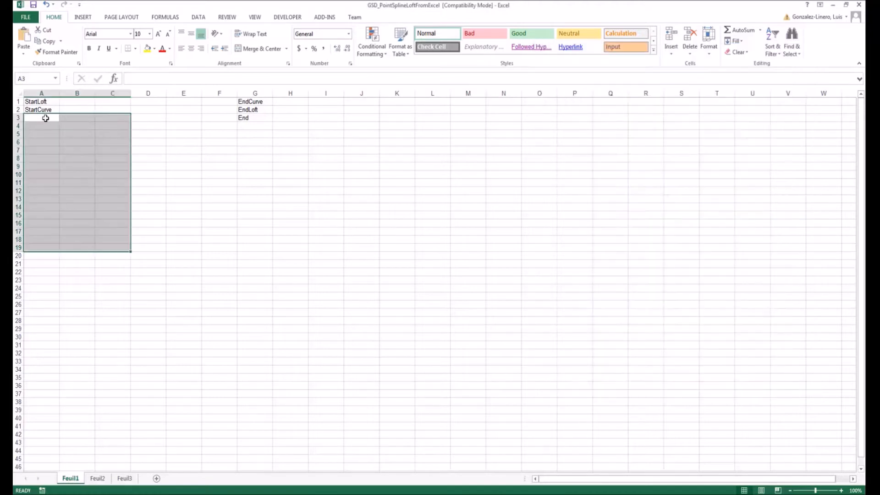
pyautogui.rightClick(45, 118)
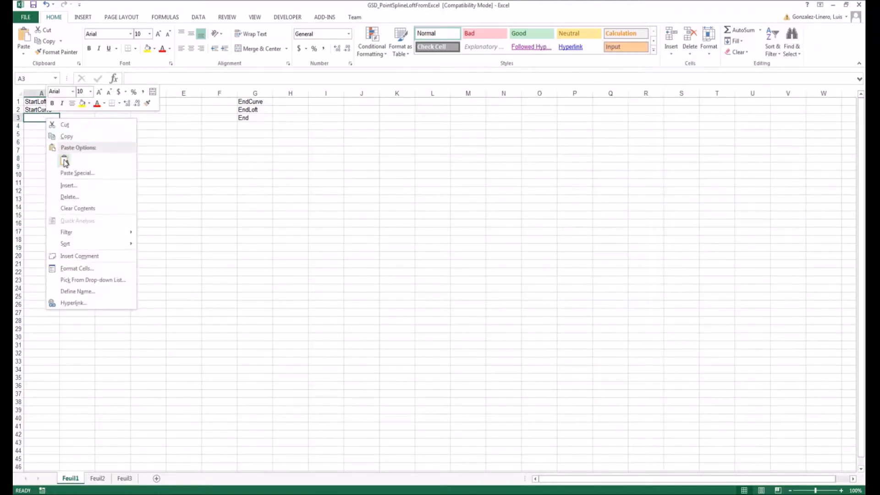
pyautogui.click(64, 161)
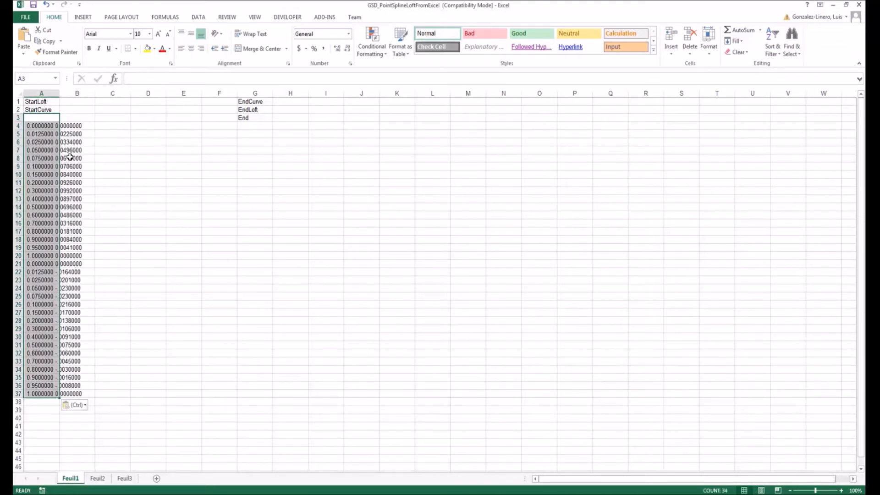
pyautogui.click(198, 17)
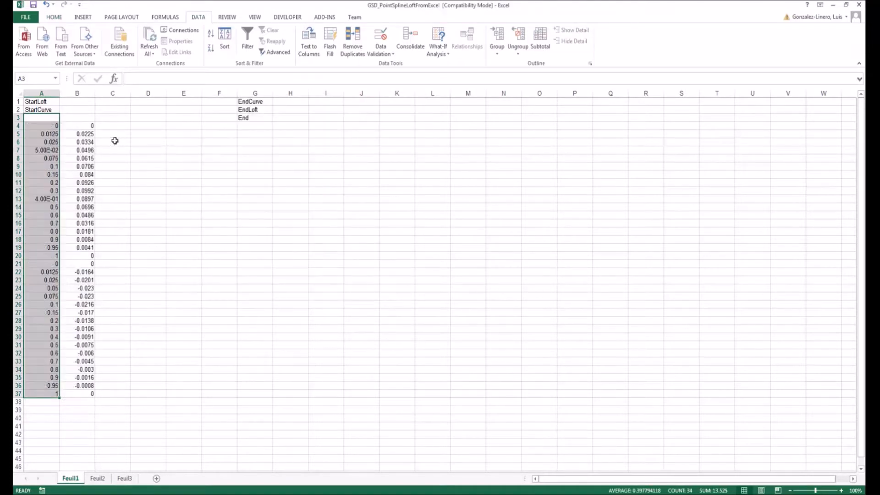
pyautogui.moveTo(77, 125); pyautogui.dragTo(77, 133)
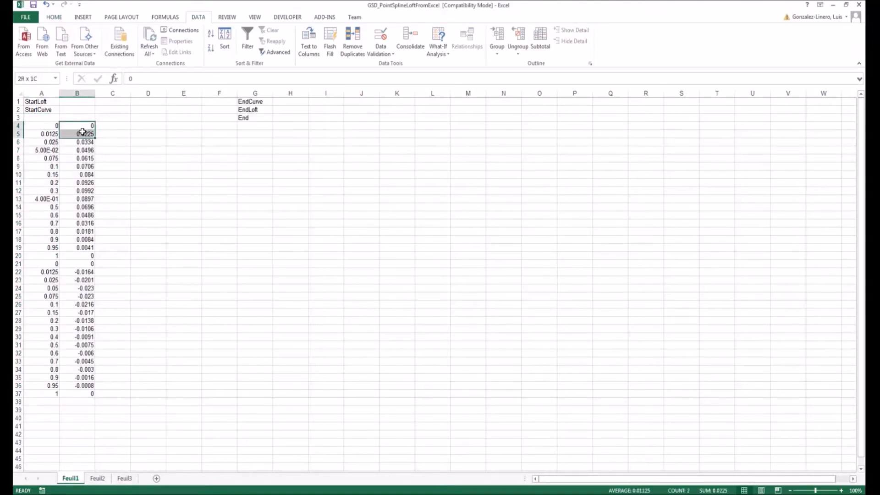
pyautogui.click(112, 150)
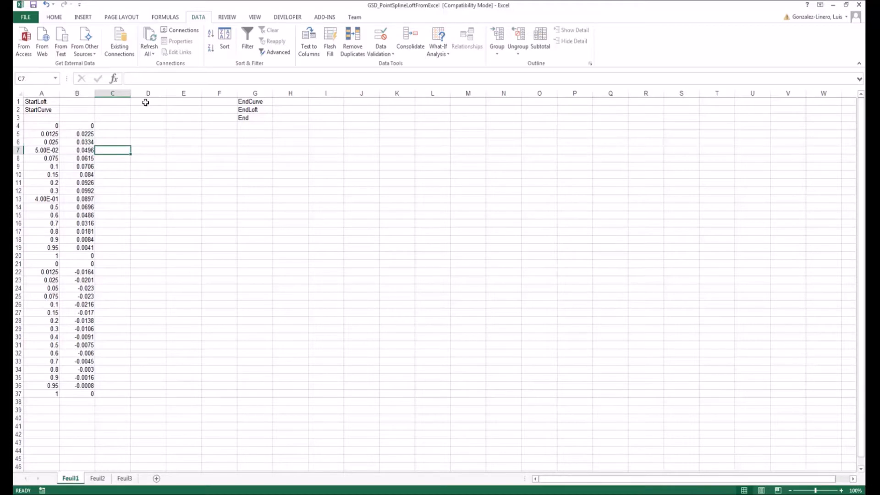
# - Enter the 1270 scale factor (=50*25) in D1 and build the =A4*$D$1 scaling formula
pyautogui.click(148, 102)
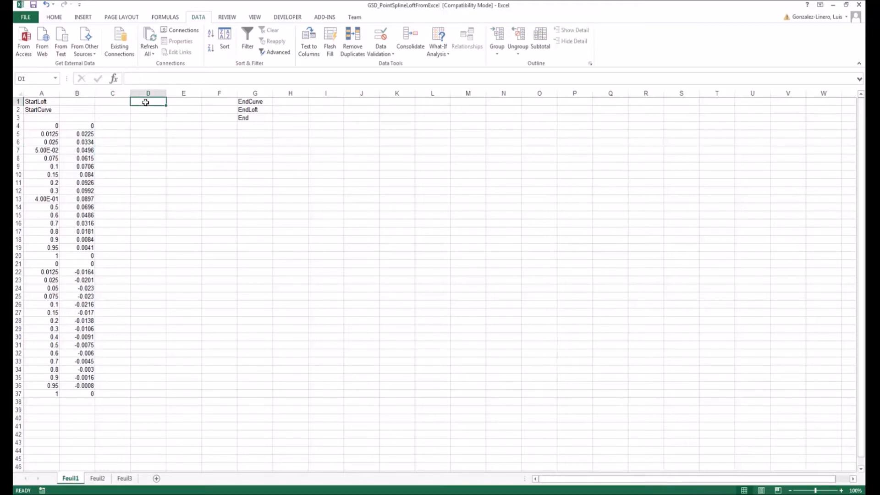
pyautogui.write('=50')
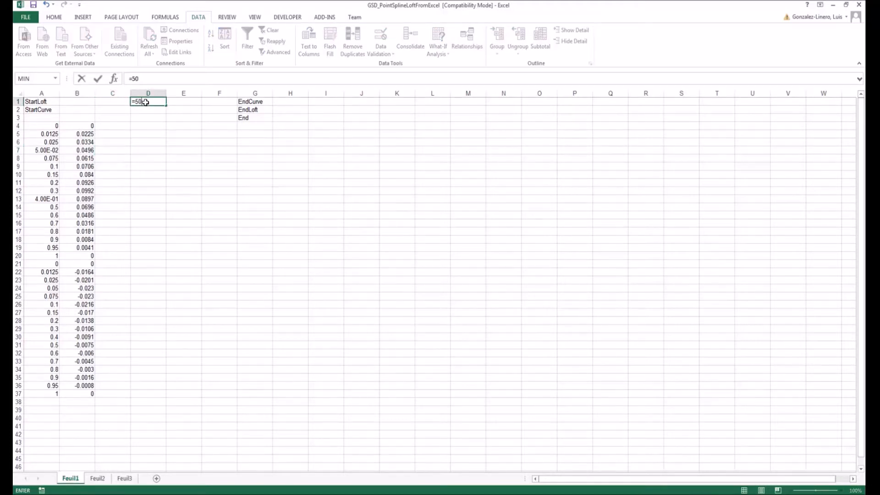
pyautogui.write('*25')
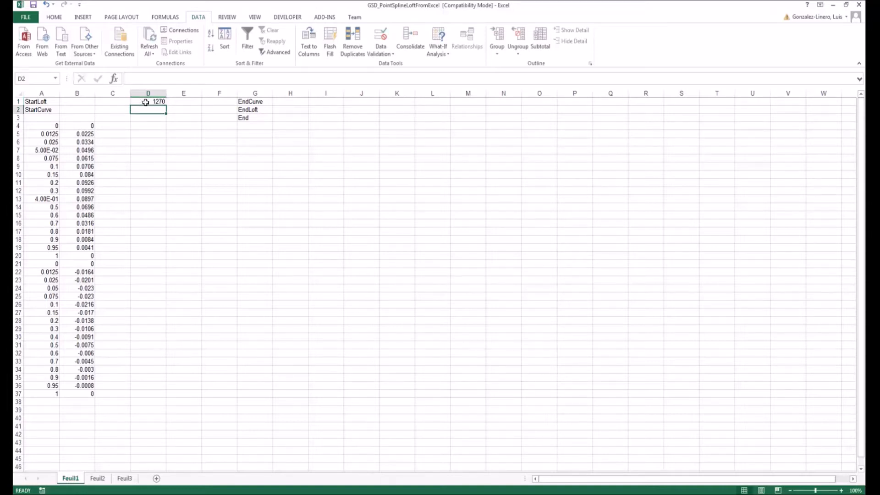
pyautogui.click(147, 125)
pyautogui.write('=A4*')
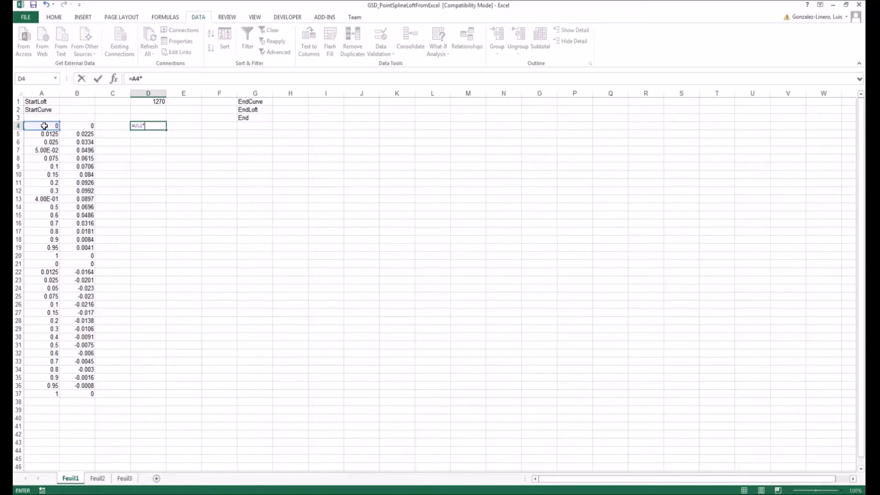
pyautogui.click(158, 101)
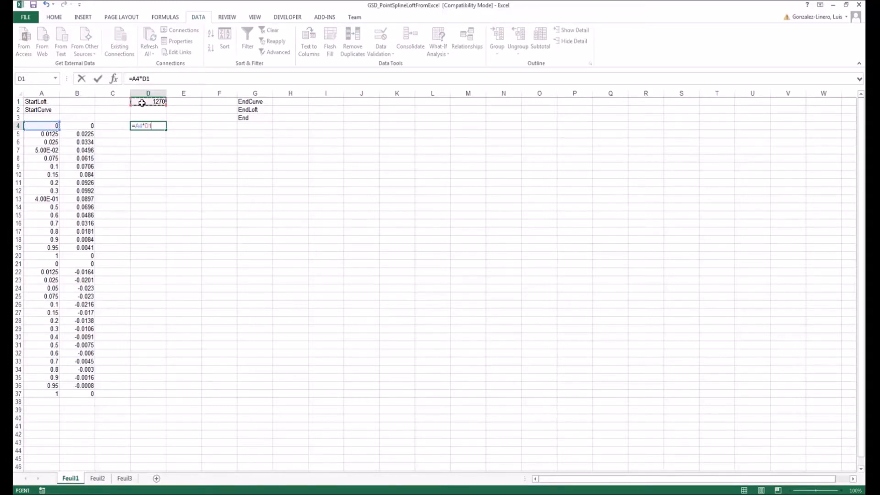
pyautogui.press('f4')
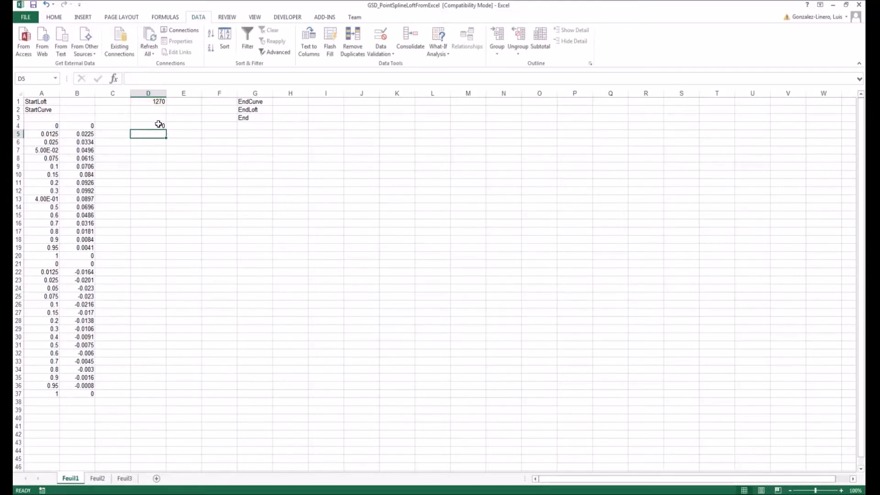
# - Fill the scaling formula across both columns and paste the scaled values over the originals
pyautogui.click(147, 126)
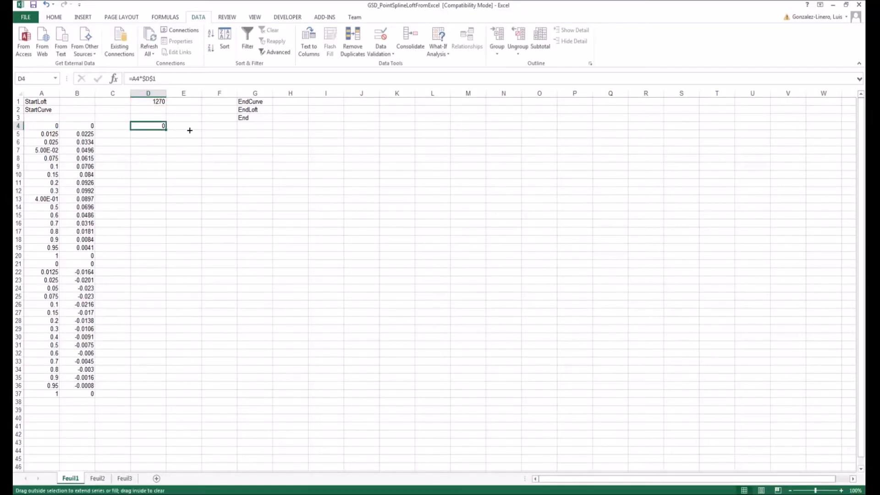
pyautogui.moveTo(147, 125); pyautogui.dragTo(183, 126)
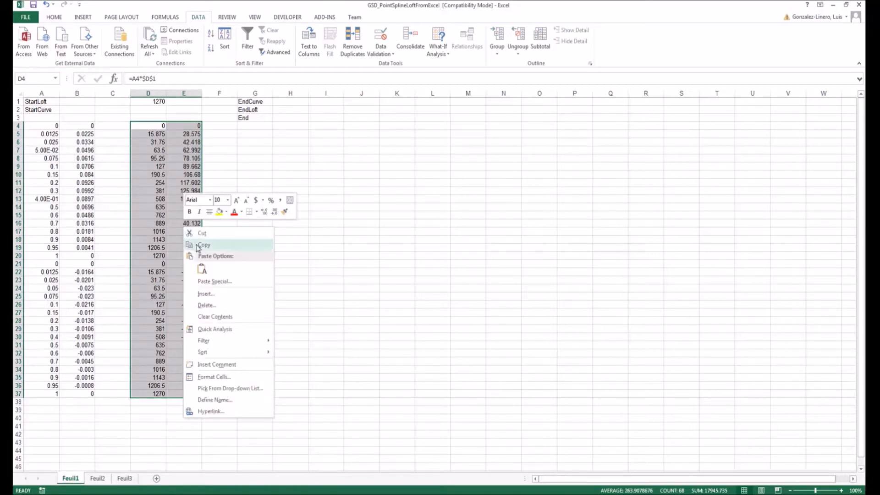
pyautogui.click(203, 245)
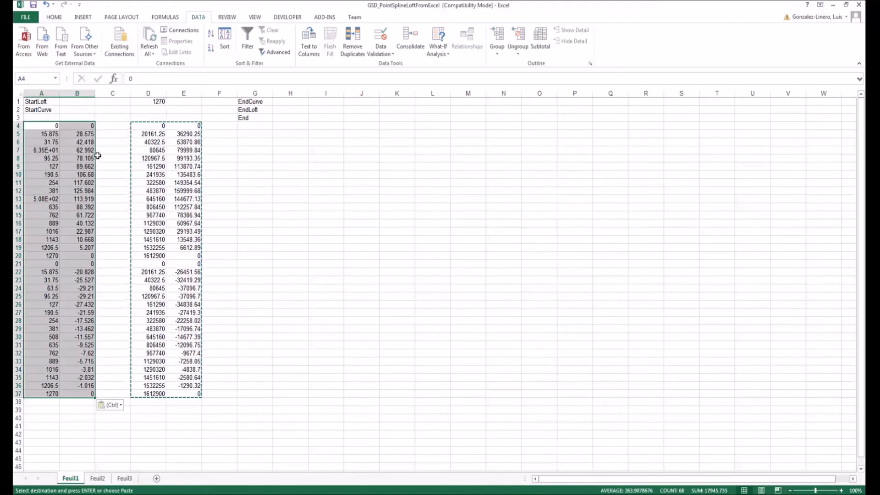
pyautogui.click(147, 93)
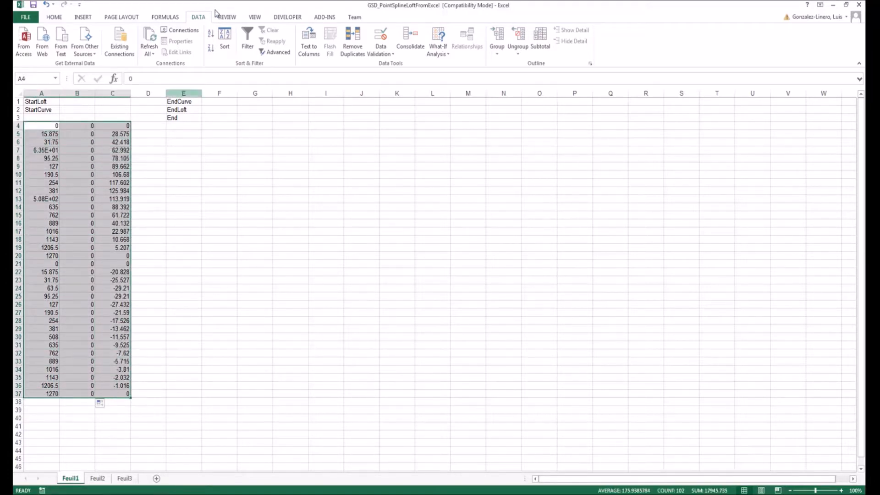
# - Apply Number format to the x, zero and y columns, reduced to two decimals
pyautogui.click(53, 17)
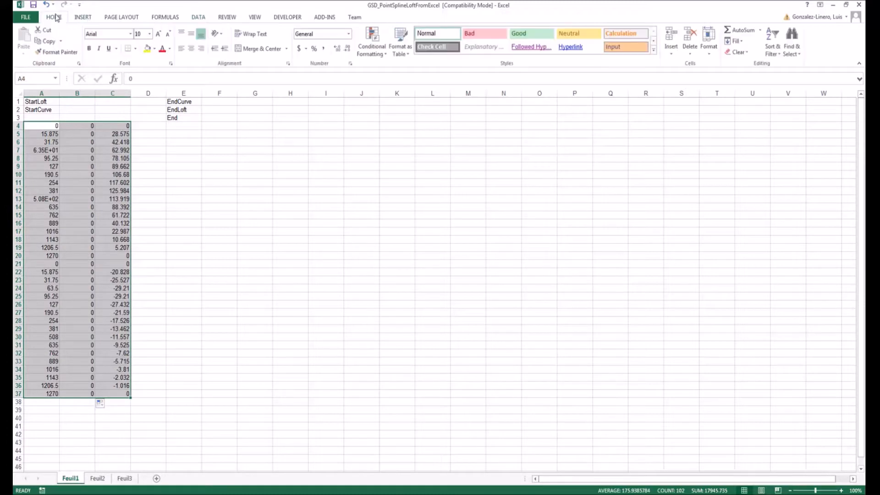
pyautogui.click(348, 48)
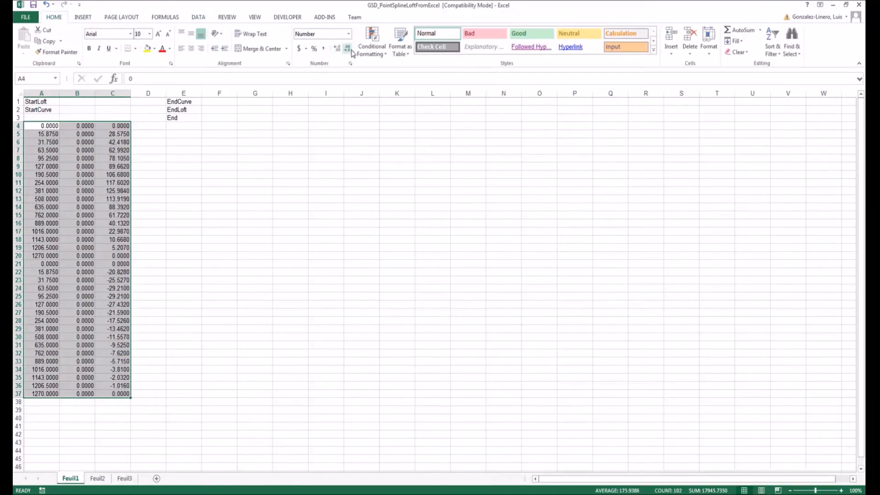
pyautogui.click(338, 48)
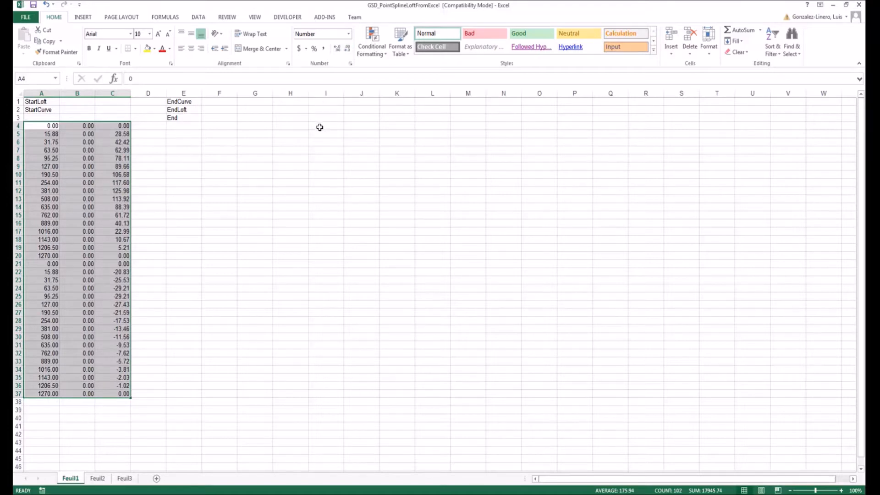
pyautogui.click(326, 134)
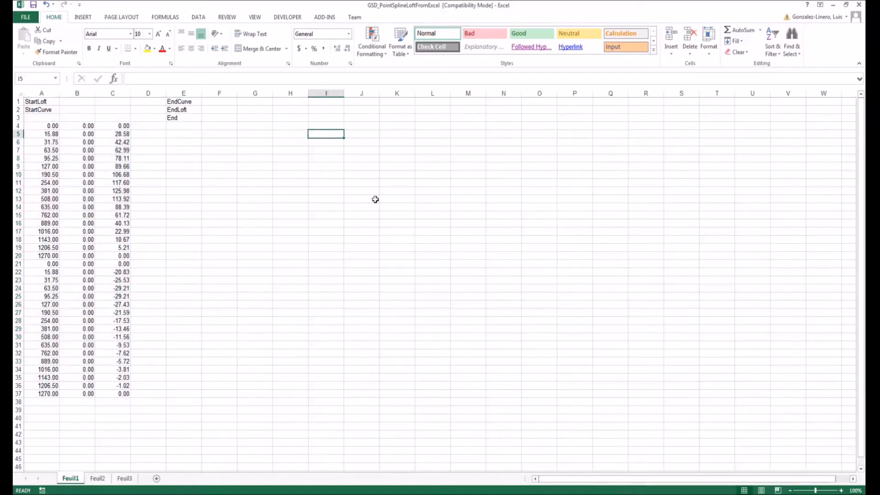
pyautogui.moveTo(28, 260)
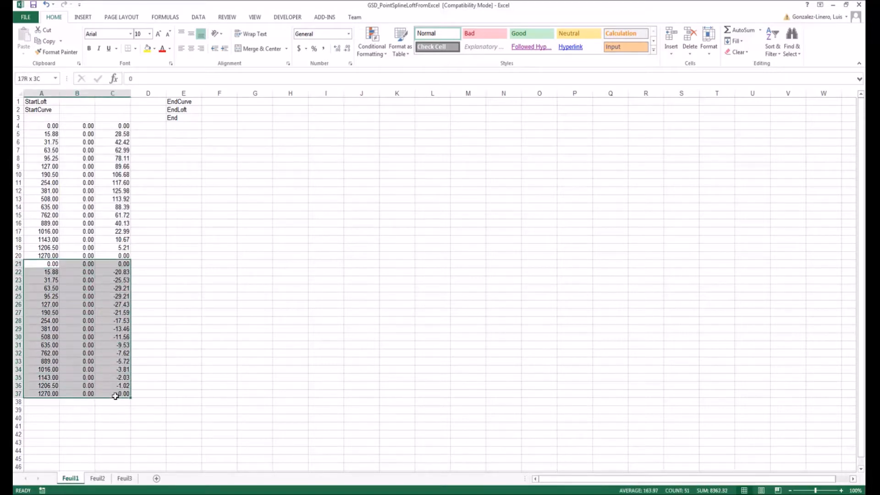
# - Custom-sort the lower-surface rows by column A, largest to smallest
pyautogui.click(773, 39)
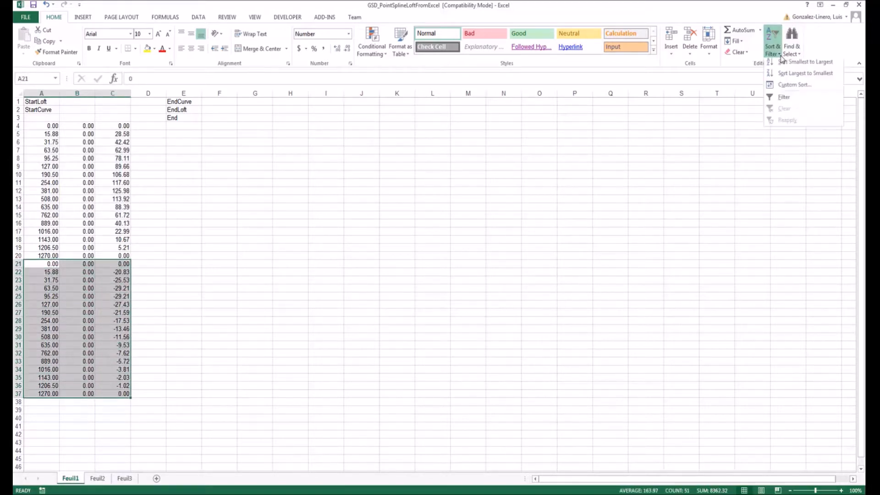
pyautogui.click(795, 84)
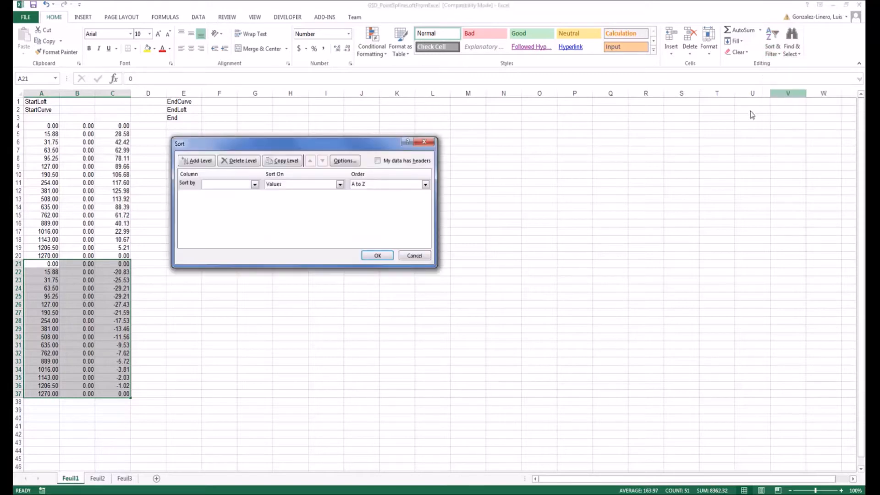
pyautogui.click(228, 183)
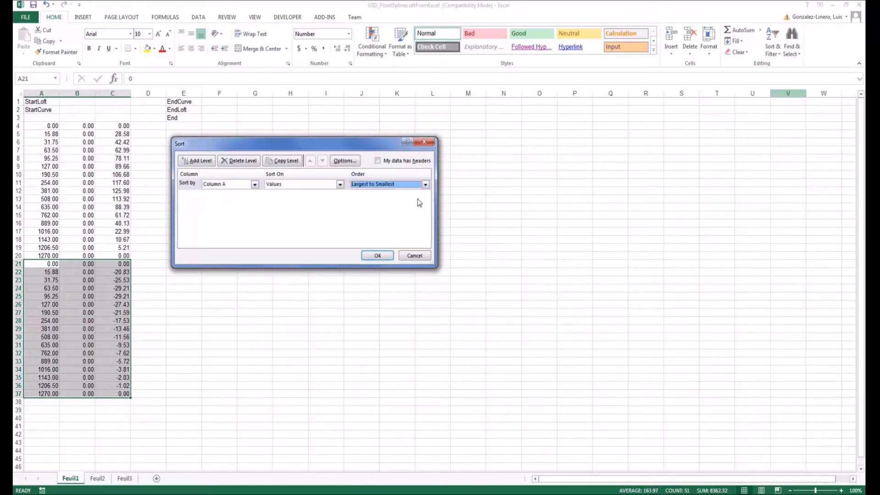
pyautogui.click(378, 256)
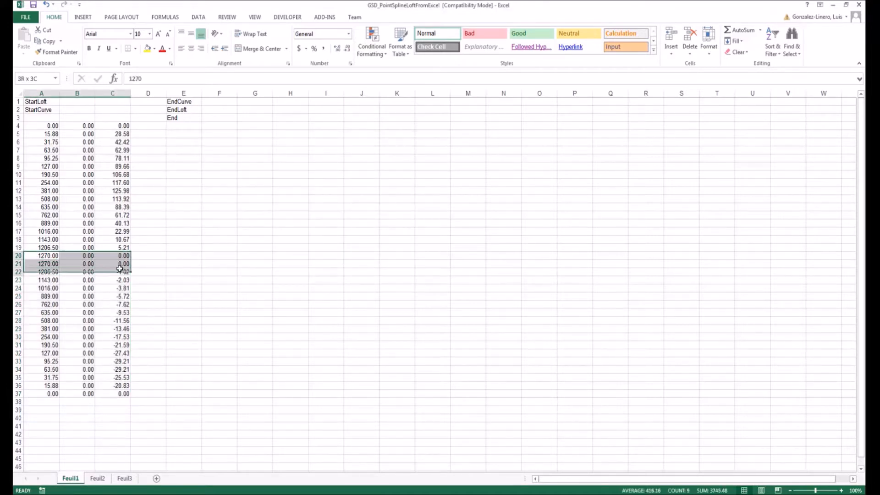
pyautogui.click(183, 272)
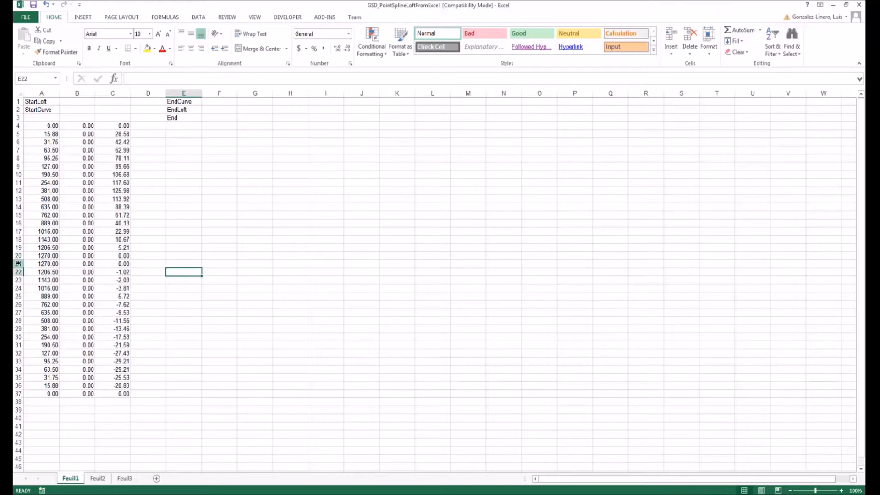
# - Delete the duplicate 1270 row and the blank row above the data
pyautogui.rightClick(18, 264)
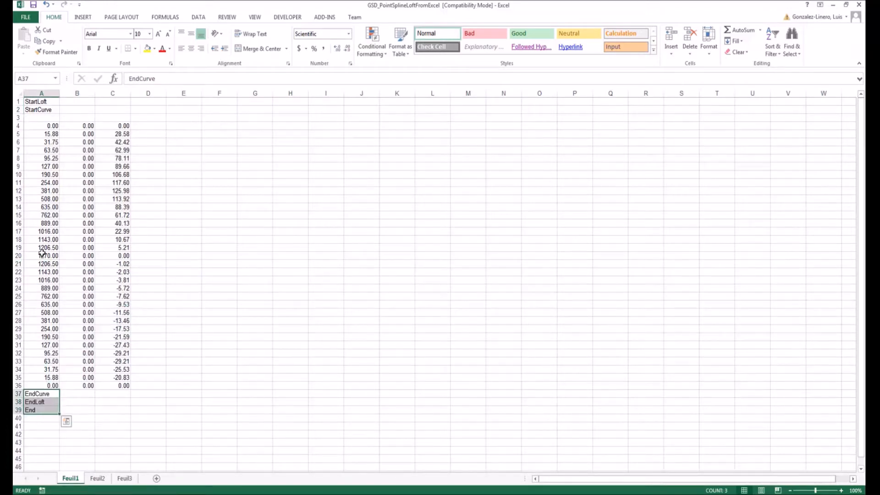
pyautogui.rightClick(18, 118)
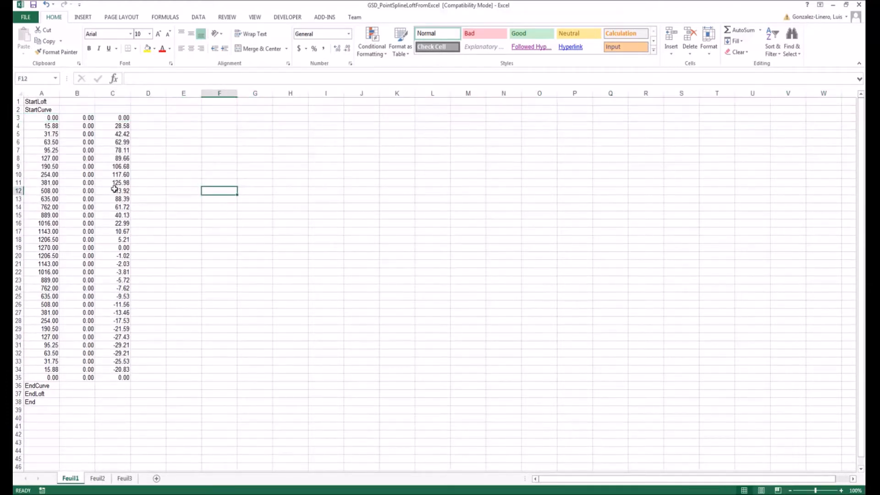
pyautogui.click(287, 17)
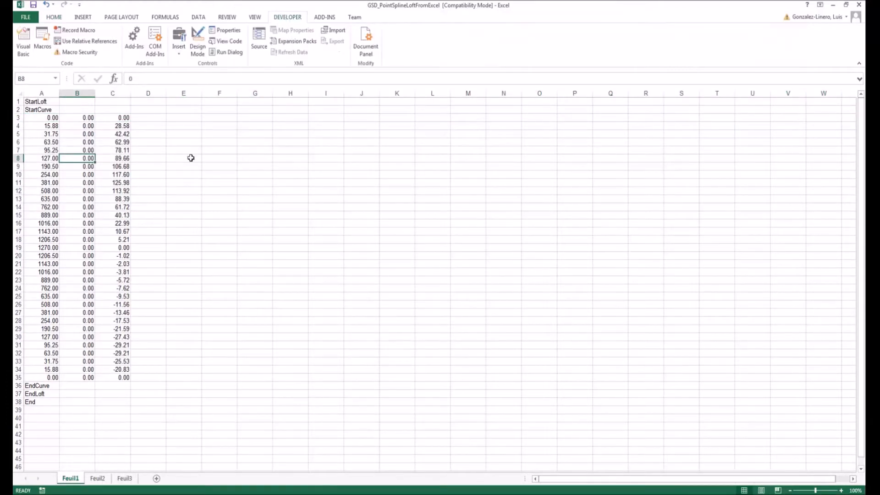
# - Run the Feuil1.Main macro with option 2 to create points and splines
pyautogui.click(42, 39)
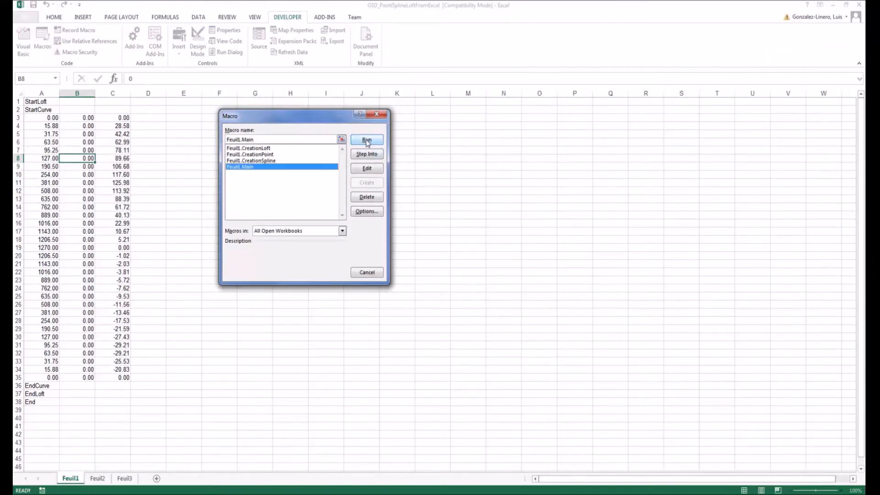
pyautogui.click(366, 140)
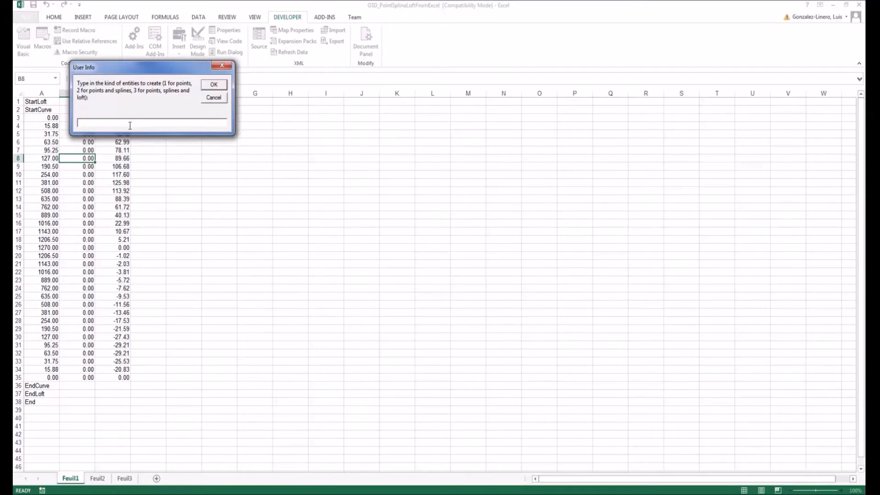
pyautogui.write('2')
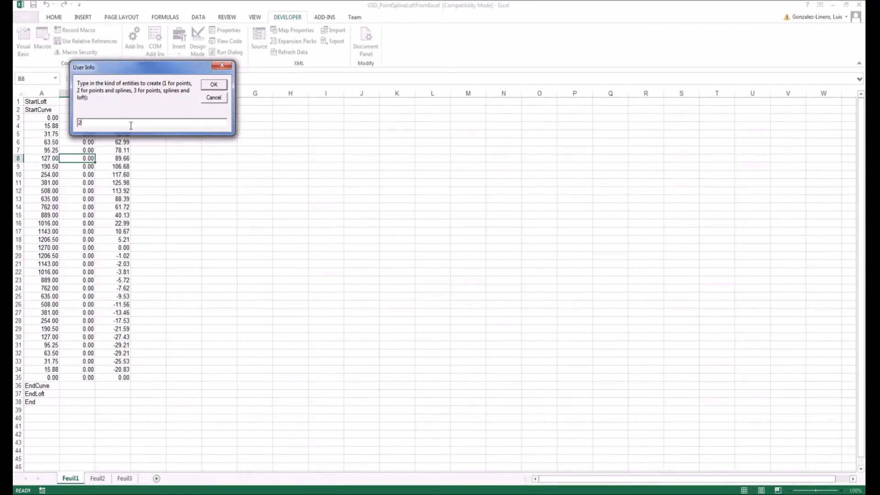
pyautogui.click(213, 85)
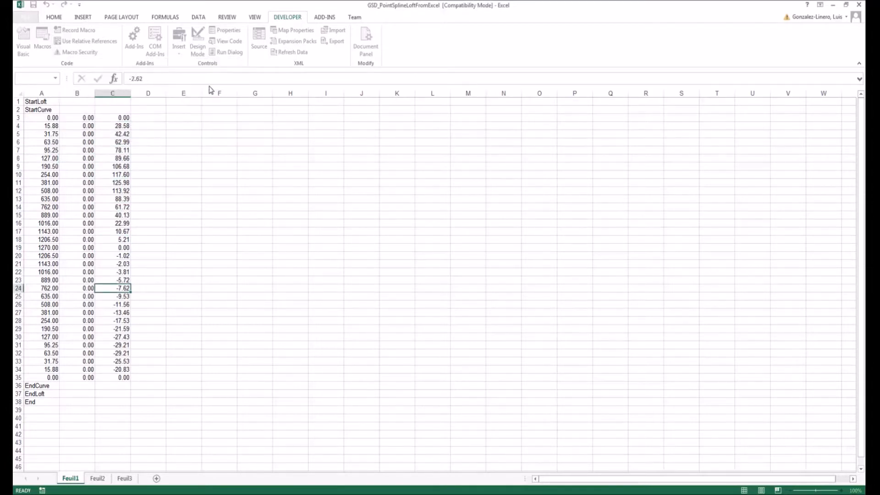
pyautogui.click(30, 402)
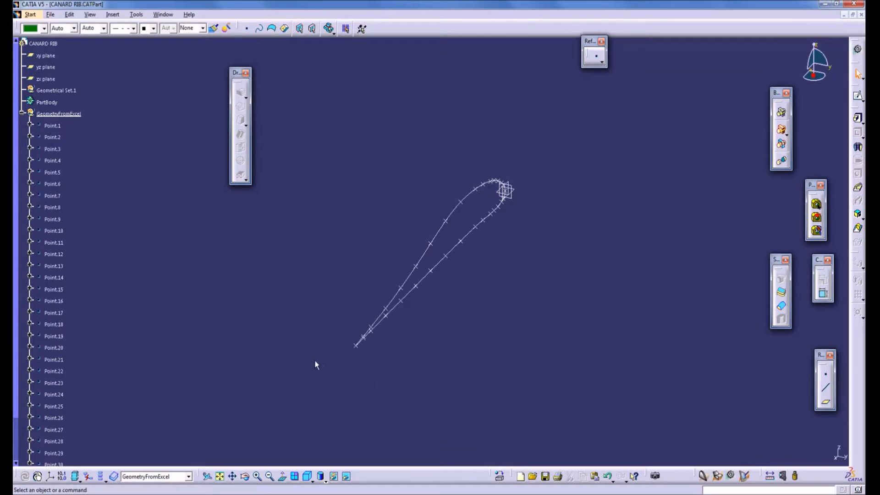
pyautogui.moveTo(160, 15)
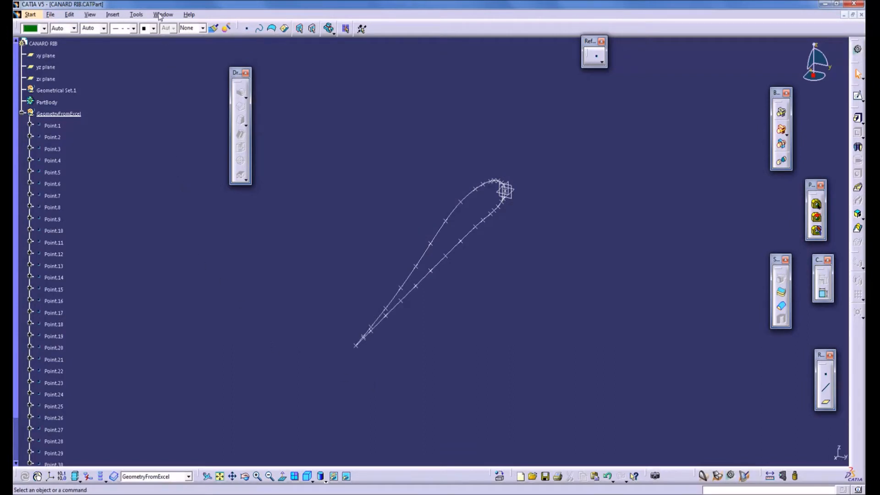
# - Switch to the Product1 window and expand GeometryFromExcel in the specification tree
pyautogui.click(163, 15)
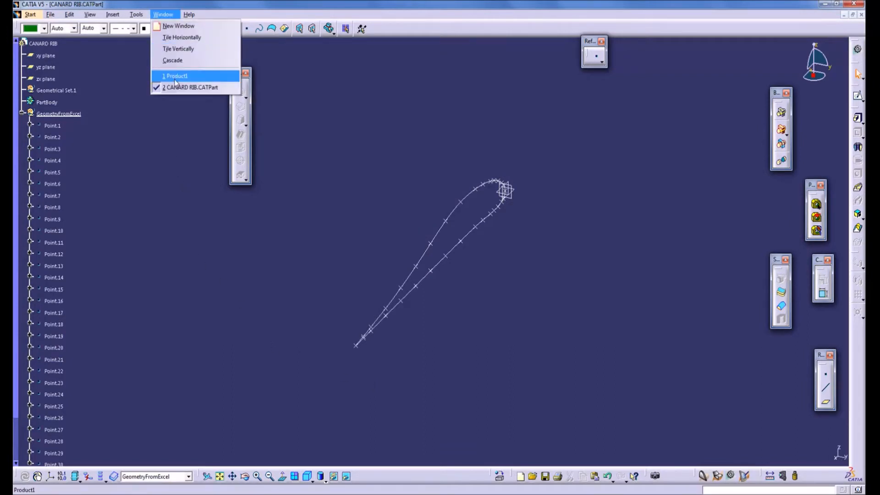
pyautogui.click(176, 75)
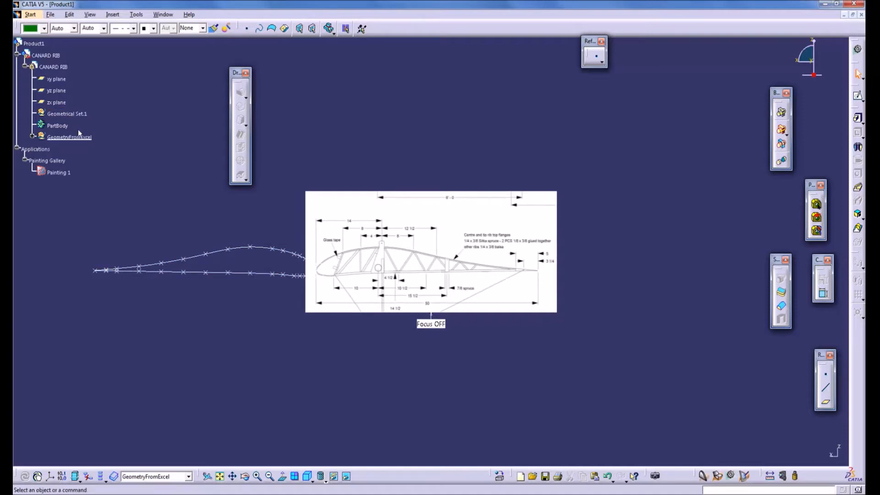
pyautogui.click(33, 136)
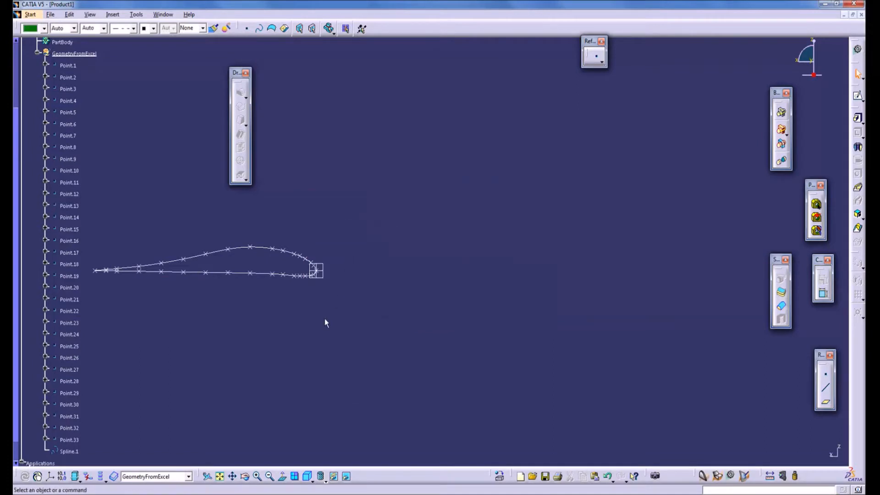
pyautogui.moveTo(259, 254)
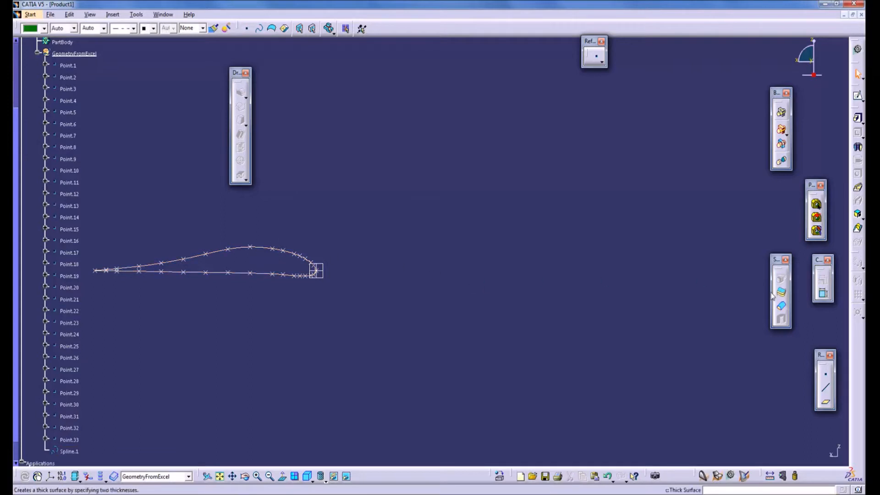
pyautogui.moveTo(768, 297)
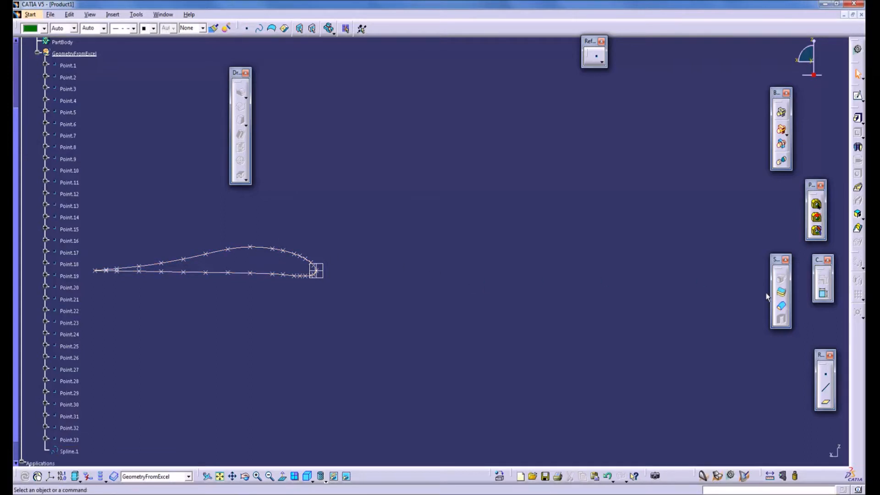
# - Mirror Spline.1 about the YZ plane to create Symmetry.1
pyautogui.click(73, 54)
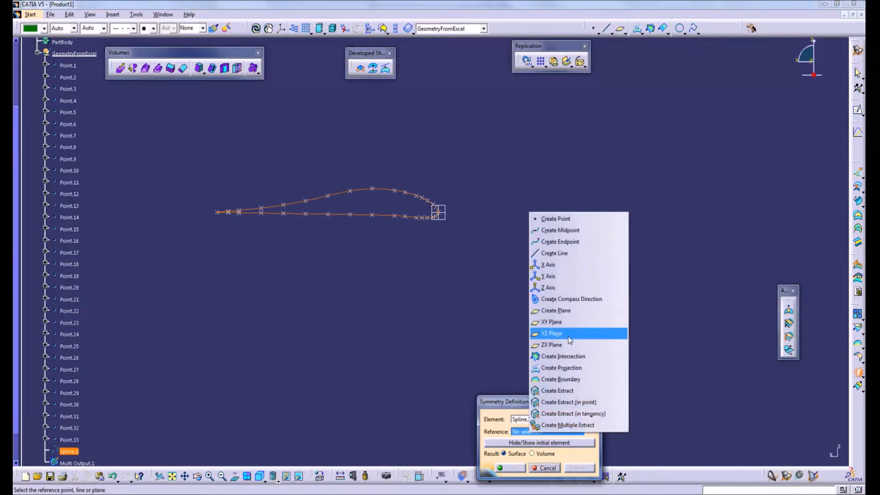
pyautogui.click(551, 333)
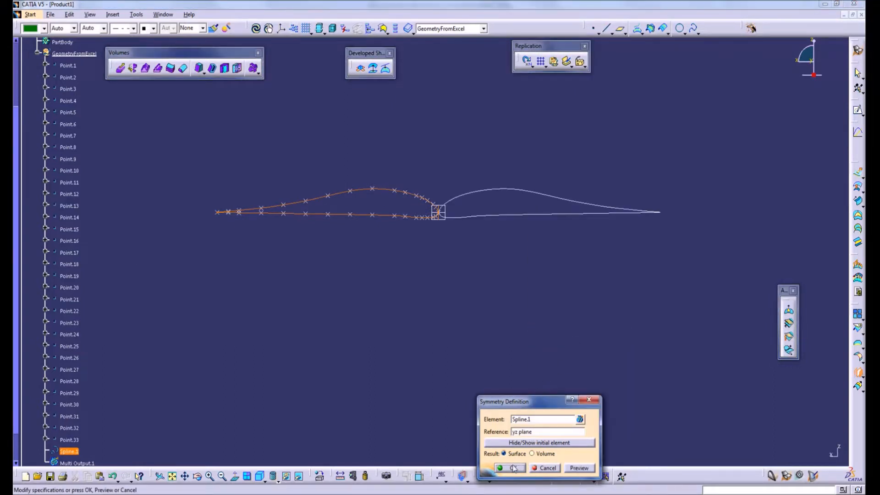
pyautogui.click(509, 468)
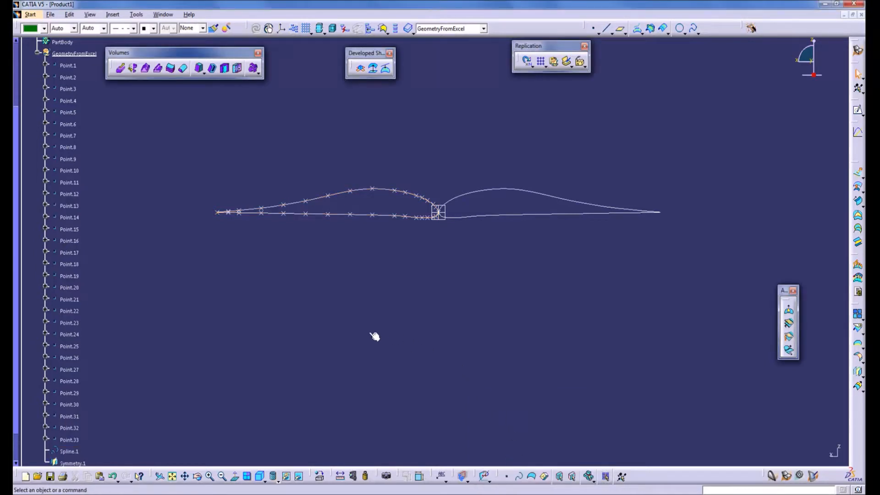
# - Hide the imported points and Spline.1, and move Symmetry.1 into Geometrical Set.1
pyautogui.click(68, 65)
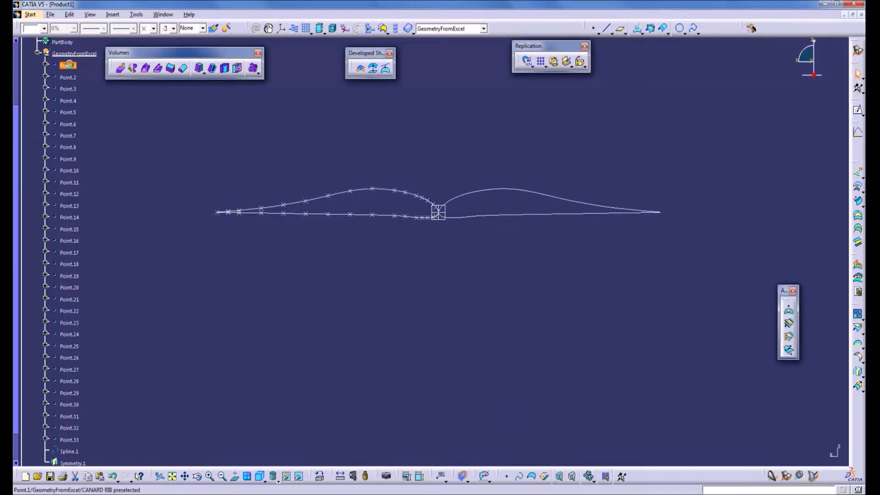
pyautogui.scroll(-3)
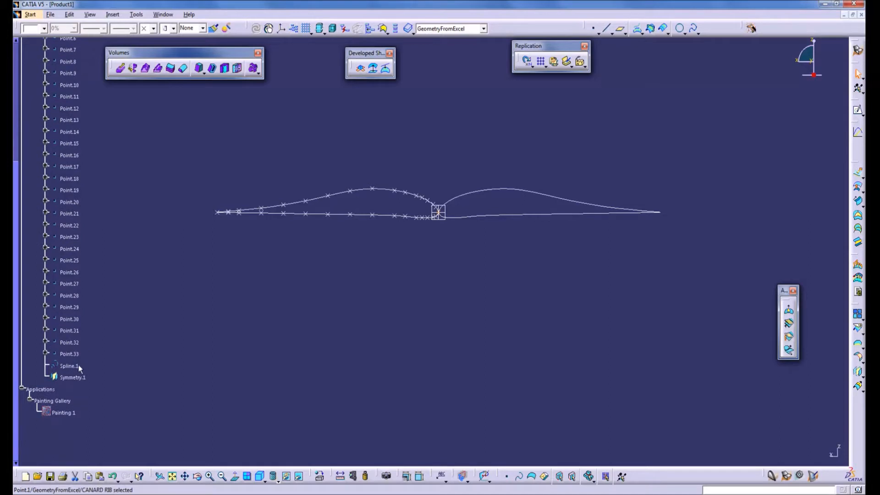
pyautogui.moveTo(68, 366)
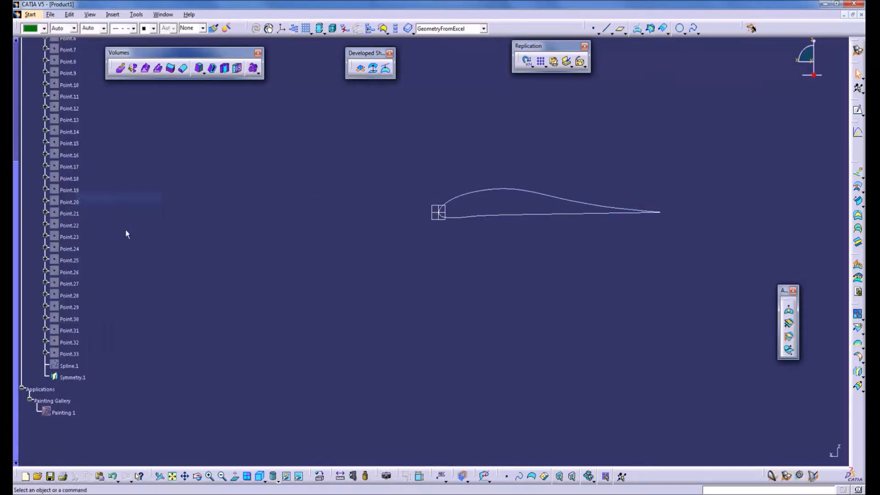
pyautogui.moveTo(71, 377)
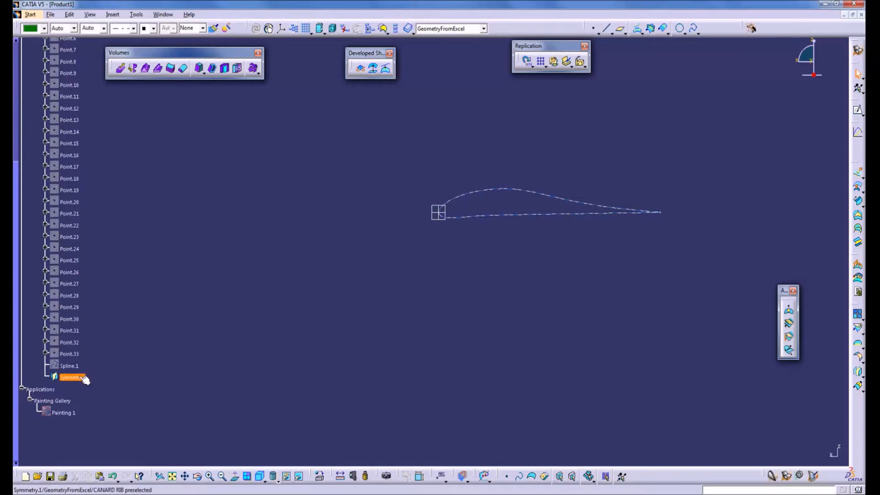
pyautogui.rightClick(70, 377)
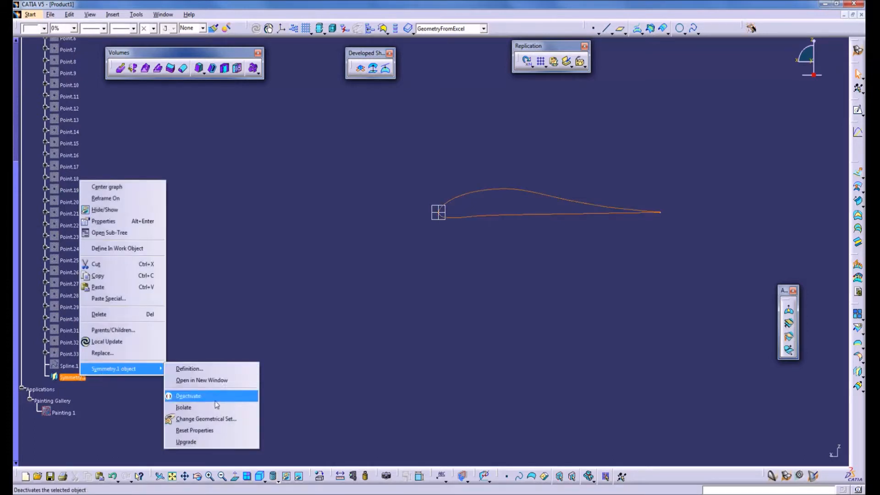
pyautogui.click(206, 419)
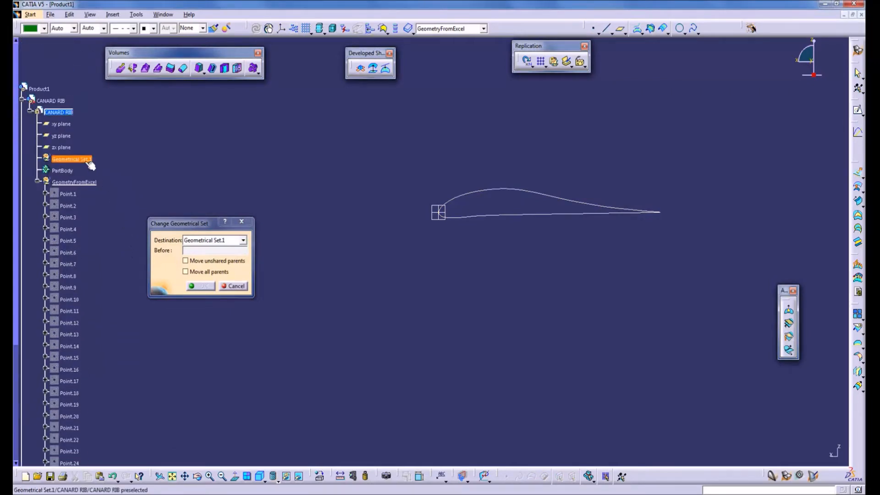
pyautogui.click(233, 286)
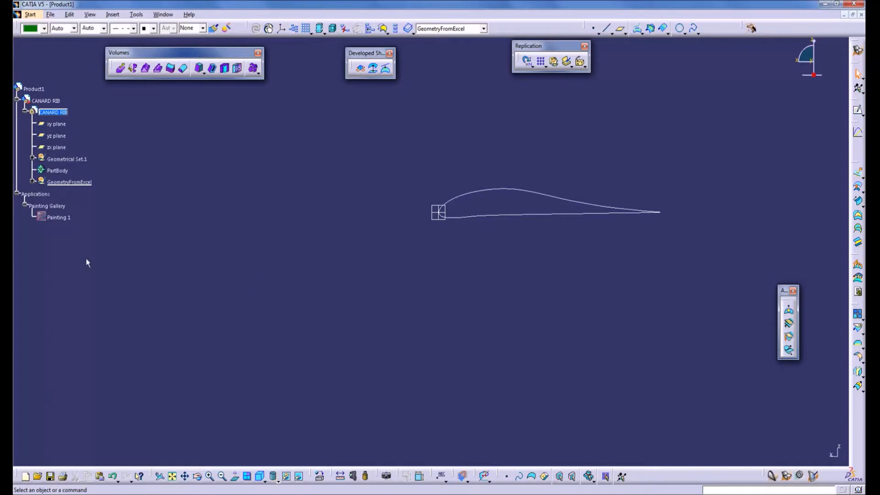
pyautogui.rightClick(58, 217)
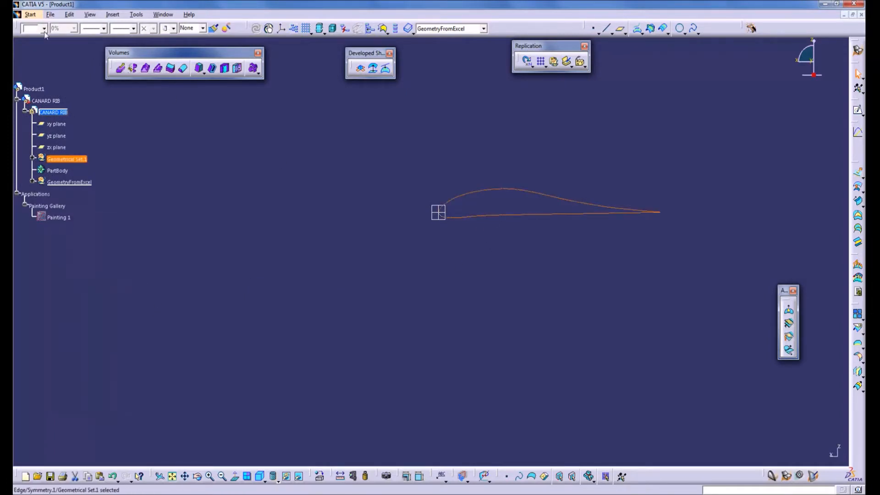
# - Colour Geometrical Set.1 red and show the Painting 1 rib drawing again
pyautogui.click(30, 28)
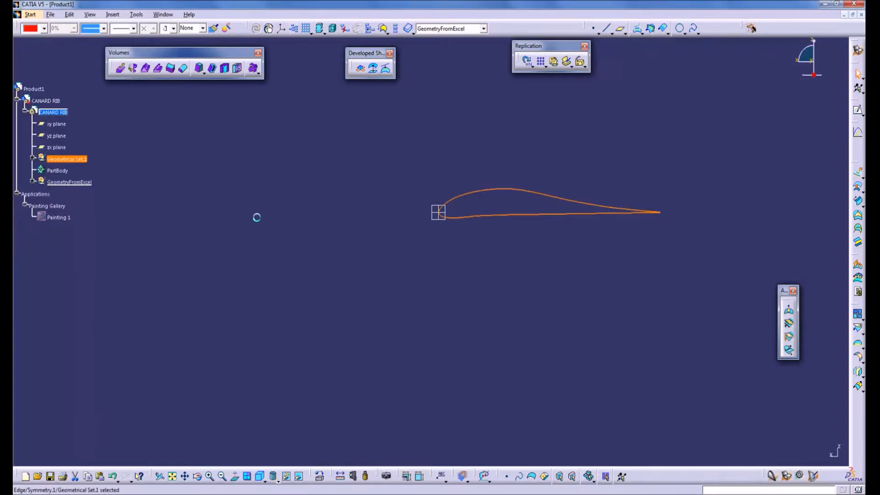
pyautogui.rightClick(58, 217)
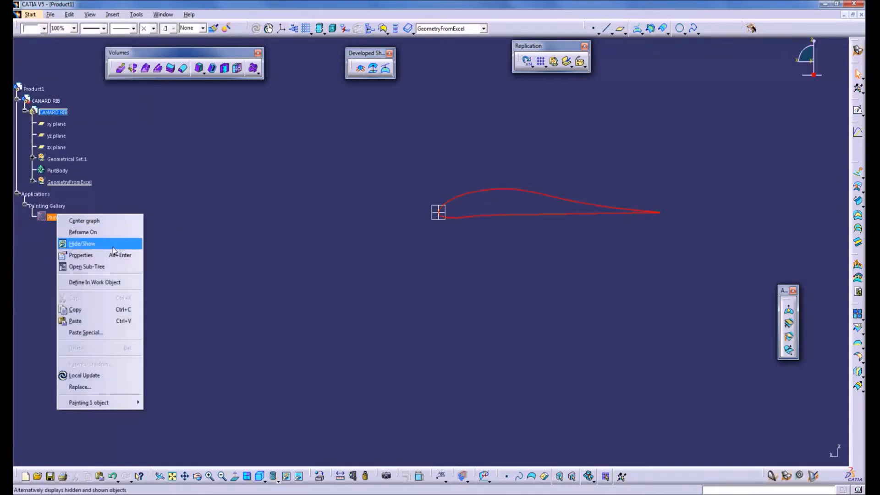
pyautogui.click(82, 243)
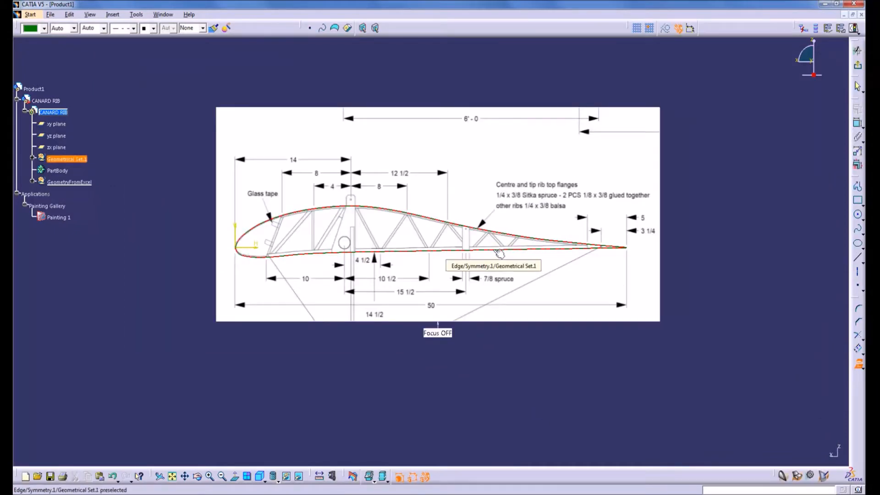
# - Move Sketch.1 into Geometrical Set.1 and hide Symmetry.1
pyautogui.click(70, 182)
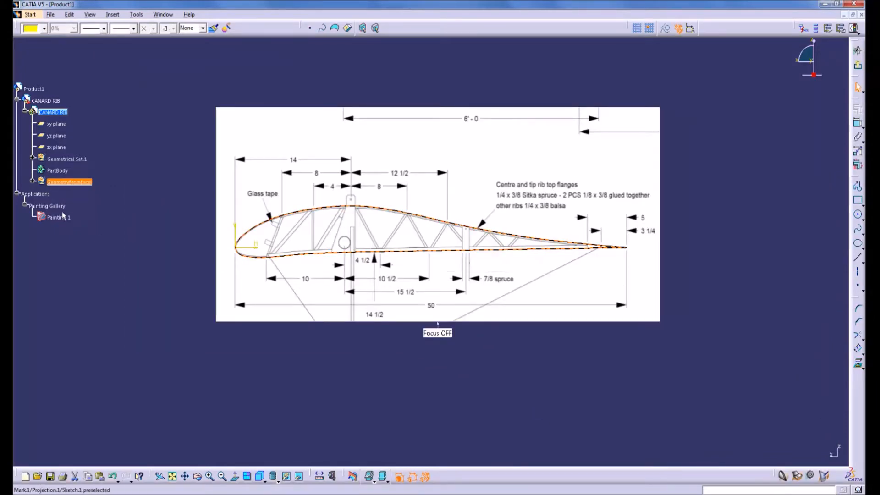
pyautogui.click(33, 159)
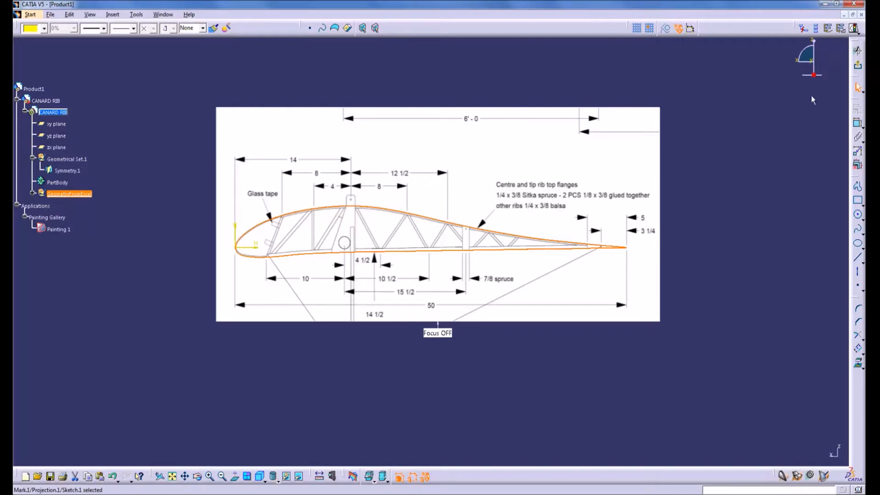
pyautogui.moveTo(859, 66)
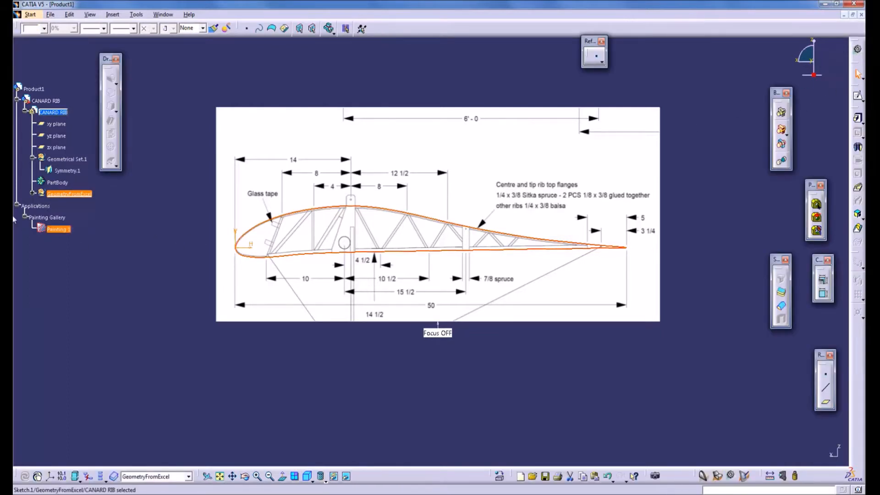
pyautogui.click(35, 193)
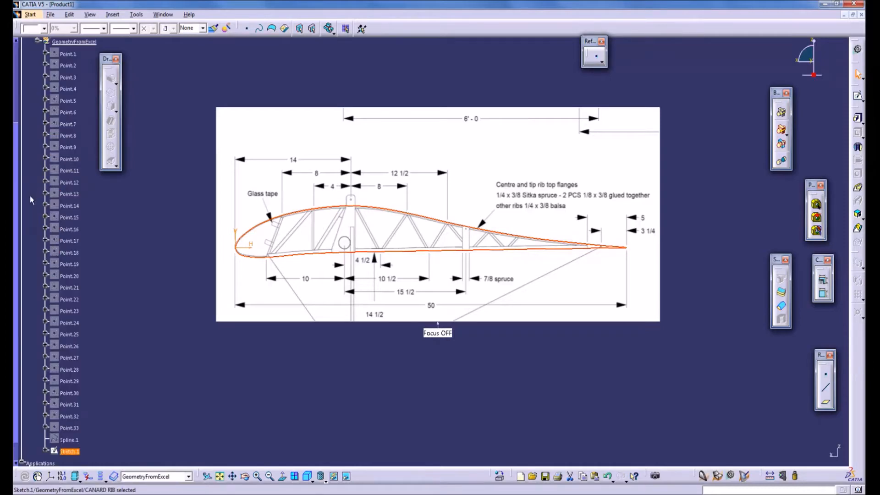
pyautogui.moveTo(70, 450)
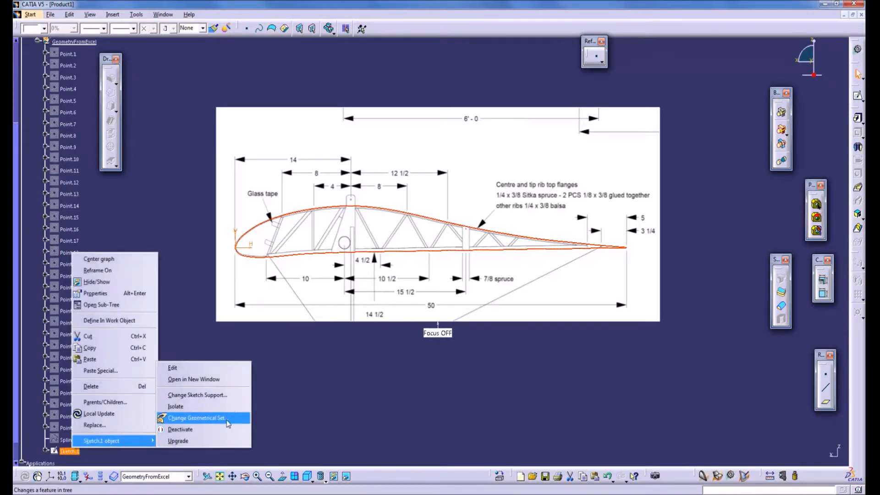
pyautogui.click(197, 418)
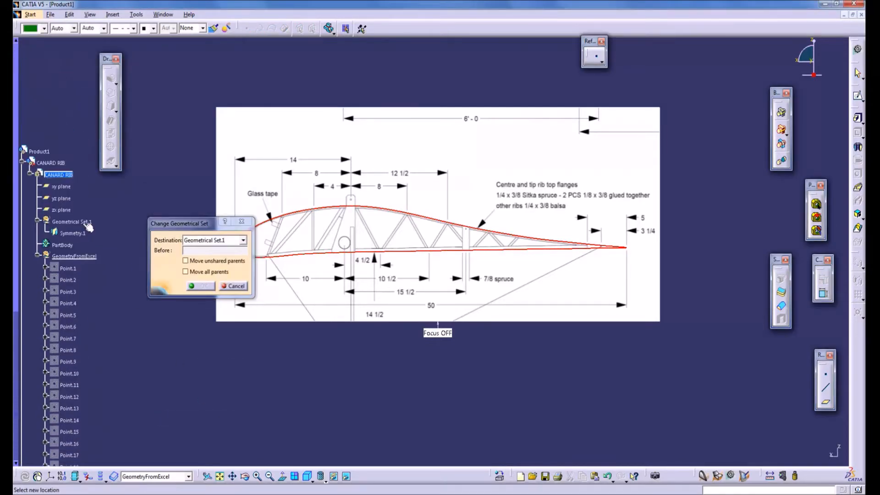
pyautogui.click(201, 286)
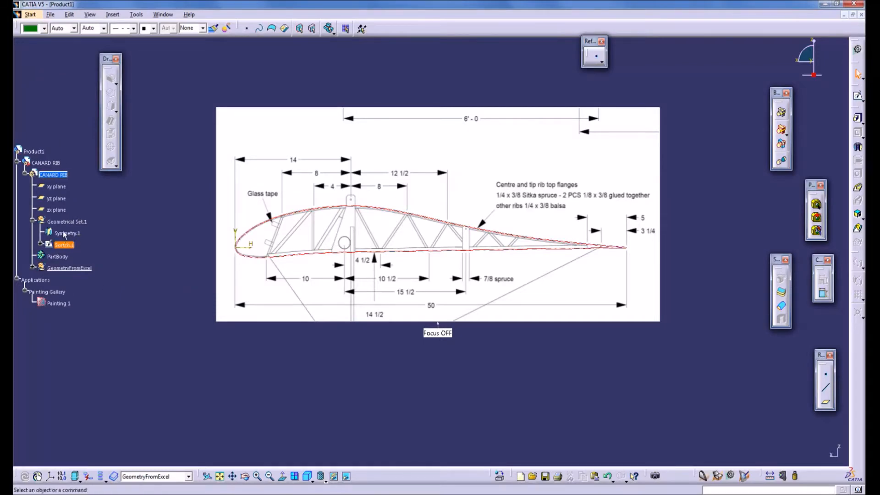
pyautogui.rightClick(67, 221)
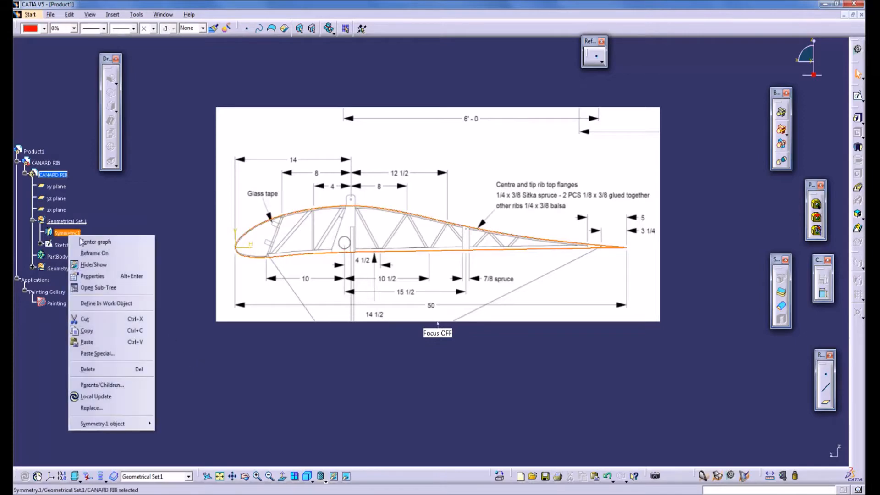
pyautogui.click(93, 265)
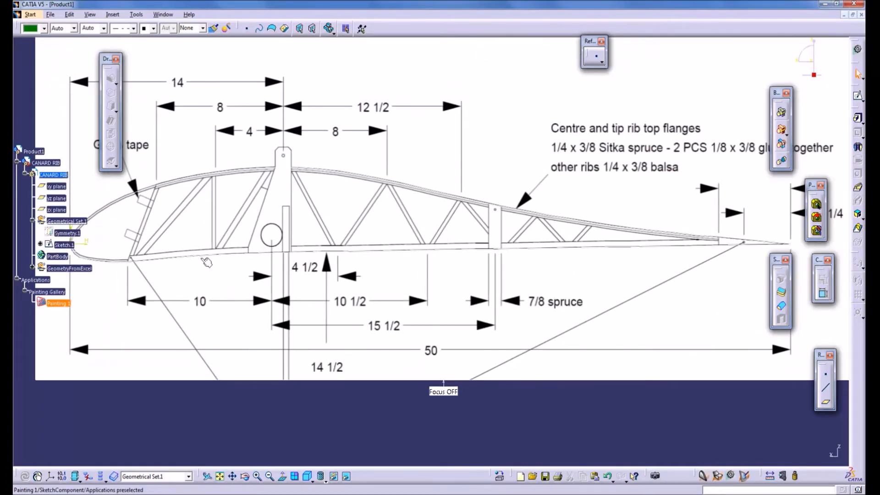
# - Offset the rib outline in Sketch.1 inward by 0.375 in (-0.375in)
pyautogui.click(63, 244)
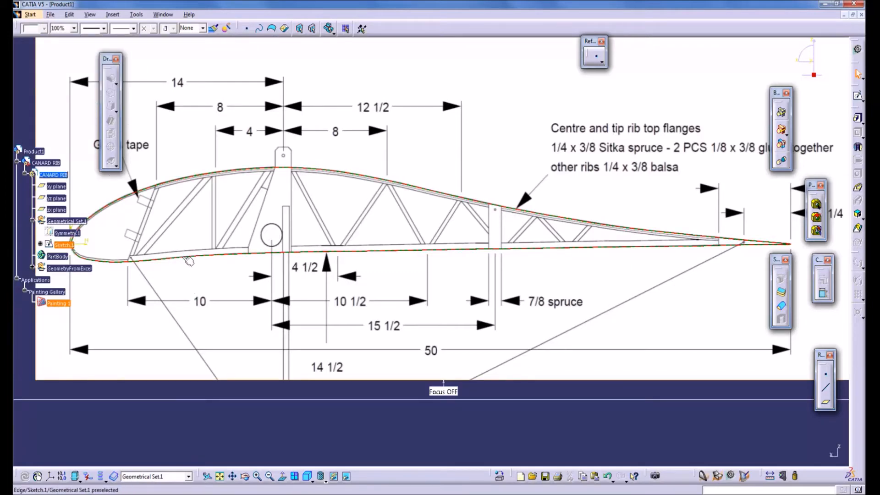
pyautogui.click(46, 28)
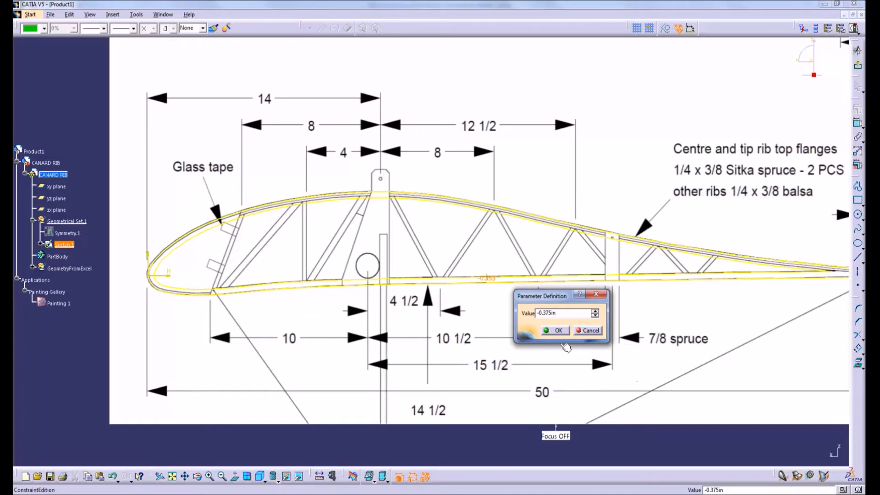
pyautogui.click(555, 330)
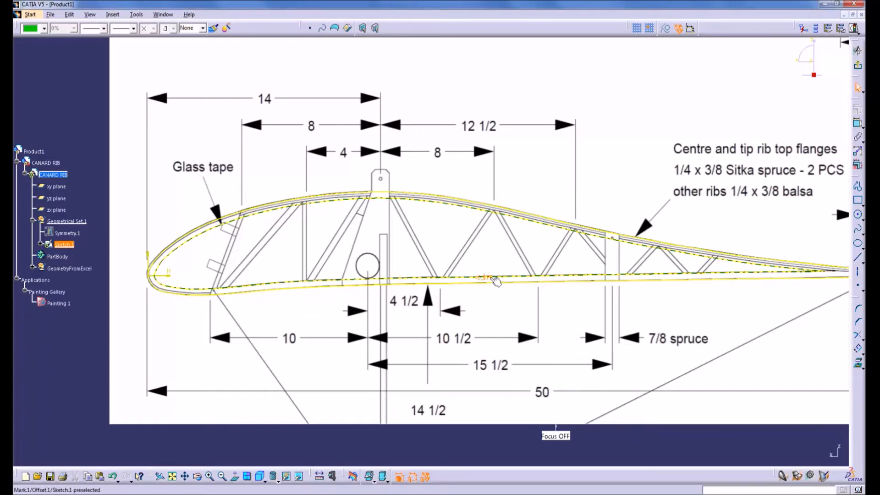
pyautogui.click(58, 303)
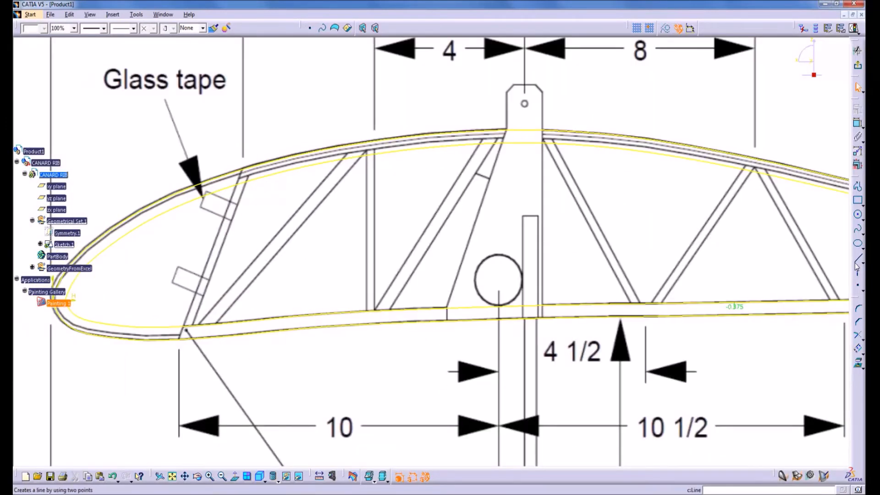
pyautogui.moveTo(859, 268)
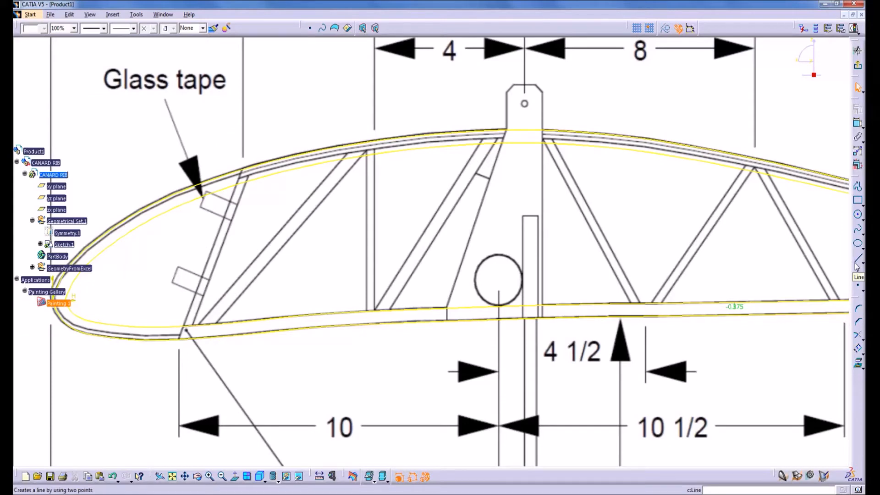
# - Draw lines from bottom to top over each diagonal and vertical truss strut
pyautogui.click(858, 277)
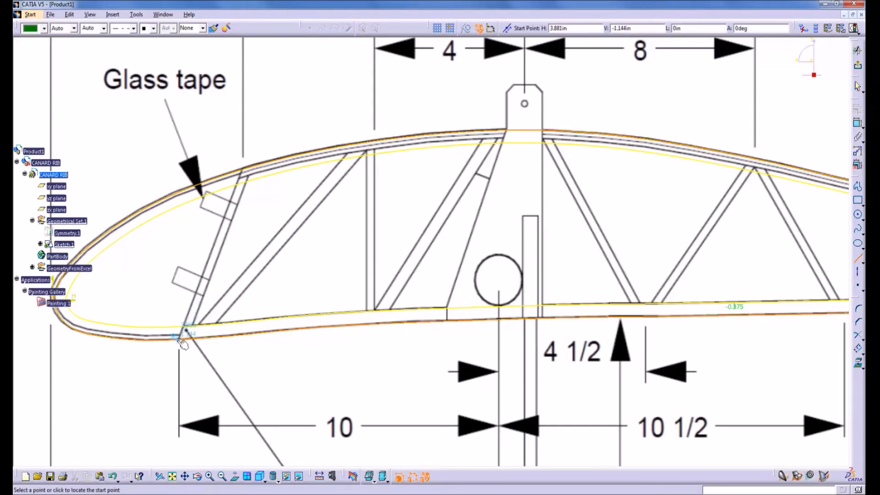
pyautogui.moveTo(177, 342)
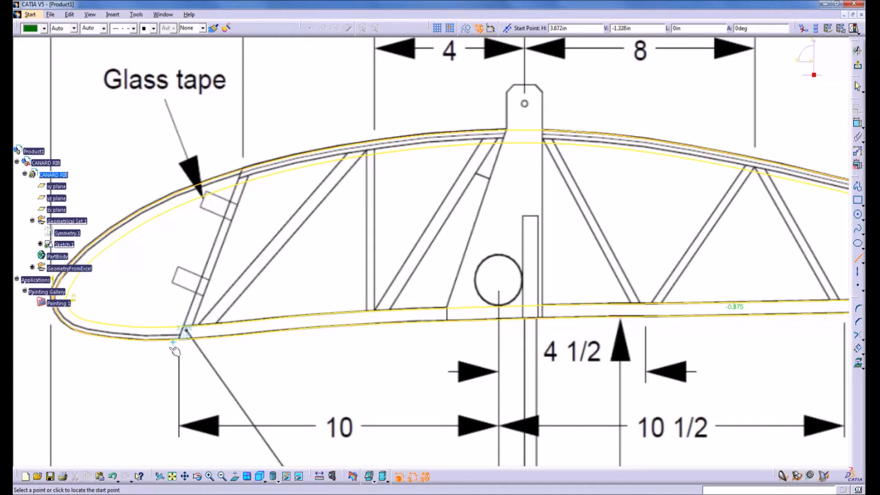
pyautogui.click(175, 343)
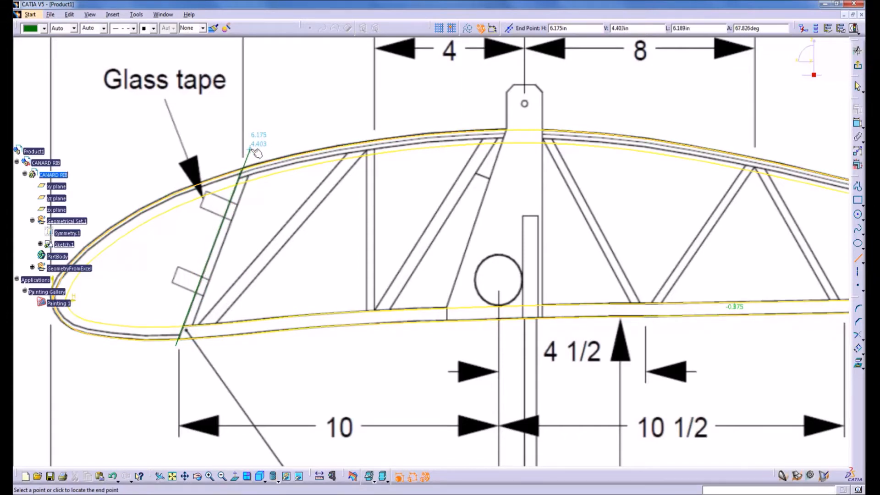
pyautogui.click(224, 225)
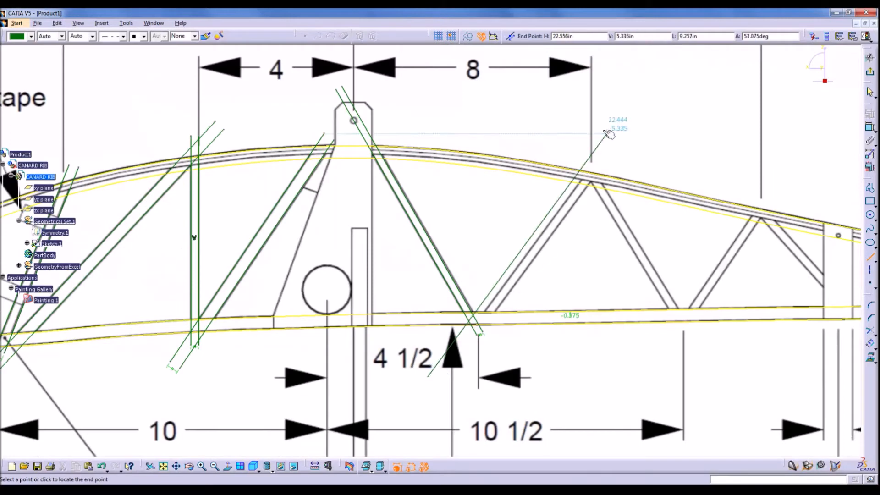
pyautogui.click(522, 258)
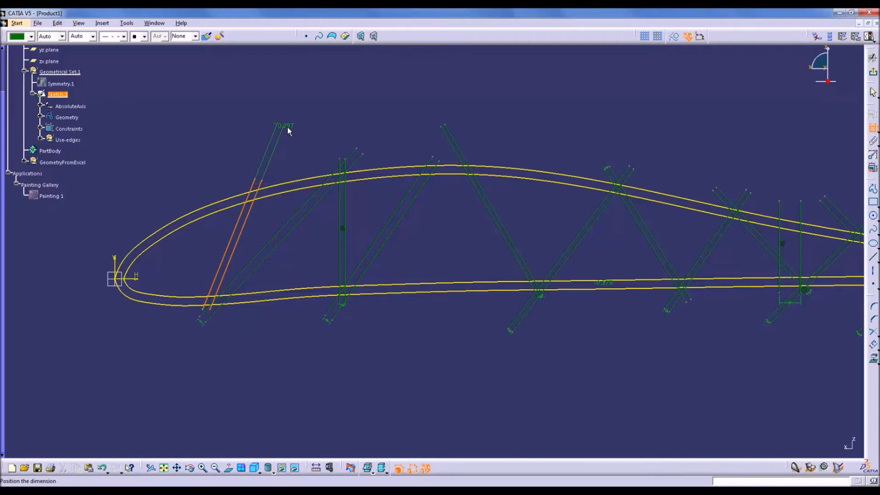
pyautogui.moveTo(286, 132)
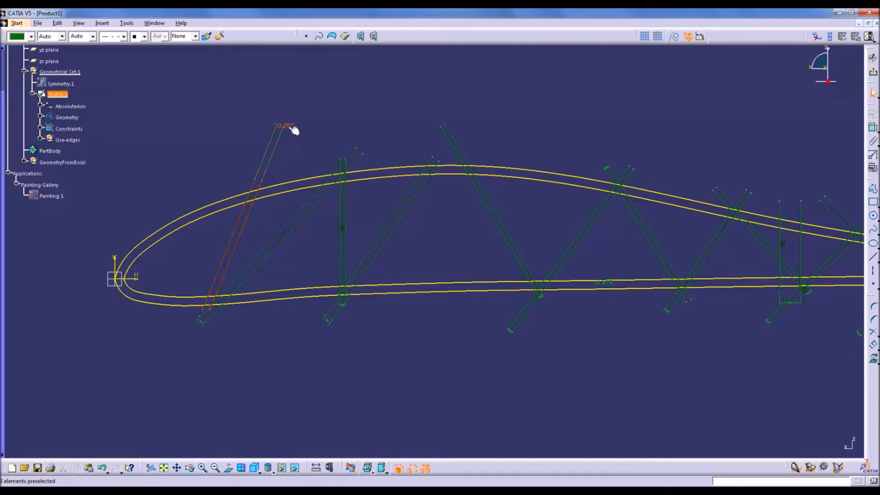
# - Offset the strut lines and set their width dimensions, mostly 0.25 and 0.375 in
pyautogui.click(321, 129)
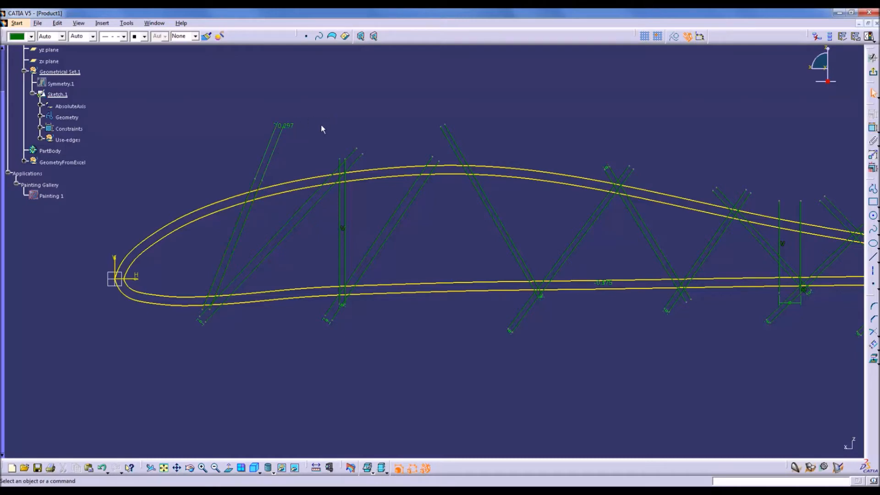
pyautogui.moveTo(241, 248)
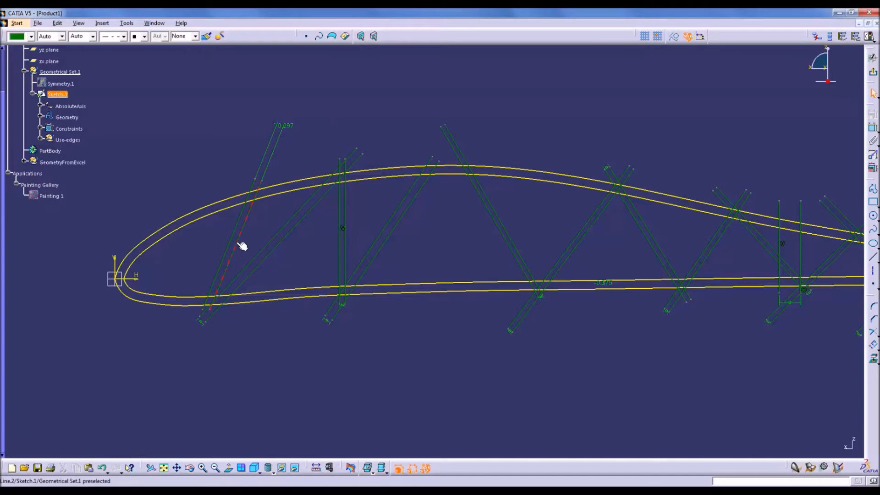
pyautogui.click(242, 247)
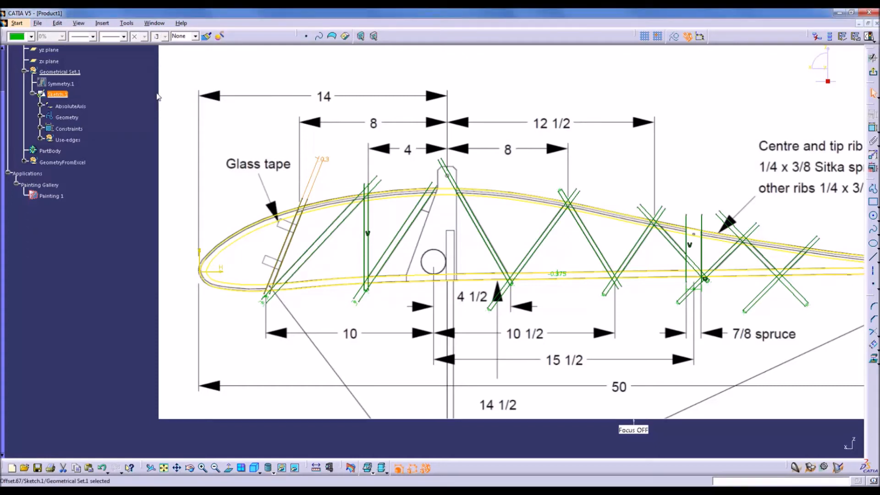
pyautogui.moveTo(518, 179)
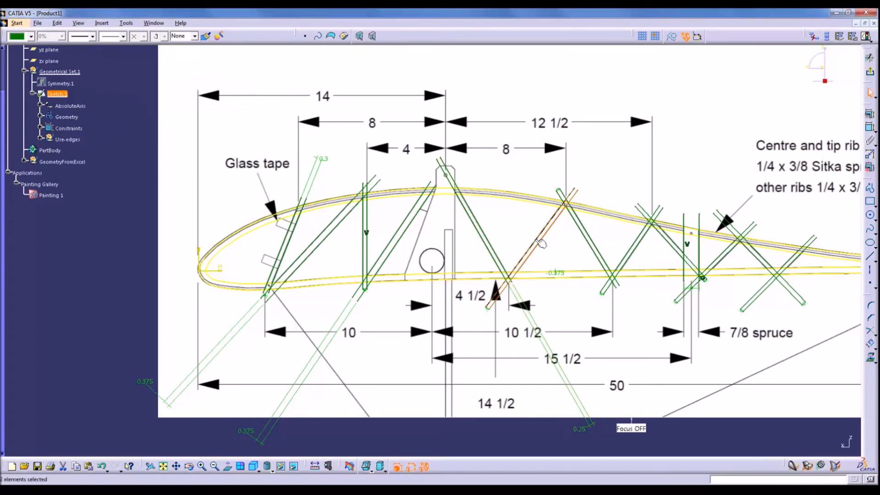
pyautogui.doubleClick(542, 243)
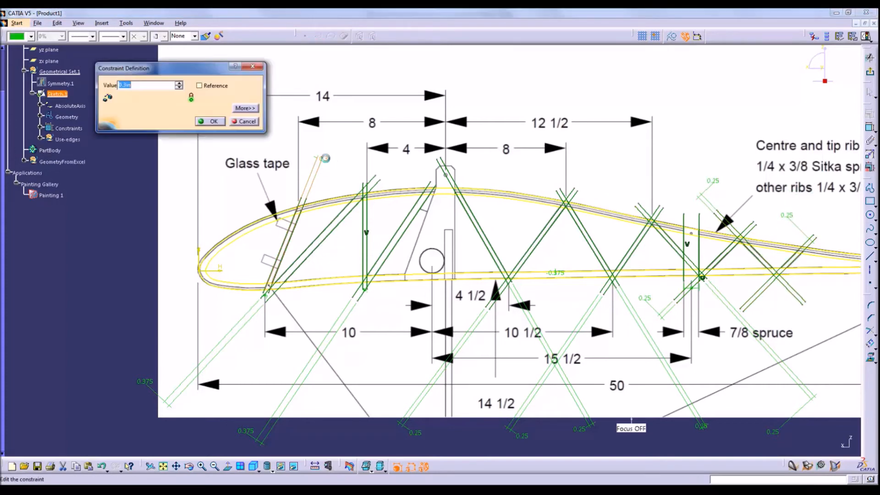
pyautogui.click(213, 121)
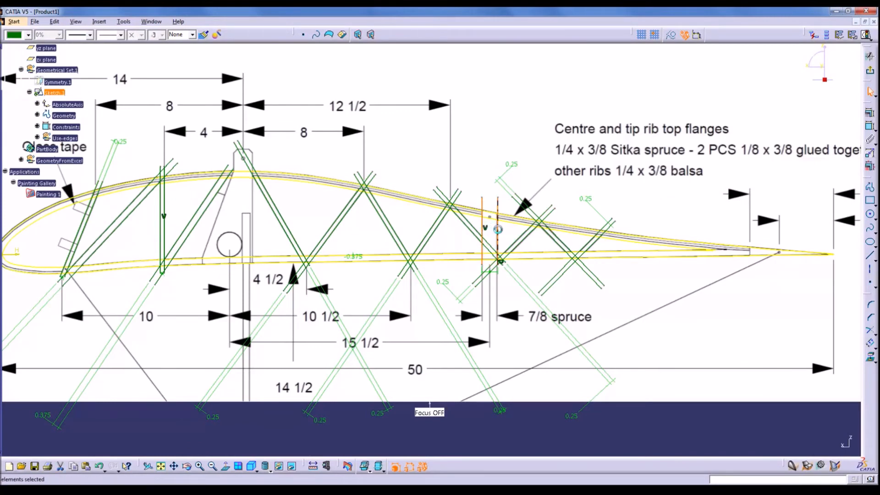
pyautogui.click(870, 129)
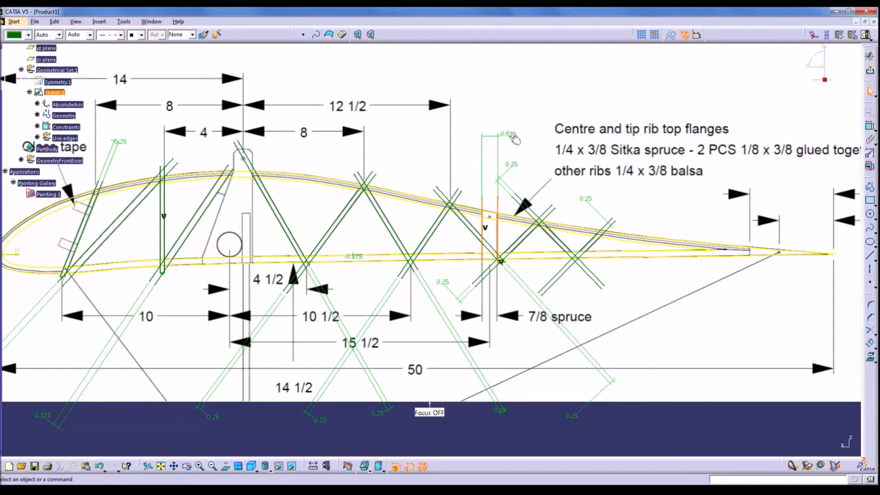
pyautogui.doubleClick(508, 135)
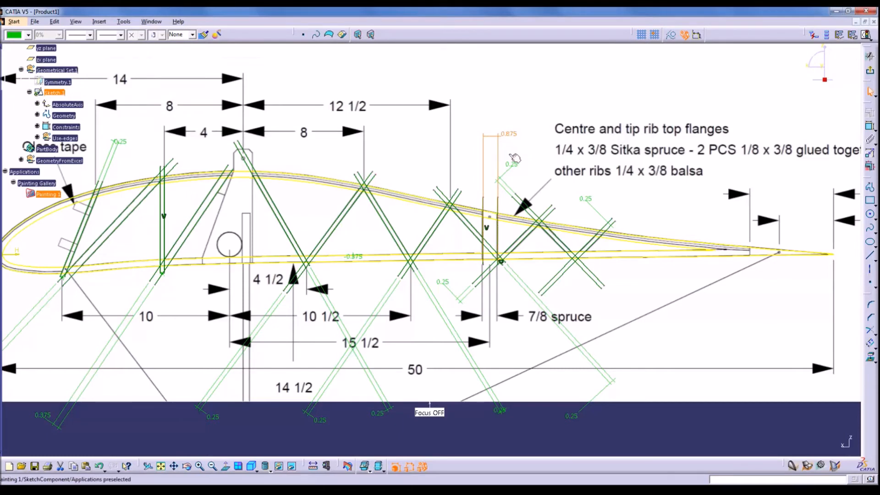
pyautogui.moveTo(199, 338)
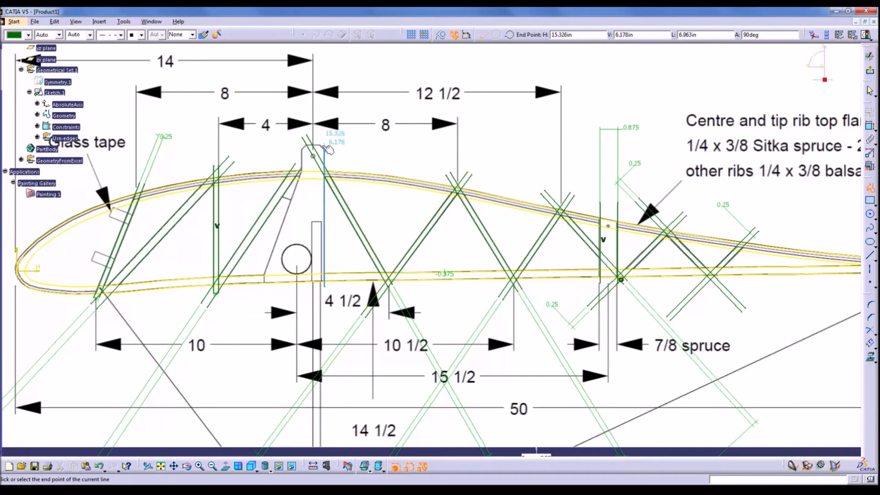
pyautogui.moveTo(330, 155)
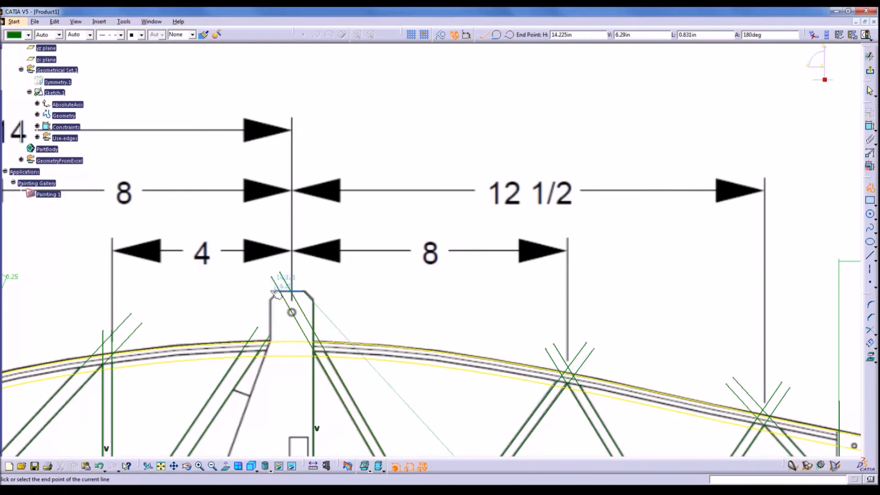
pyautogui.moveTo(281, 292)
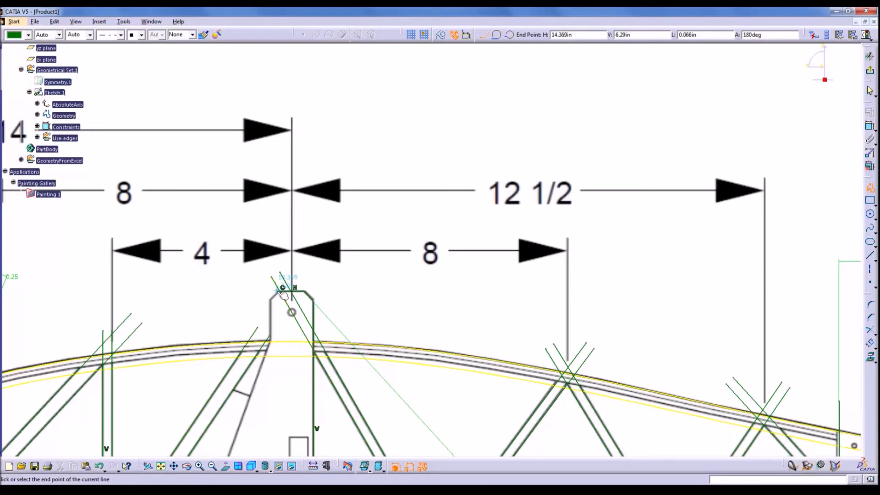
pyautogui.moveTo(275, 300)
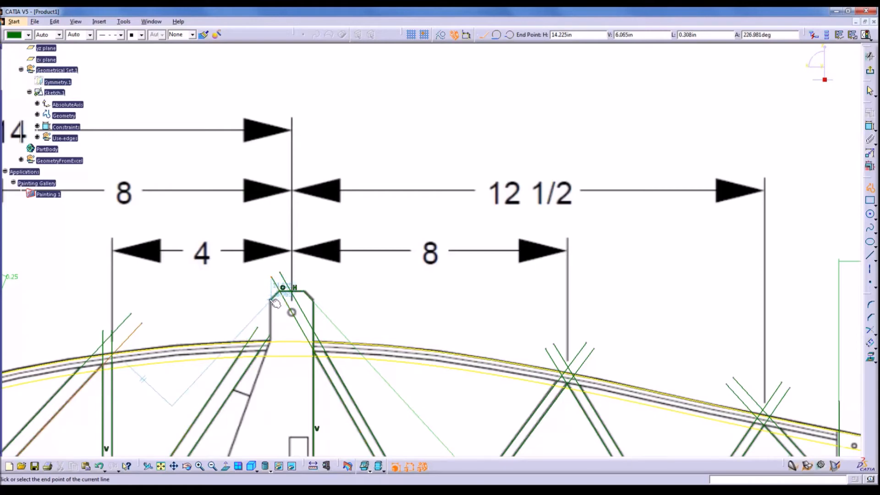
pyautogui.moveTo(265, 338)
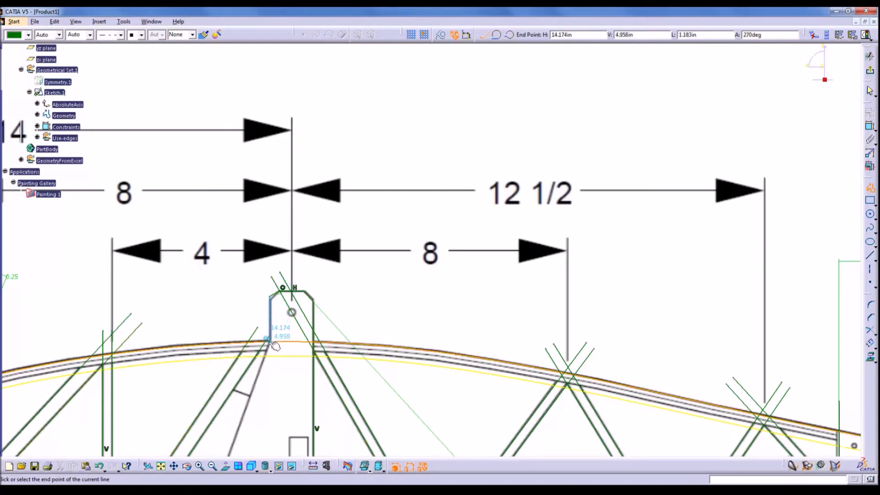
pyautogui.moveTo(261, 385)
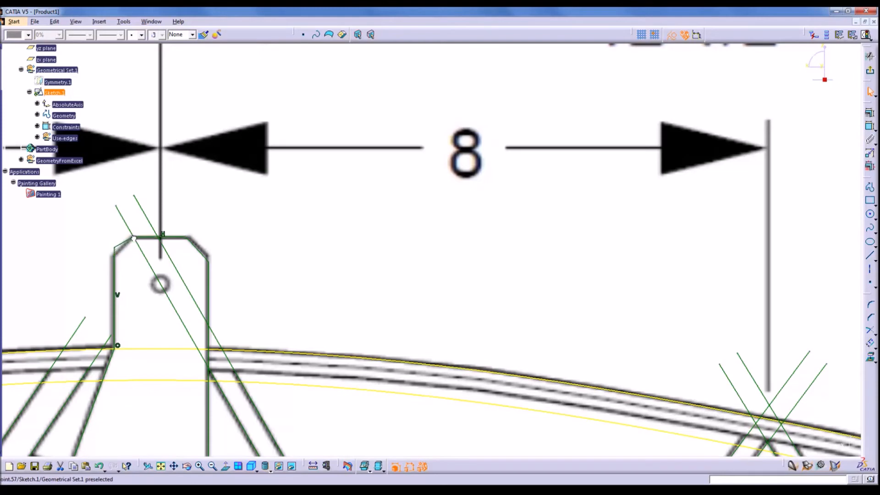
# - Constrain the left chamfer corner of the tab to 135 degrees
pyautogui.click(49, 193)
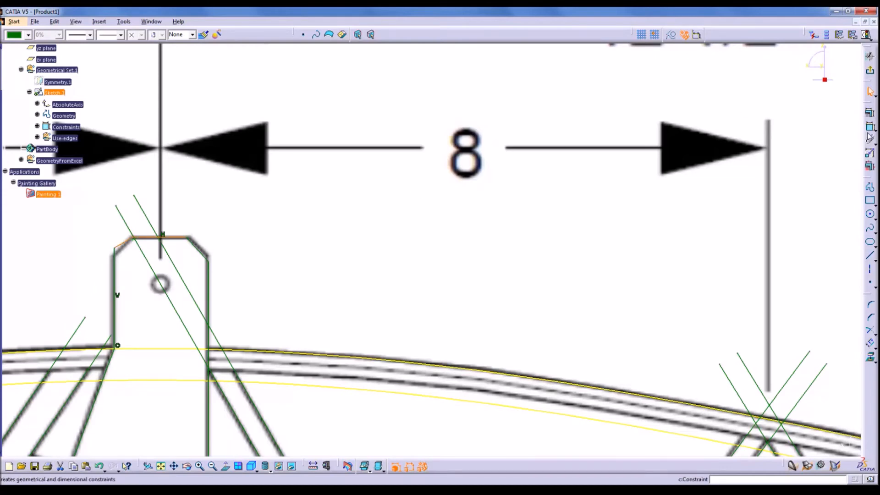
pyautogui.click(141, 264)
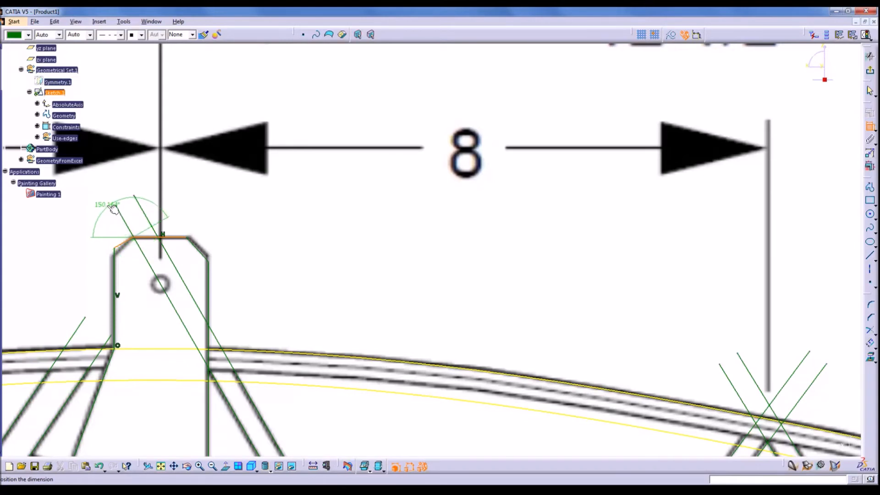
pyautogui.doubleClick(107, 203)
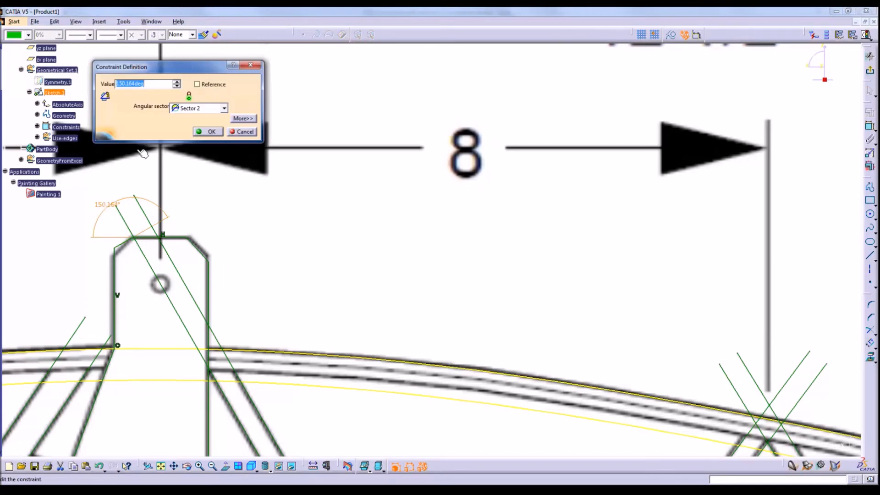
pyautogui.write('135')
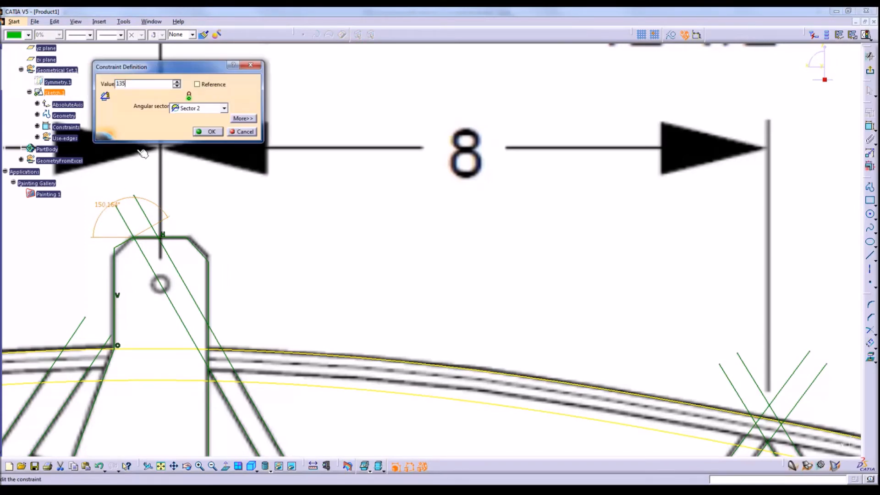
pyautogui.click(211, 131)
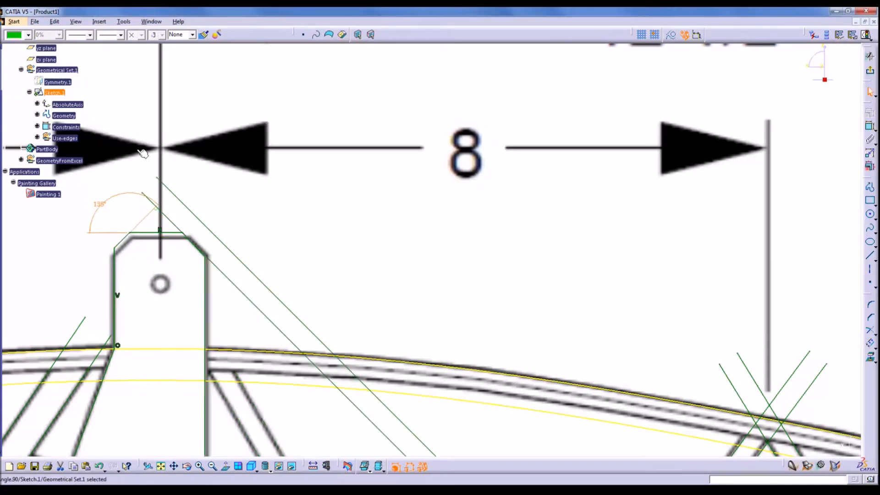
pyautogui.moveTo(157, 239)
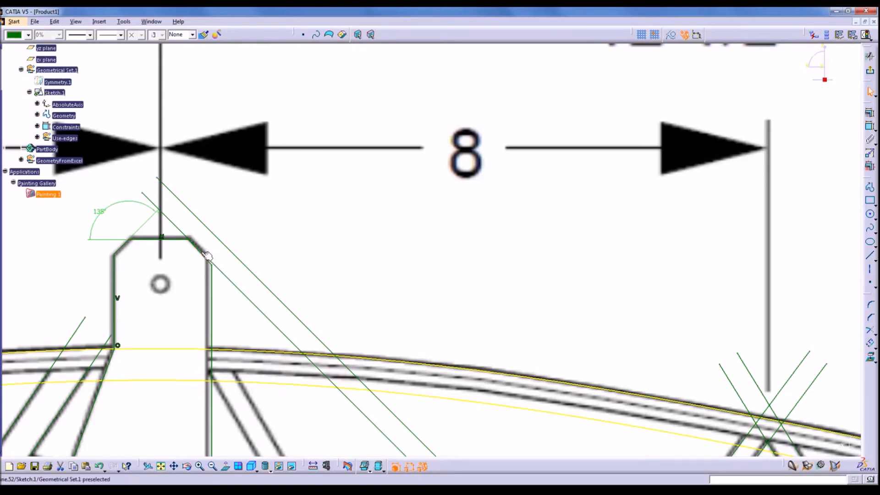
# - Constrain the right chamfer corner of the tab to 135 degrees
pyautogui.click(185, 241)
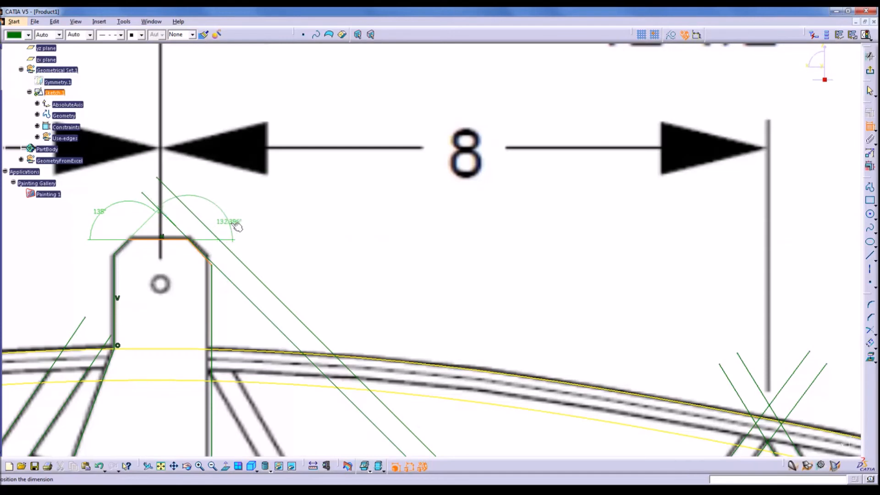
pyautogui.doubleClick(235, 219)
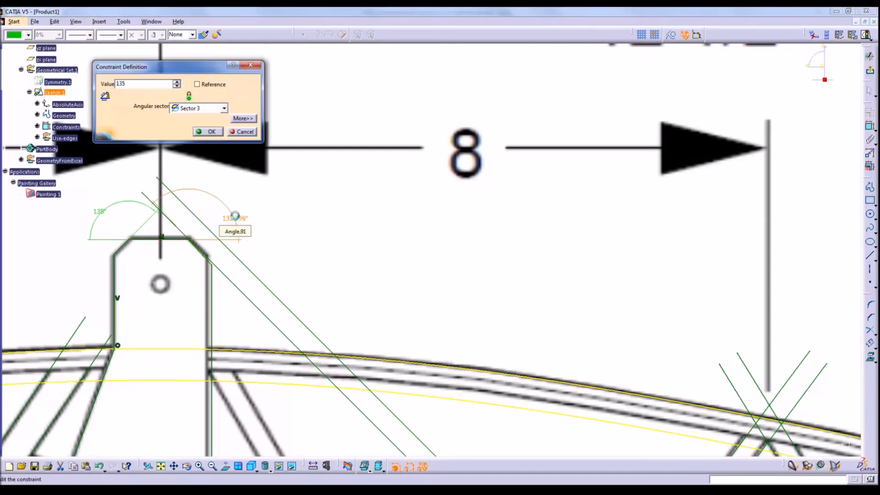
pyautogui.click(208, 131)
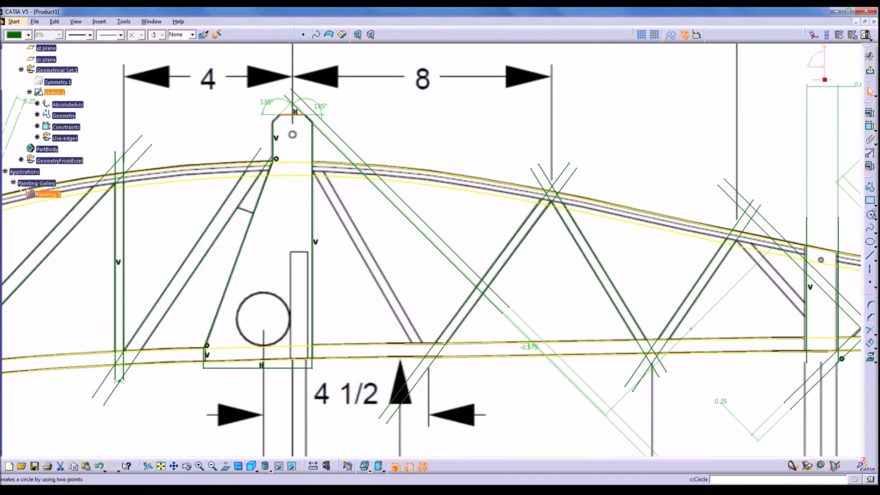
# - Draw a 1.375 in diameter hole in the central post and begin a small tab hole
pyautogui.click(869, 215)
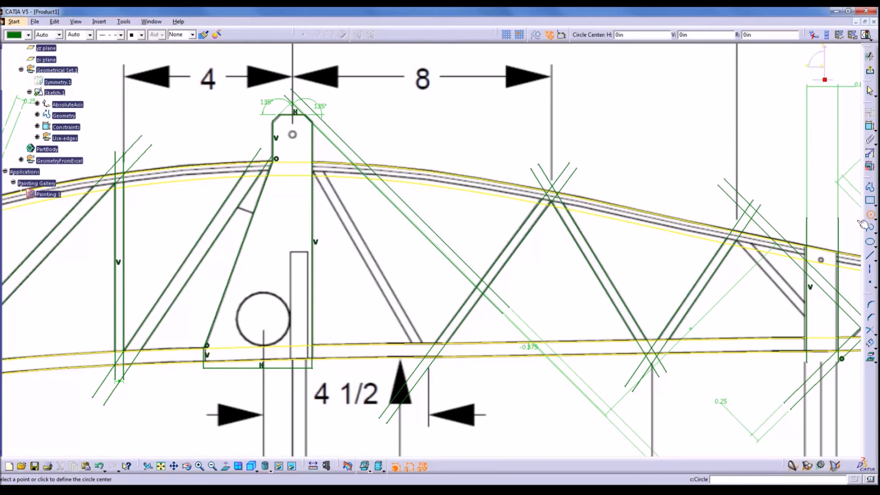
pyautogui.moveTo(270, 322)
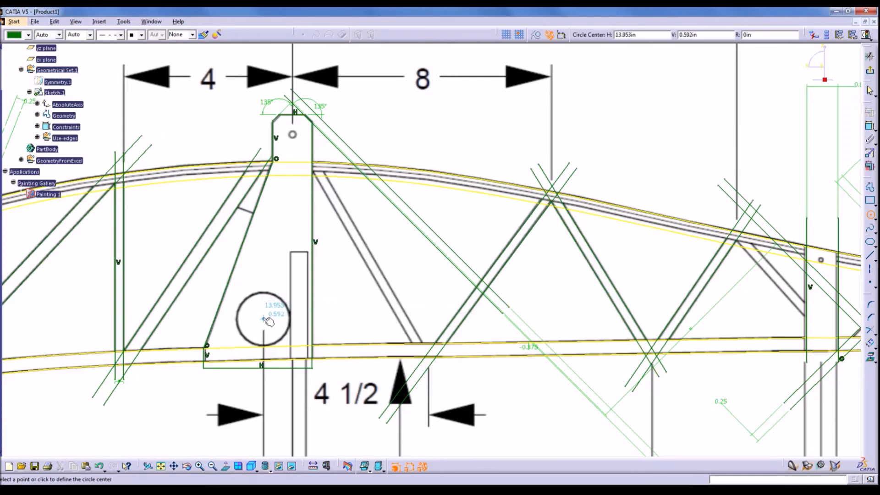
pyautogui.click(269, 321)
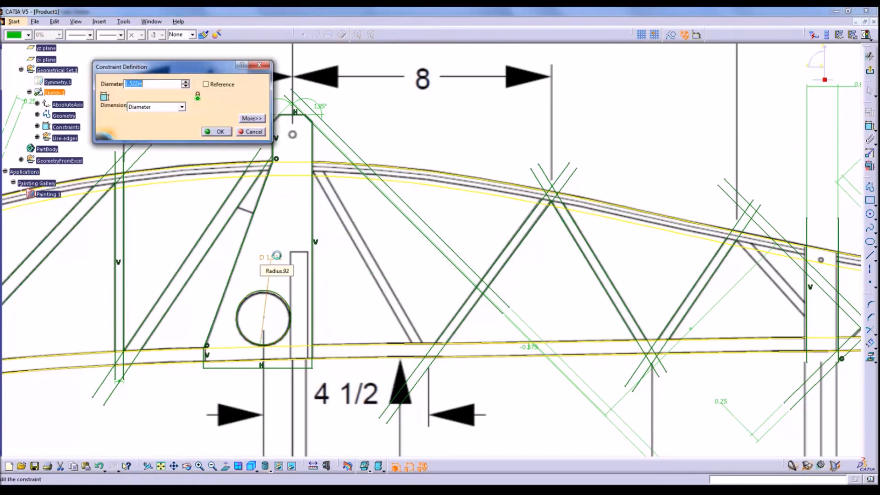
pyautogui.click(220, 131)
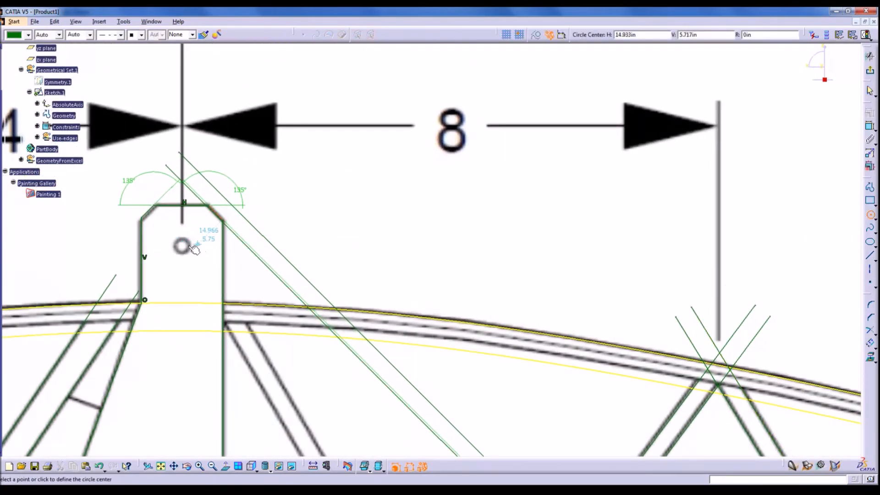
pyautogui.moveTo(184, 247)
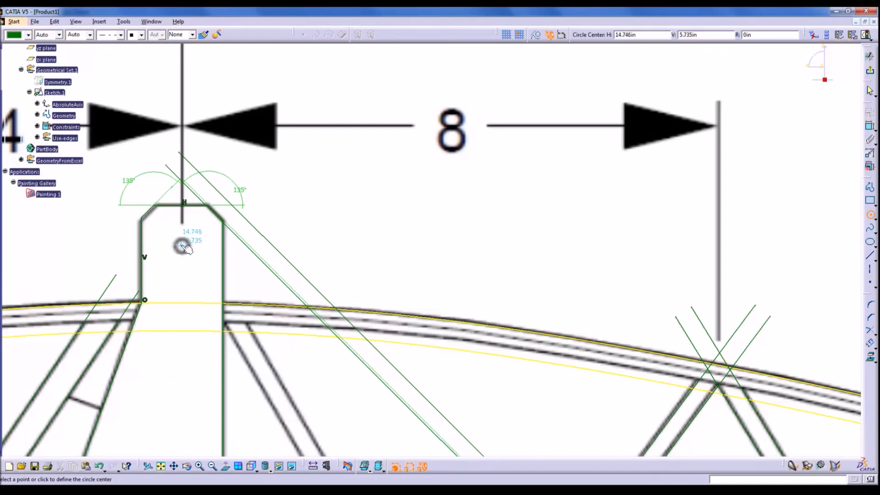
pyautogui.click(181, 245)
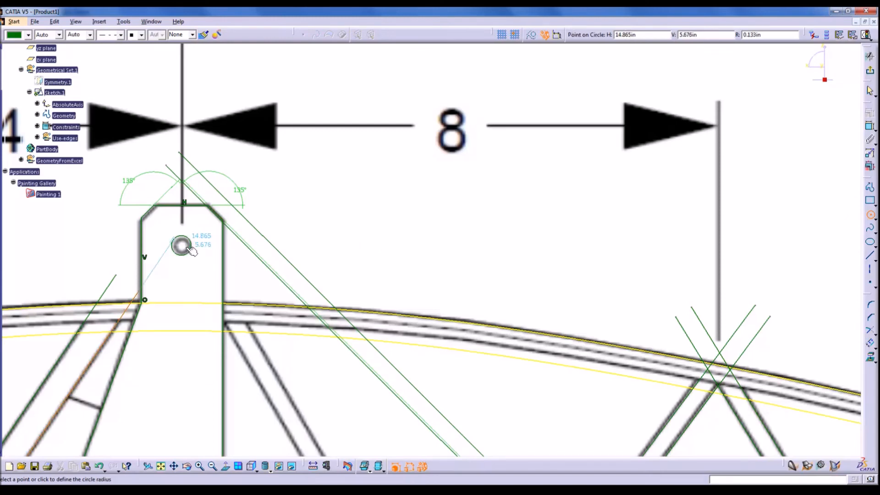
pyautogui.moveTo(182, 245)
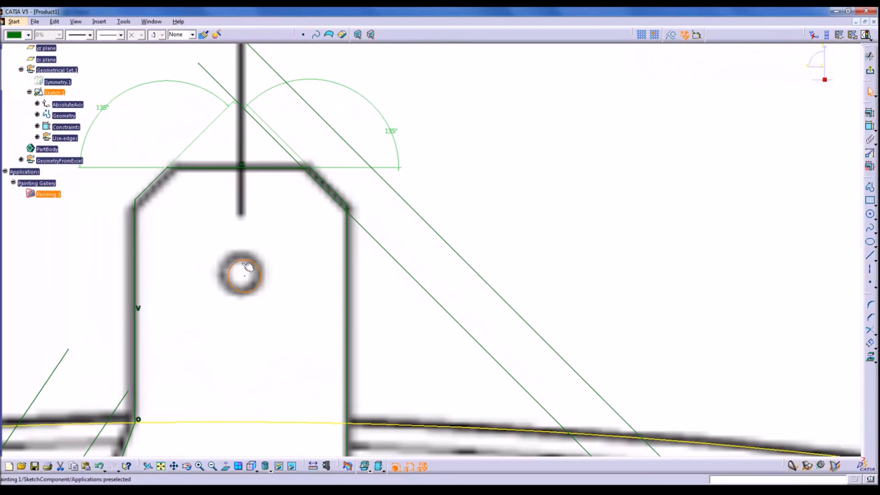
pyautogui.moveTo(240, 274)
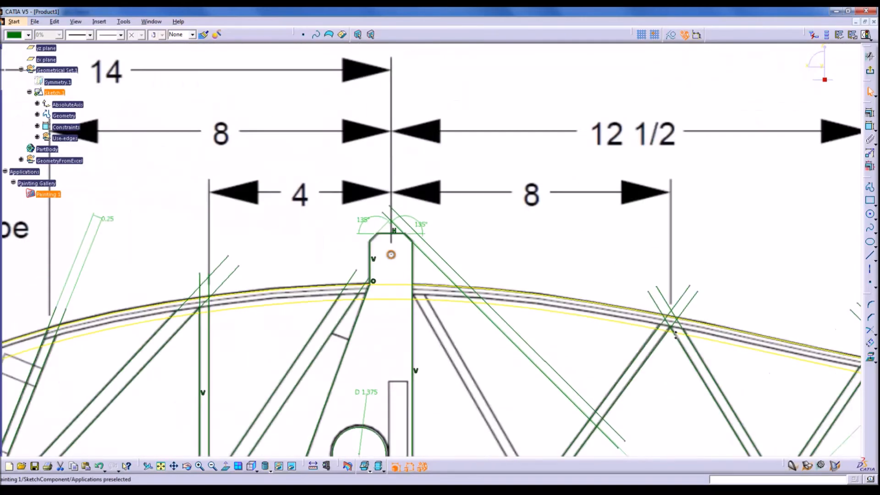
# - Hide the reference drawing image, dimension values and geometric constraint symbols in the rib sketch
pyautogui.scroll(-3)
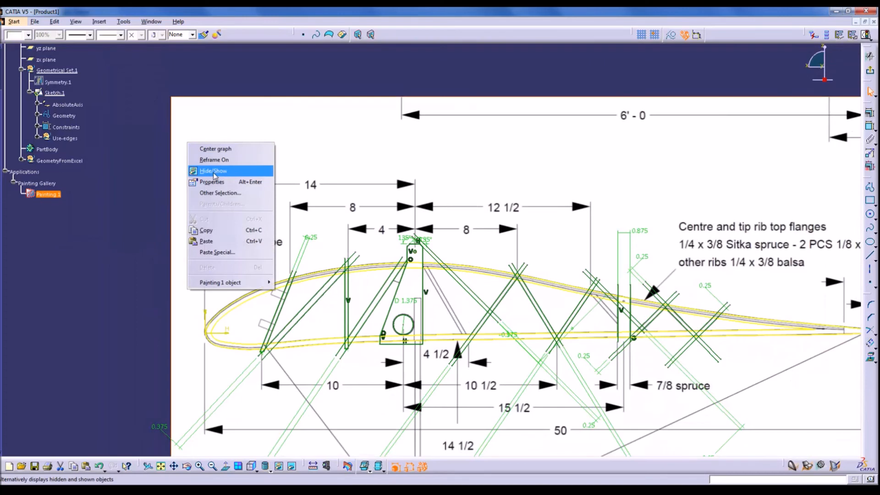
pyautogui.click(212, 171)
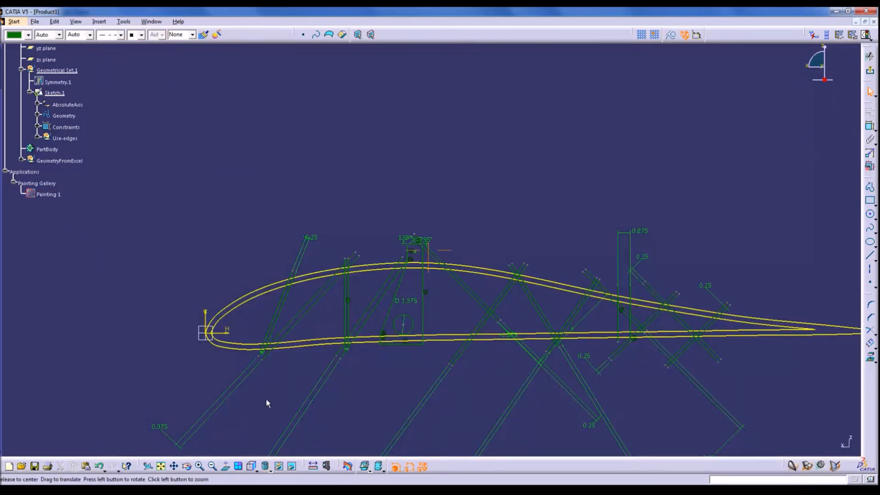
pyautogui.click(420, 466)
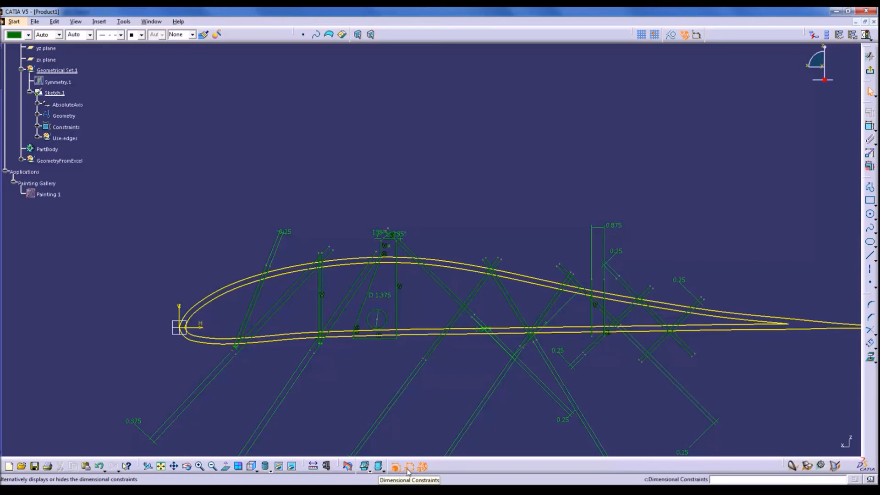
pyautogui.click(410, 466)
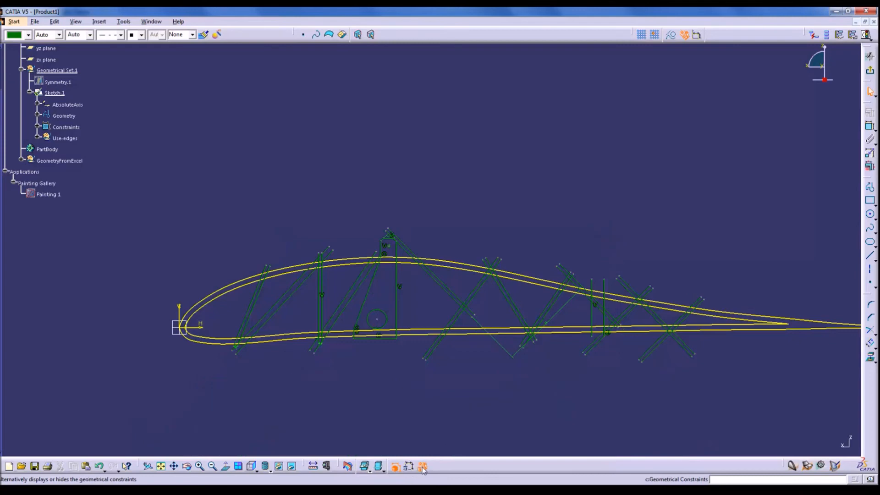
pyautogui.moveTo(422, 467)
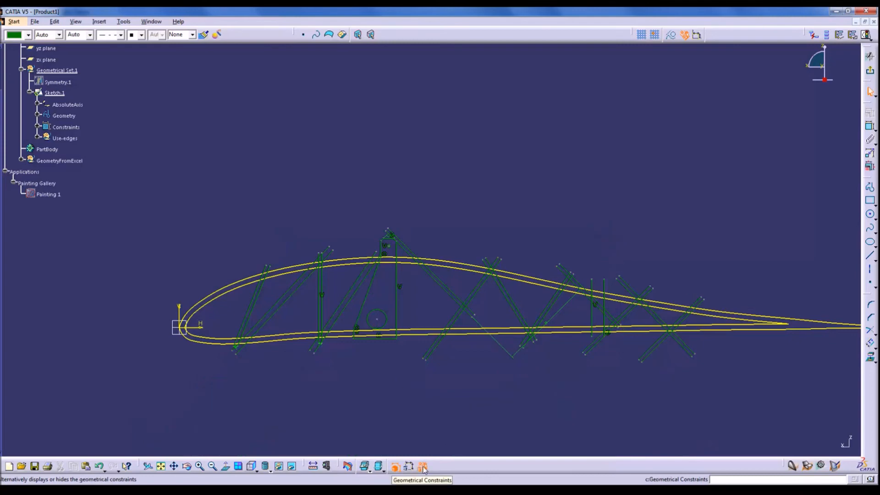
pyautogui.click(422, 467)
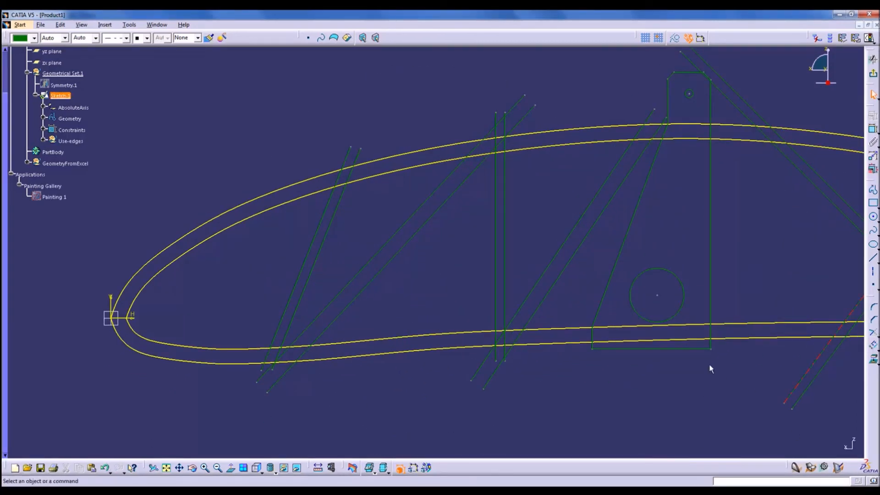
pyautogui.moveTo(357, 177)
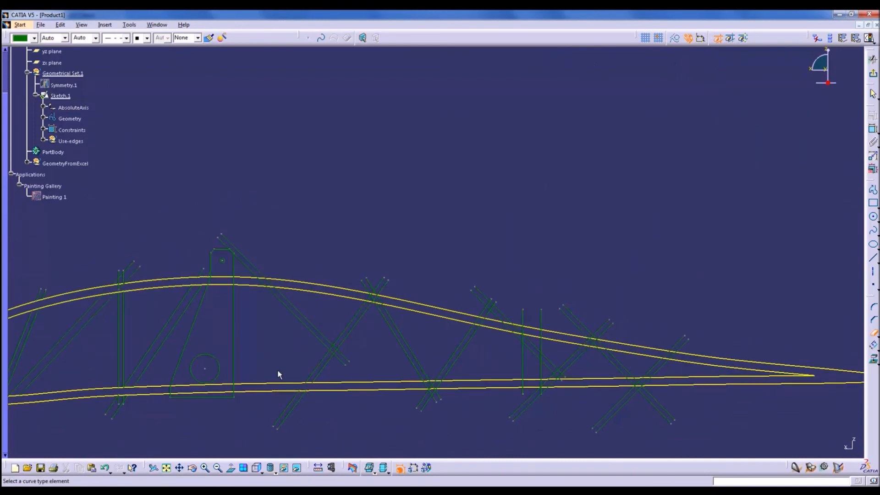
# - Quick-trim the overhanging rear truss line ends and the excess inner airfoil curve
pyautogui.click(54, 197)
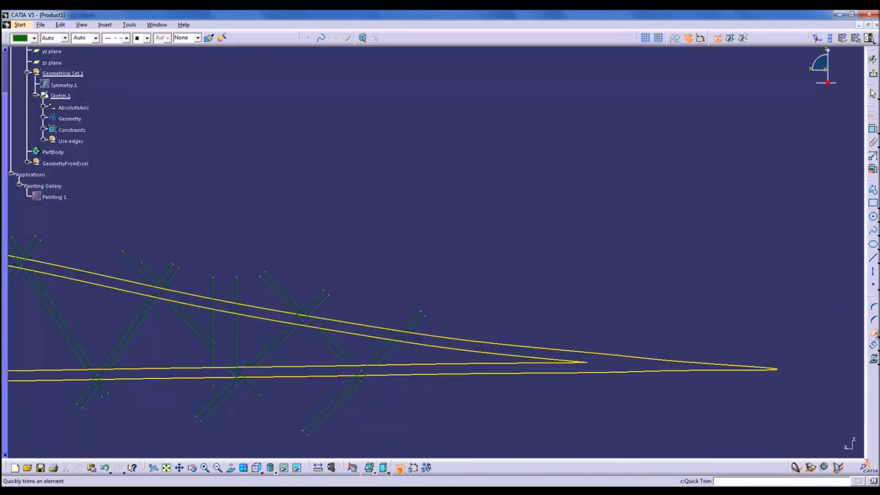
pyautogui.click(270, 370)
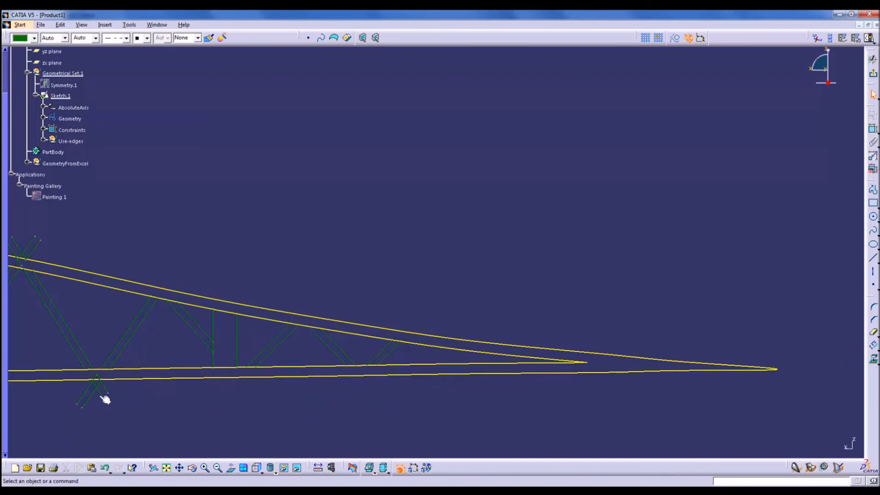
pyautogui.click(264, 384)
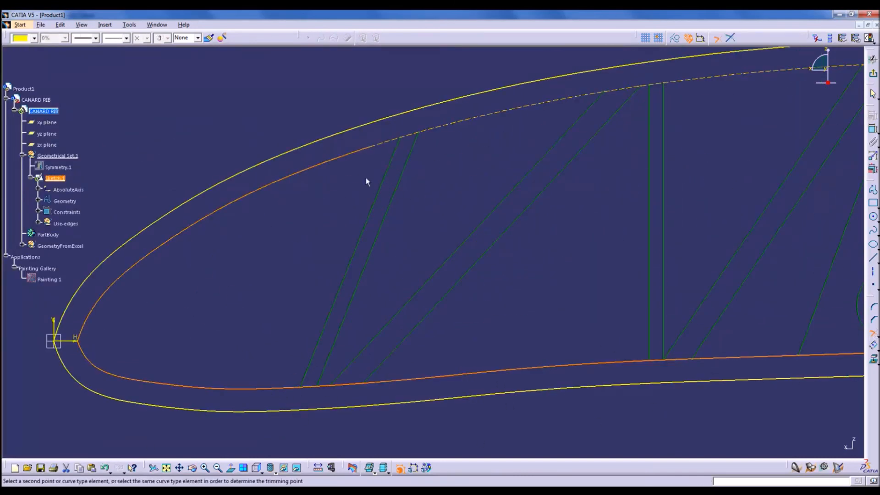
pyautogui.click(306, 386)
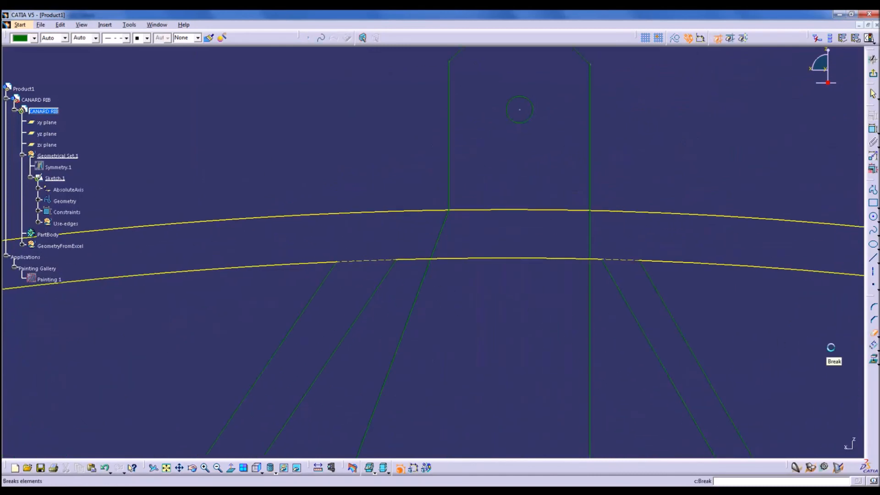
pyautogui.moveTo(590, 277)
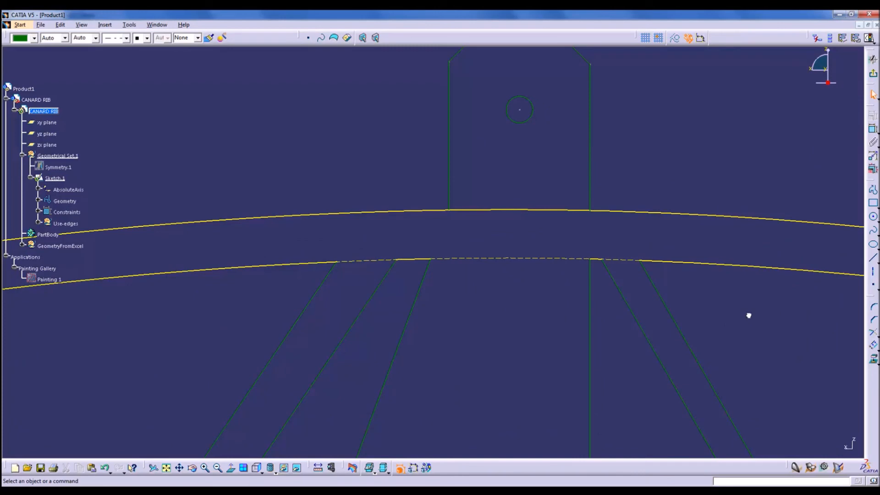
pyautogui.moveTo(861, 327)
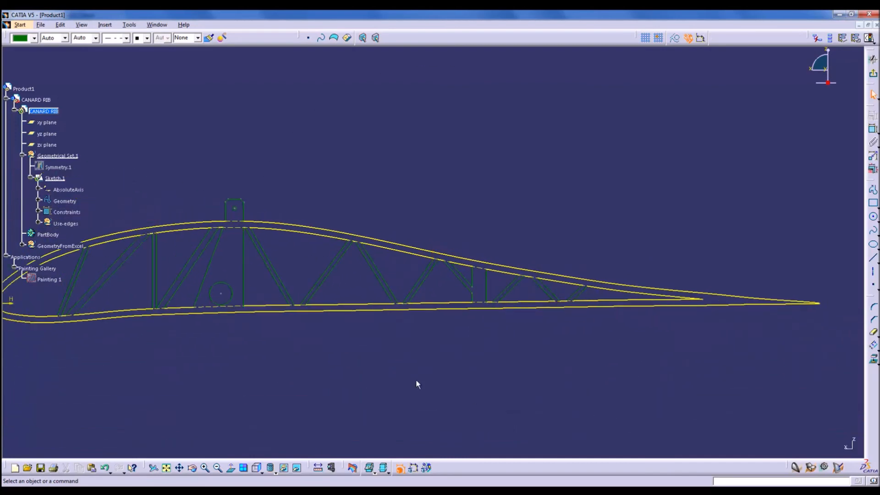
# - Exit the sketch and pad the CANARD RIB profile 0.125in with mirrored extent
pyautogui.doubleClick(55, 178)
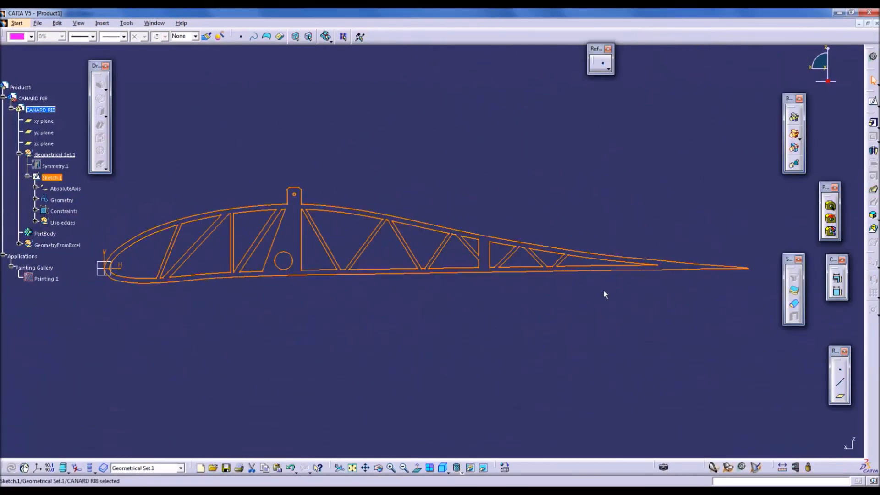
pyautogui.moveTo(228, 409)
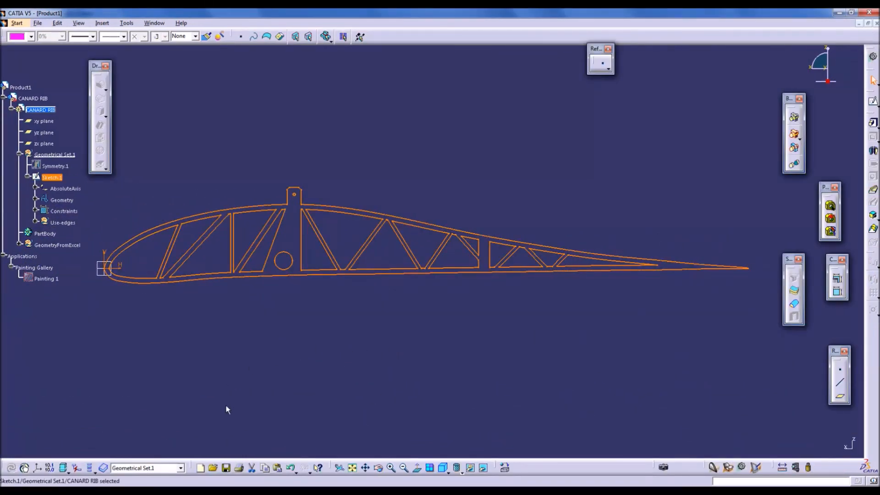
pyautogui.click(444, 467)
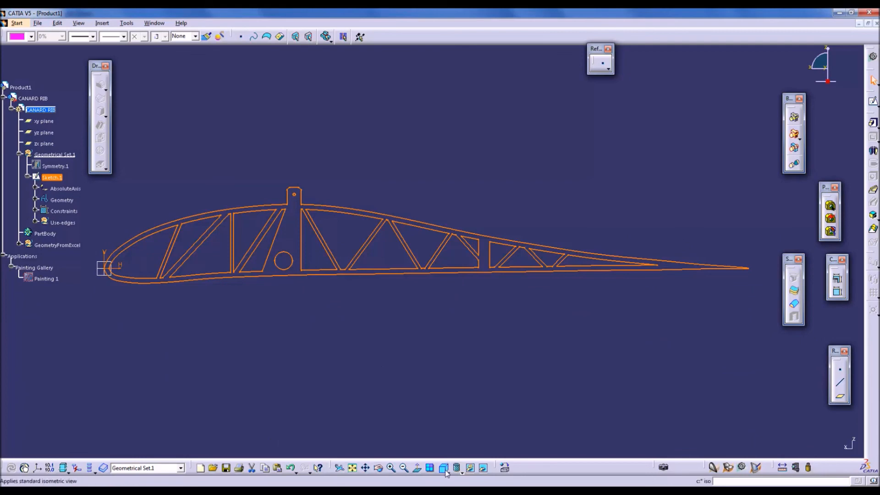
pyautogui.click(443, 468)
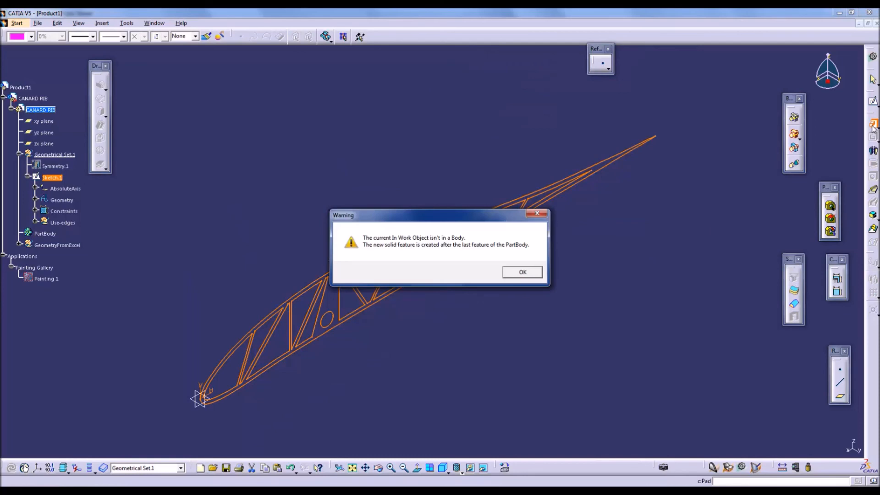
pyautogui.click(522, 272)
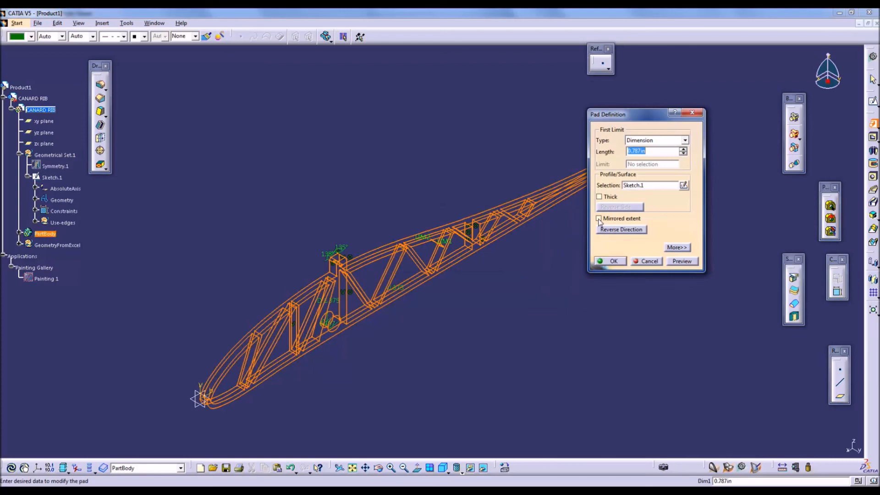
pyautogui.click(599, 218)
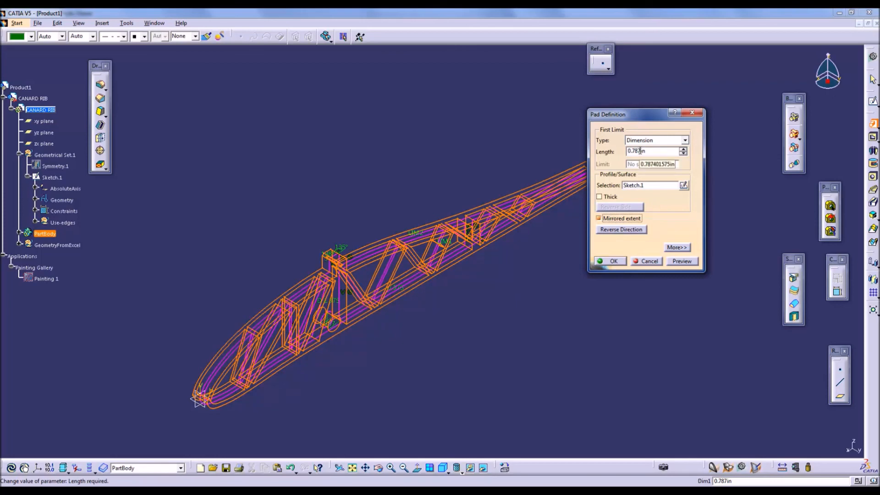
pyautogui.tripleClick(654, 152)
pyautogui.write('0.125')
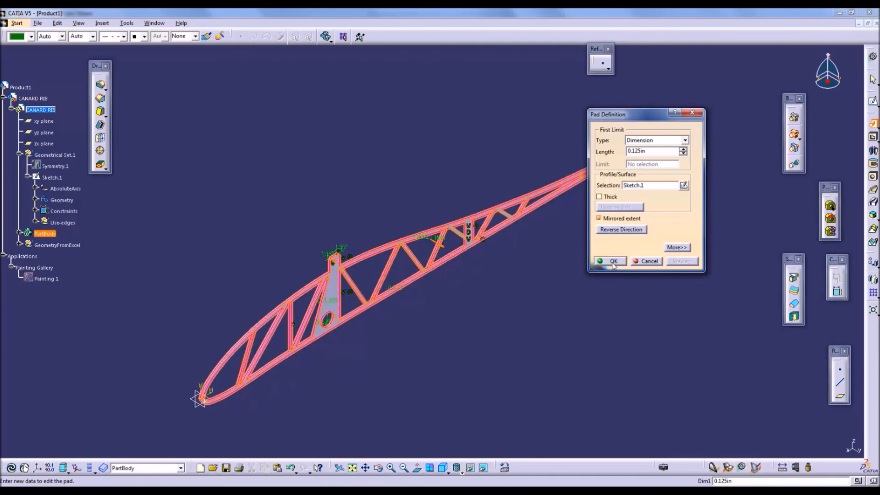
pyautogui.click(611, 261)
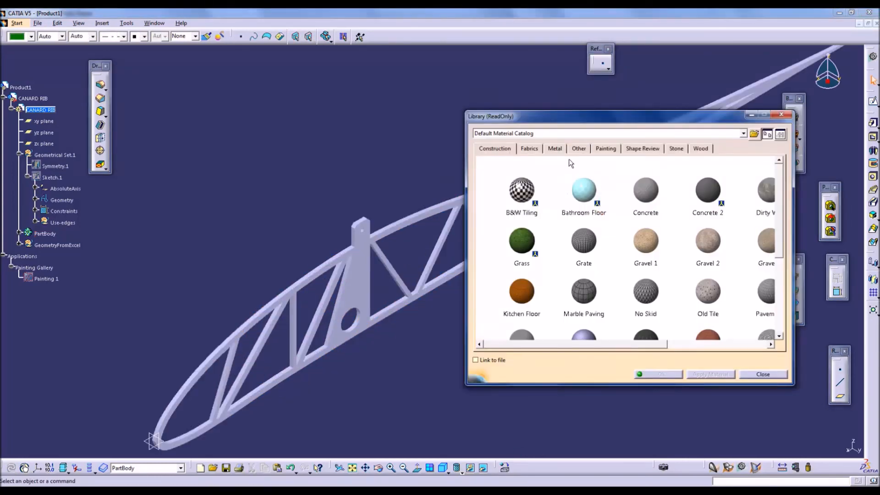
# - Apply Pine from the Wood materials to the rib solid
pyautogui.click(701, 148)
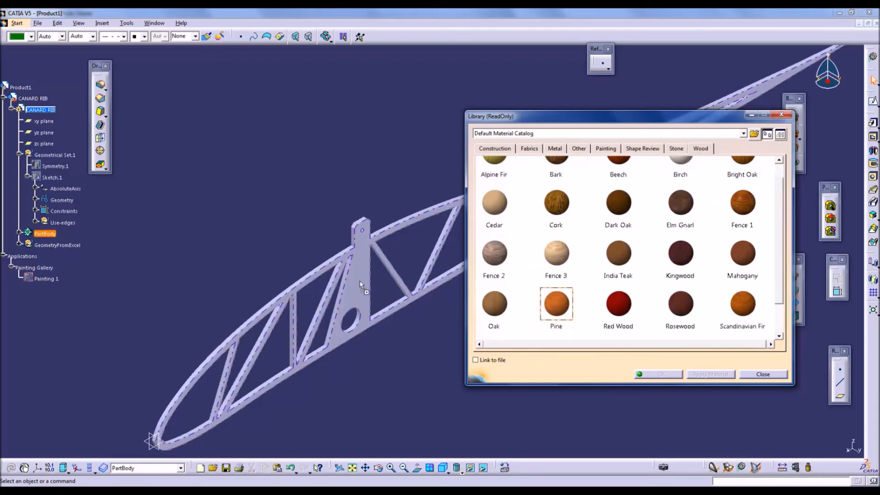
pyautogui.click(710, 374)
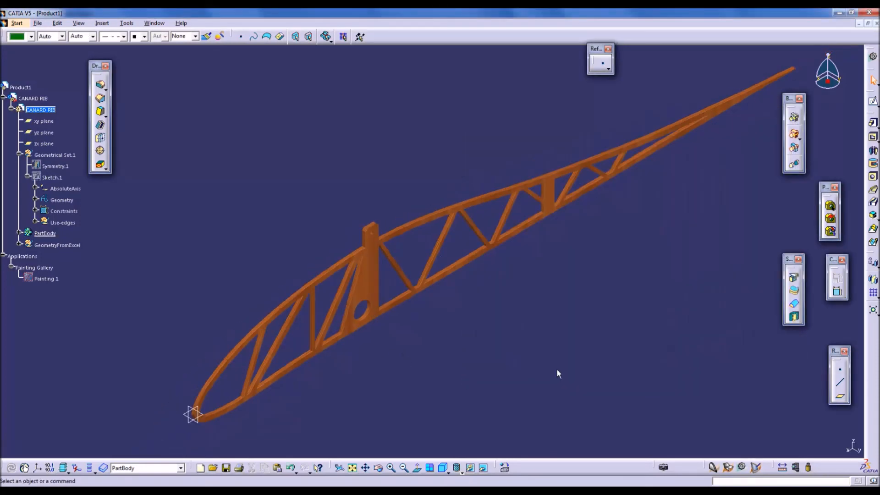